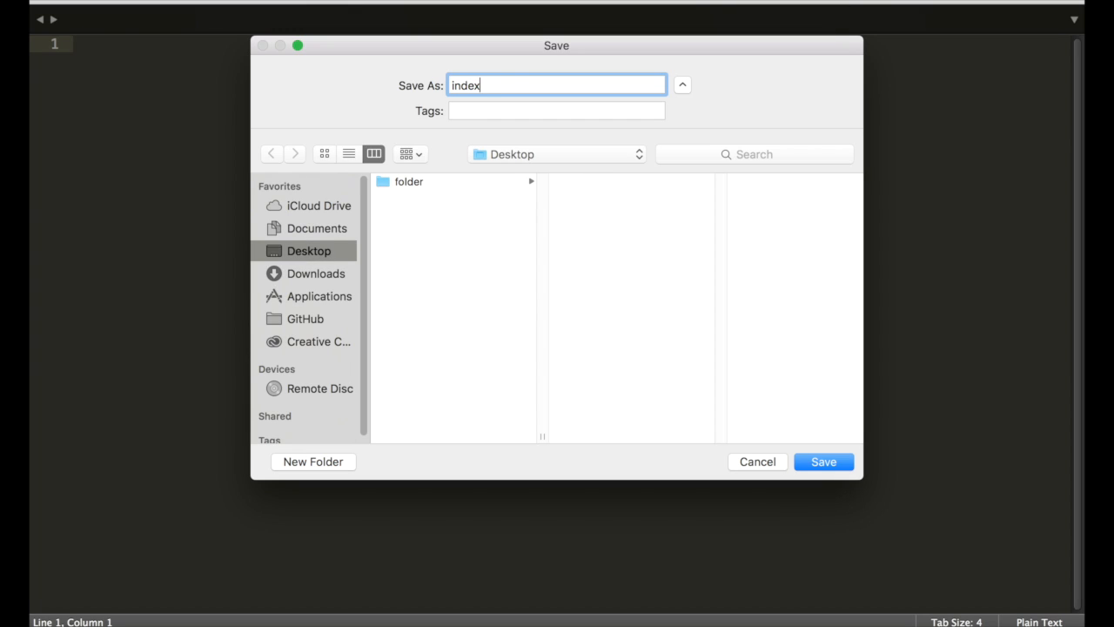
# Save the blank file as index.html on the Desktop and create a js folder beside it
pyautogui.click(822, 461)
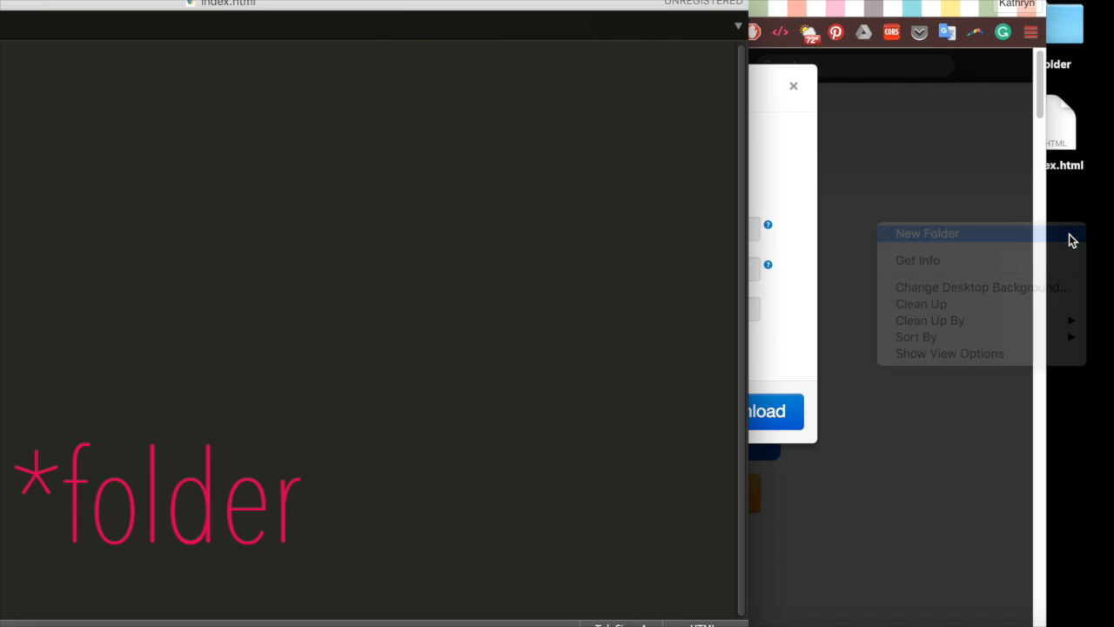
pyautogui.click(926, 232)
pyautogui.write('js')
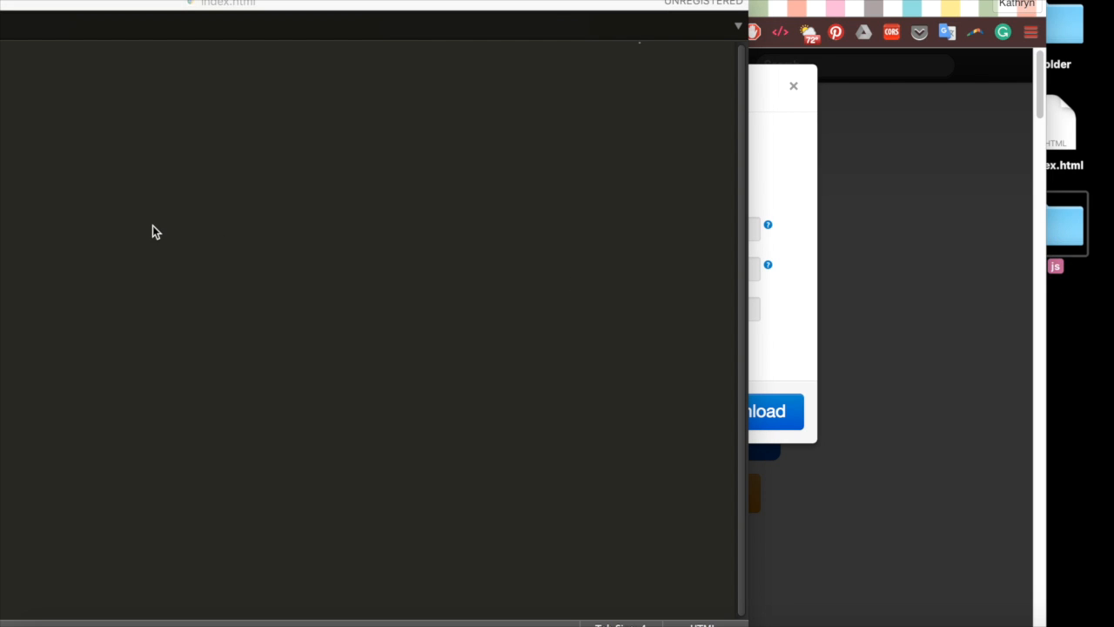
pyautogui.click(793, 86)
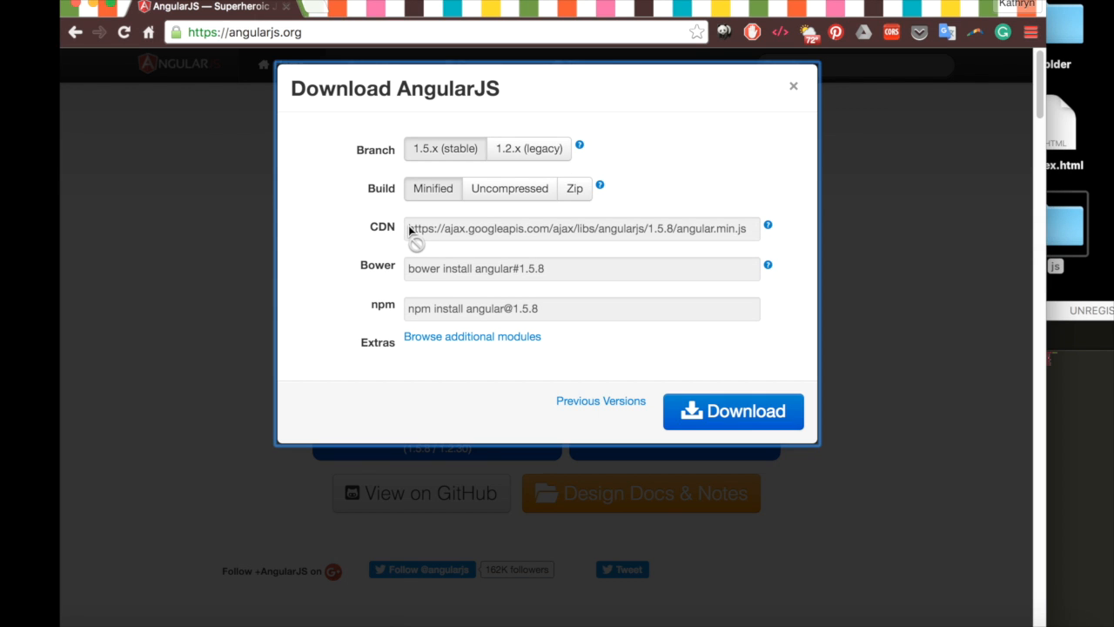
# Add a head script tag loading angular.min.js 1.5.8 from the ajax.googleapis.com CDN
pyautogui.tripleClick(580, 228)
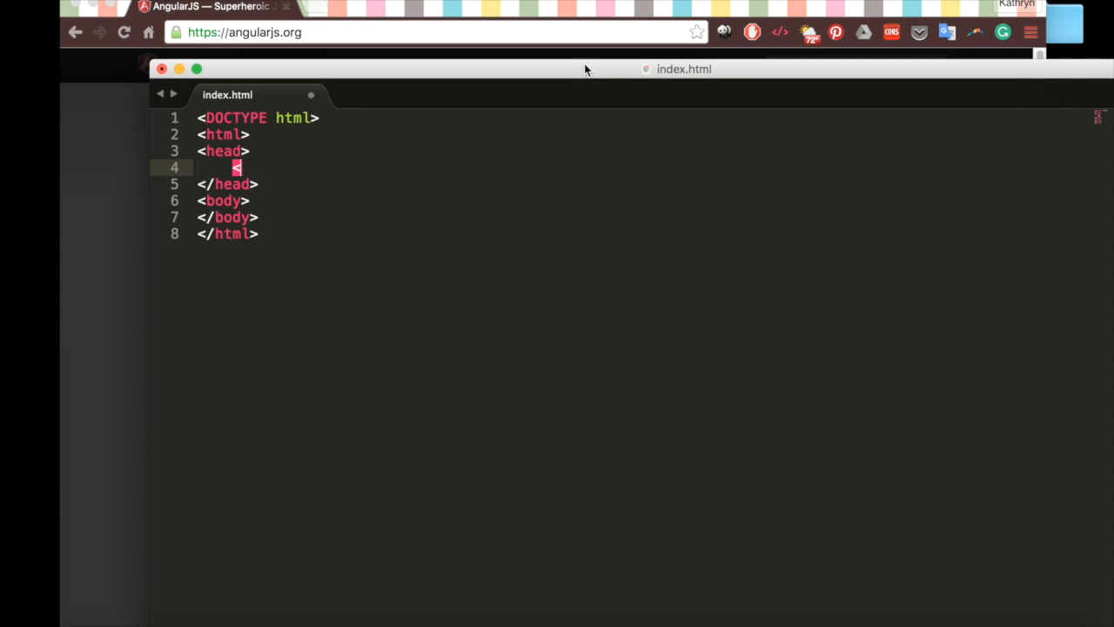
pyautogui.write('script')
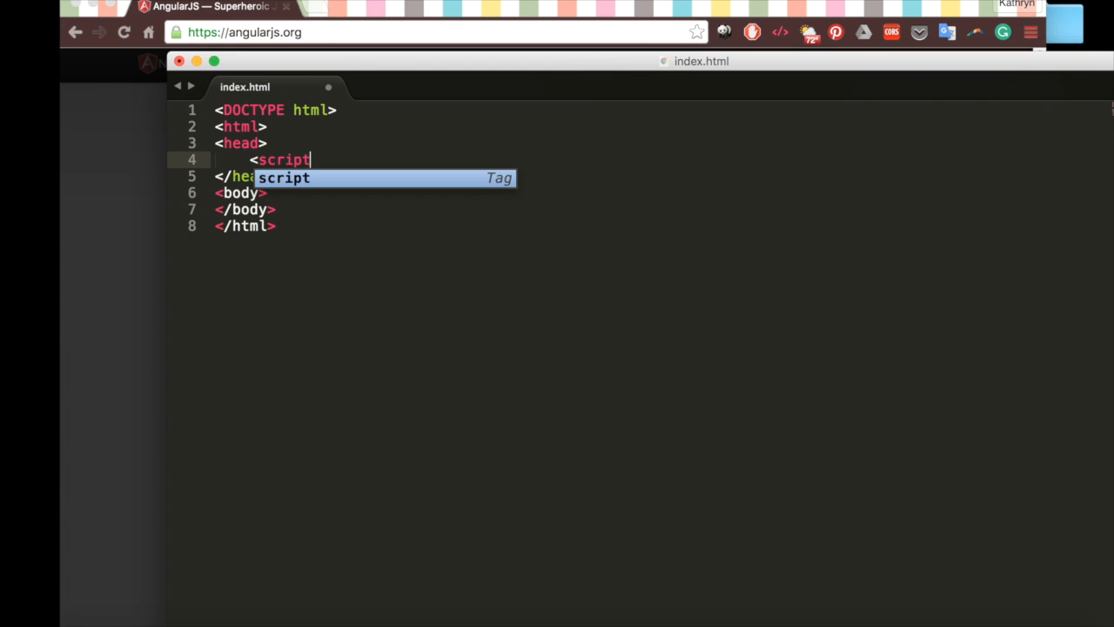
pyautogui.write('src="https://ajax.googleapis.com/ajax/libs/angularjs/1.5.8/angular.min.js"')
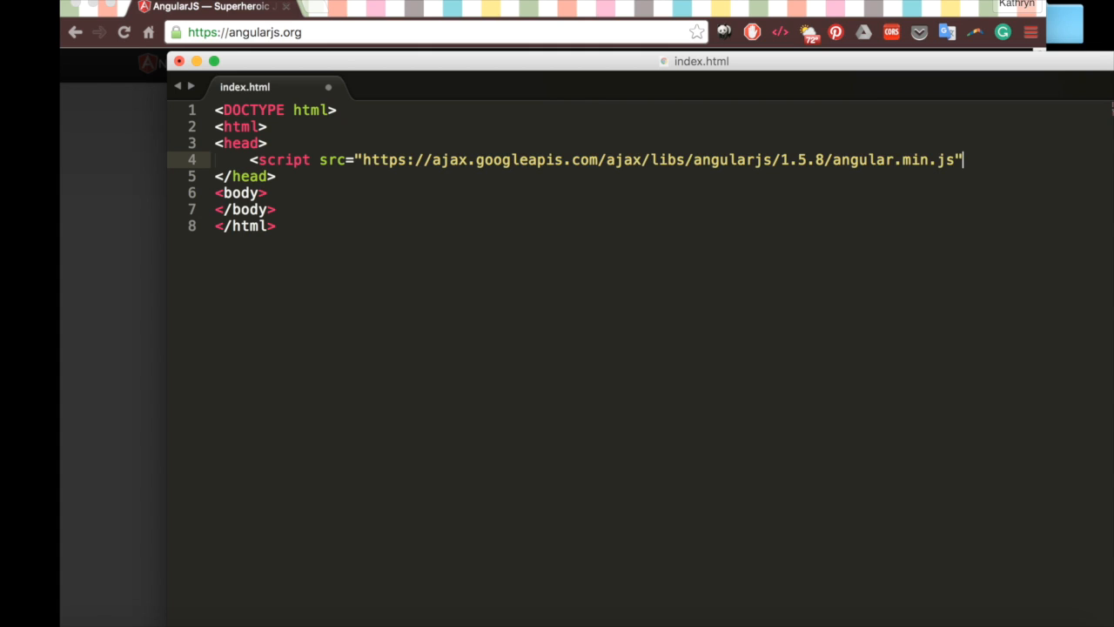
pyautogui.write('></script>')
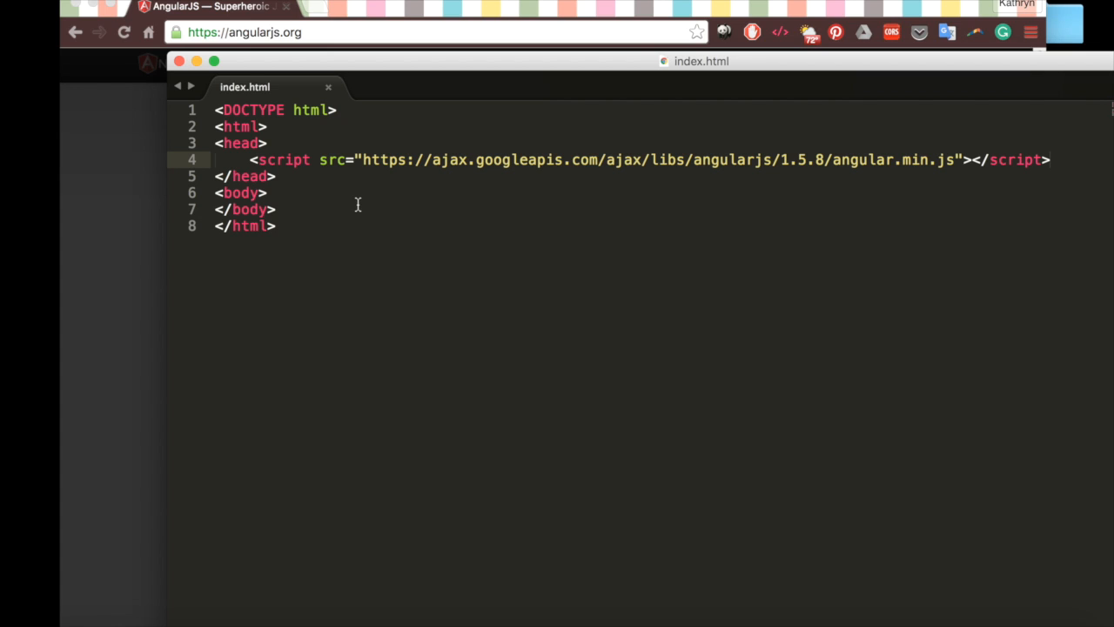
pyautogui.moveTo(357, 205)
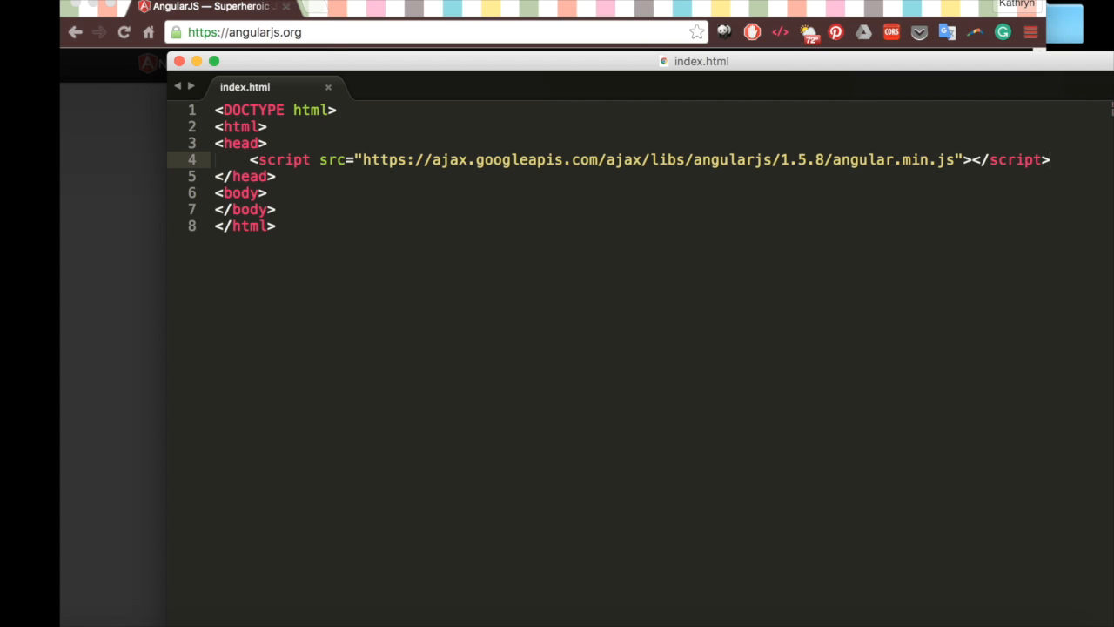
# Create a new file and save it as app.js inside the js folder
pyautogui.press('cmd+n')
pyautogui.write('app.js')
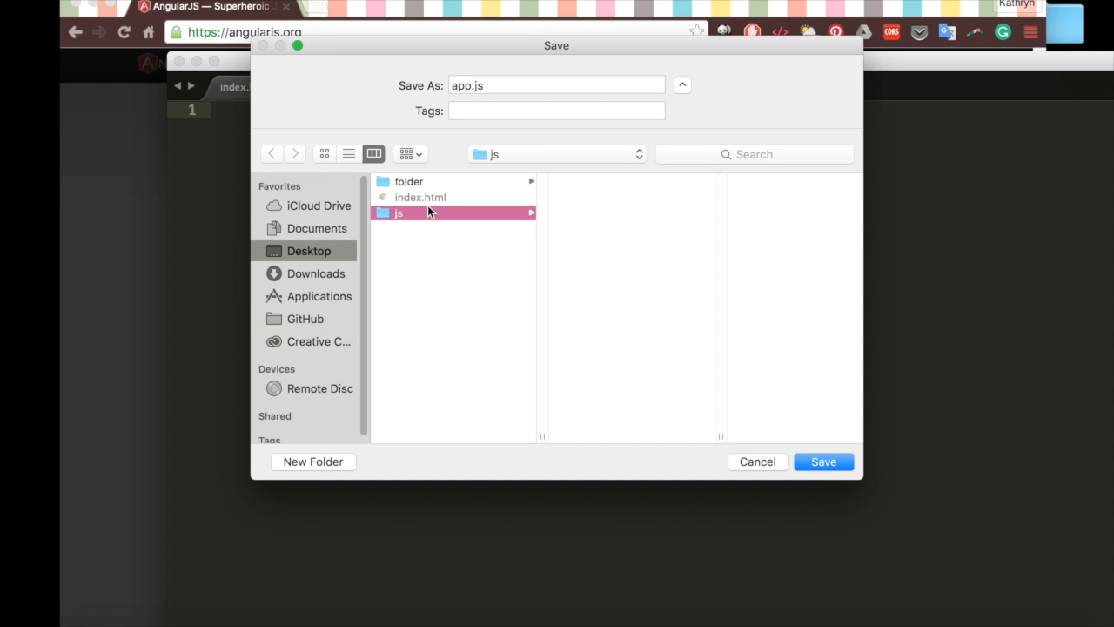
pyautogui.click(822, 461)
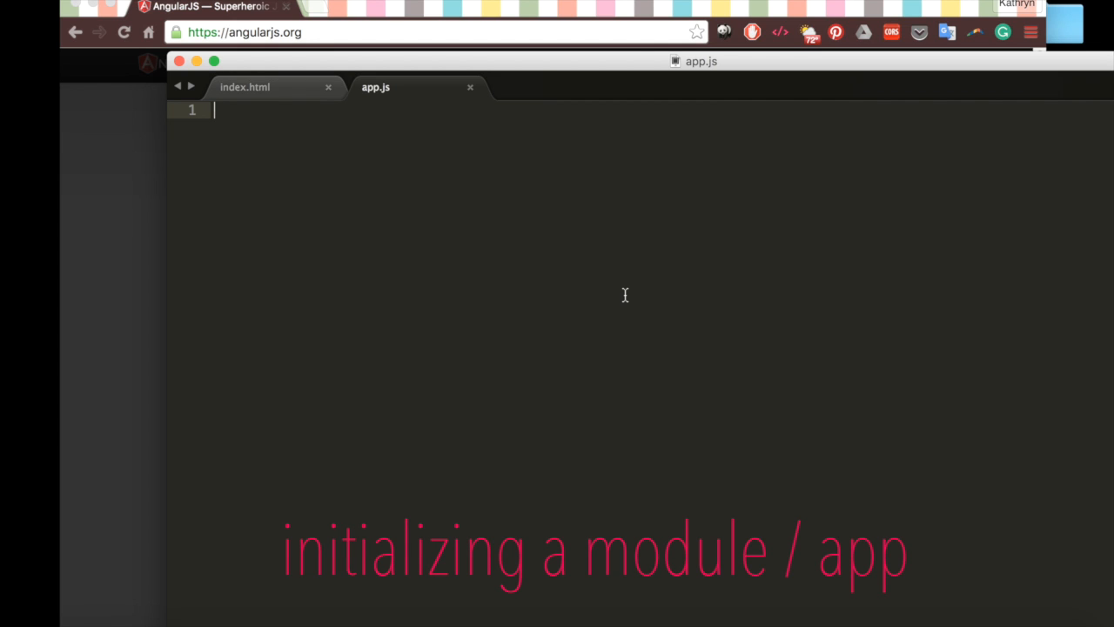
# Declare var app = angular.module('ToDoList', []); in app.js
pyautogui.write('var app = angular')
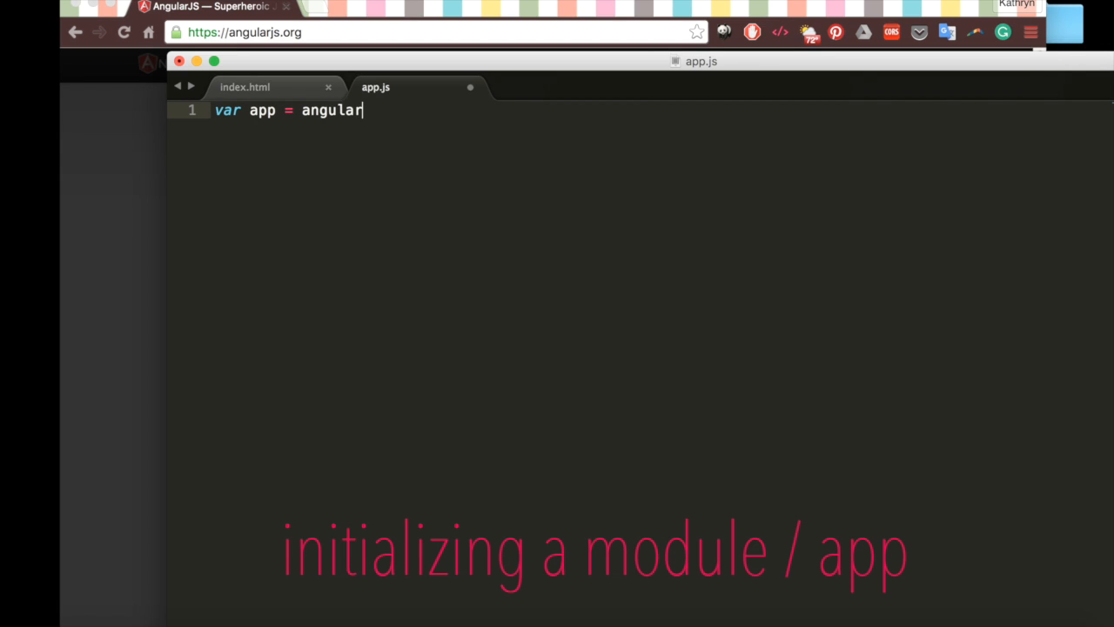
pyautogui.write(".module('')")
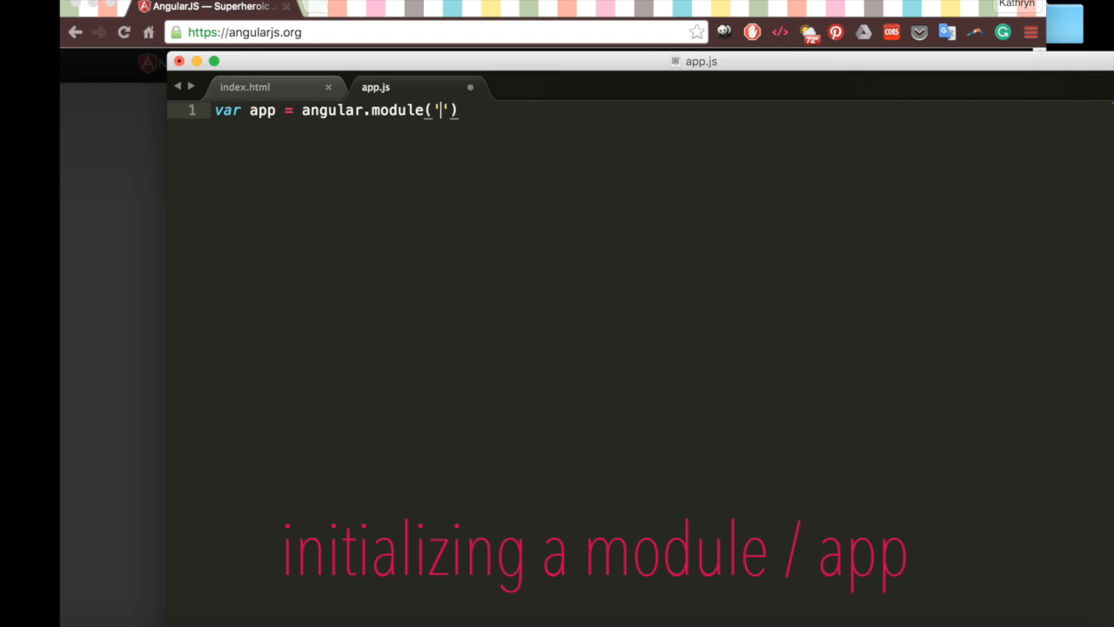
pyautogui.write('ToDoList')
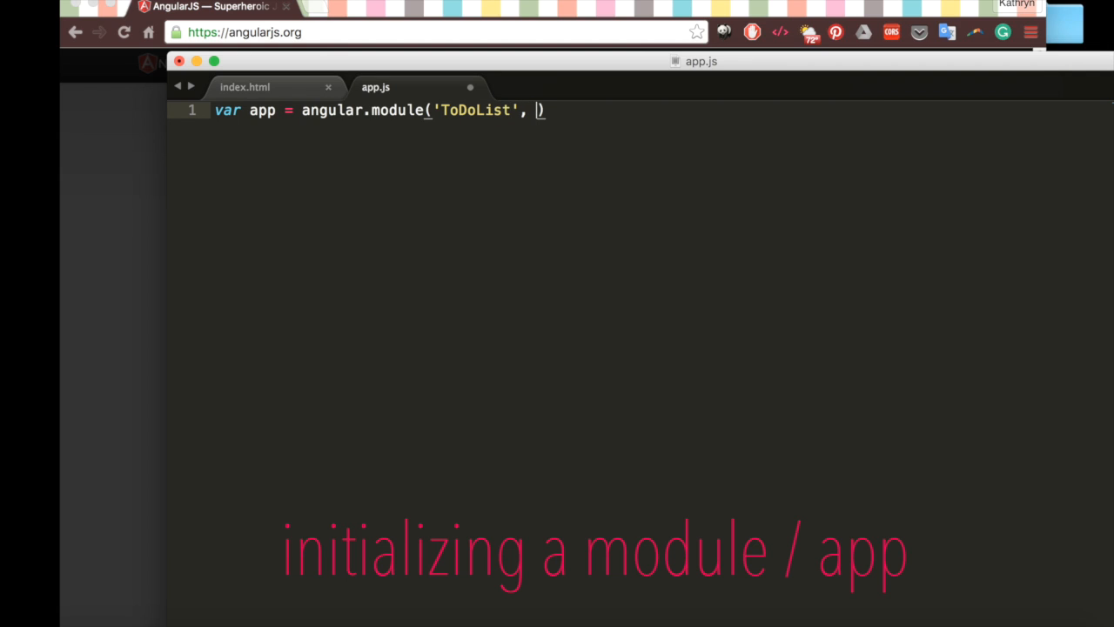
pyautogui.write('[]')
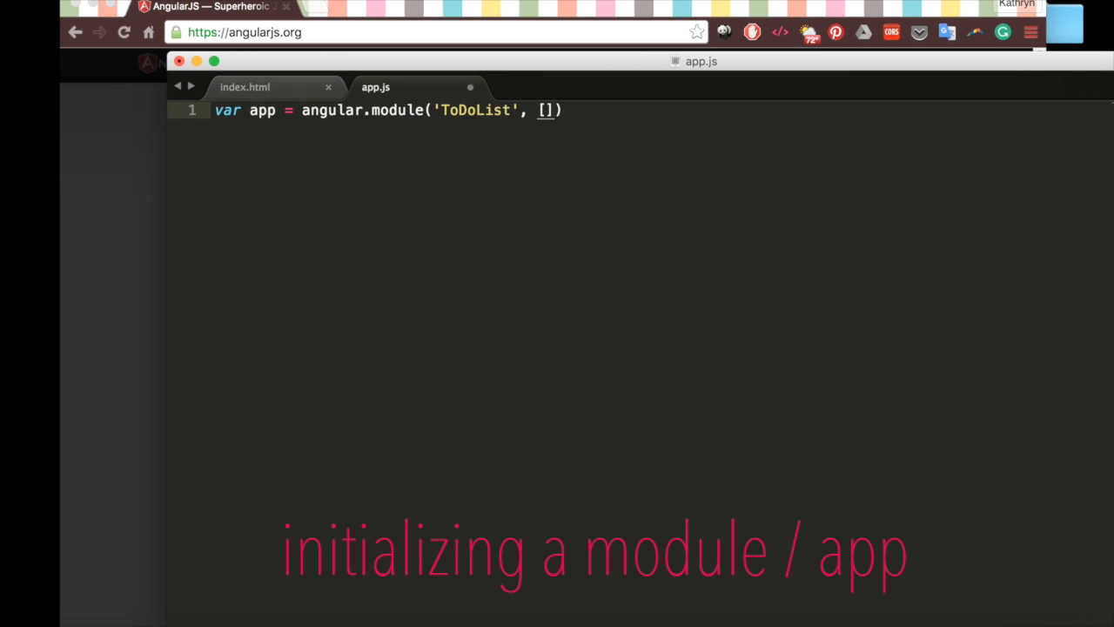
pyautogui.write(';')
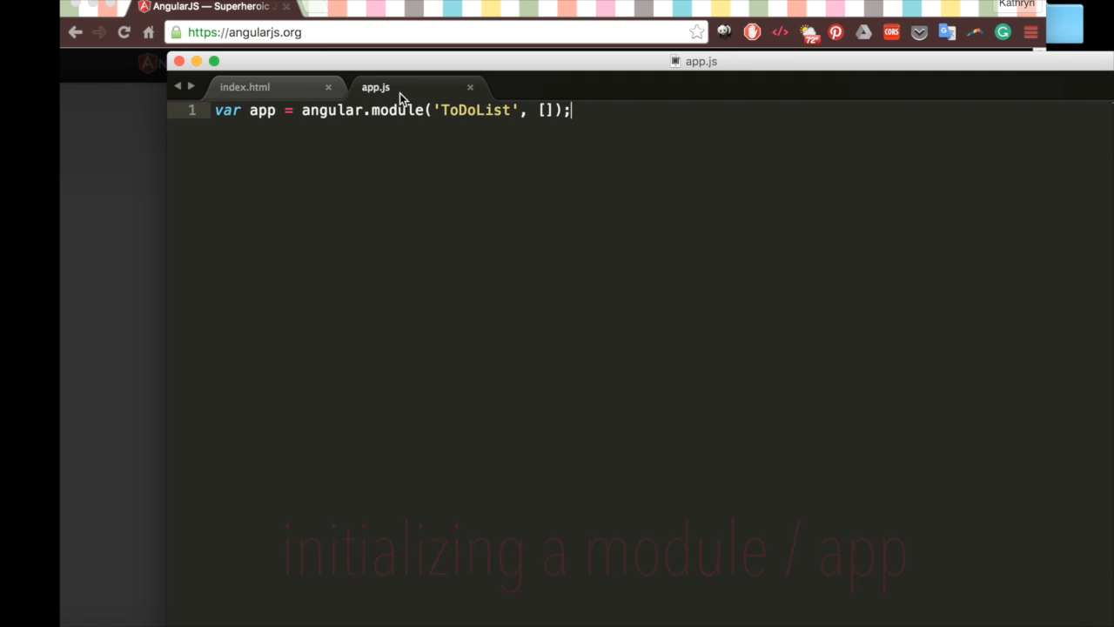
# Load js/app.js through a script tag in index.html's body
pyautogui.click(244, 87)
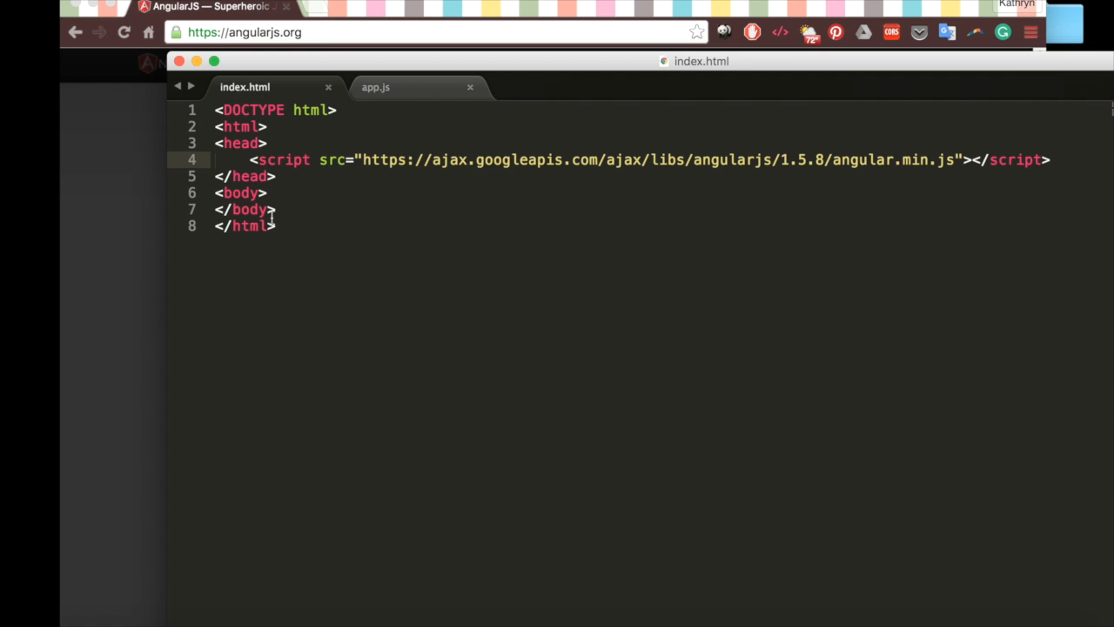
pyautogui.write('<script src="js/a')
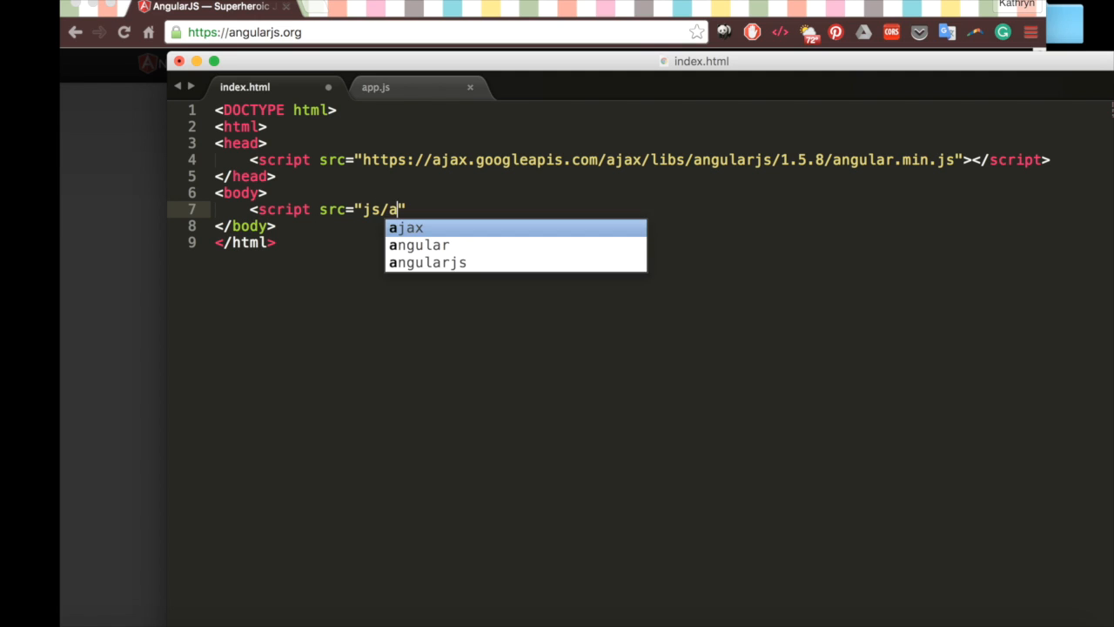
pyautogui.write('pp.js"></script>')
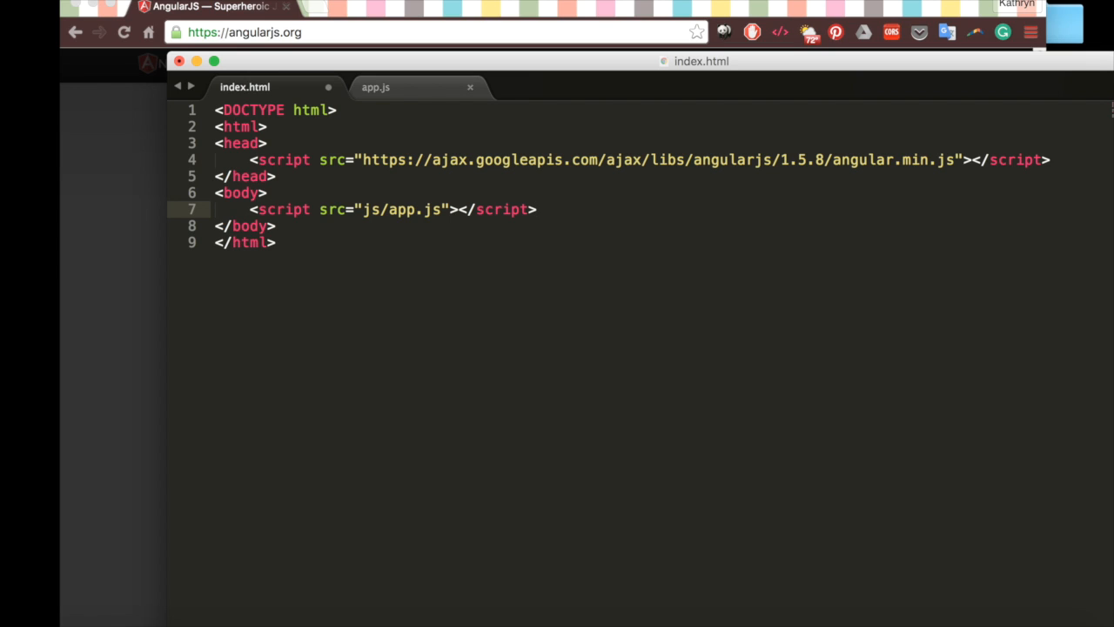
# Declare the body as the Angular app with ng-app="ToDoList"
pyautogui.write('ng-app="To"')
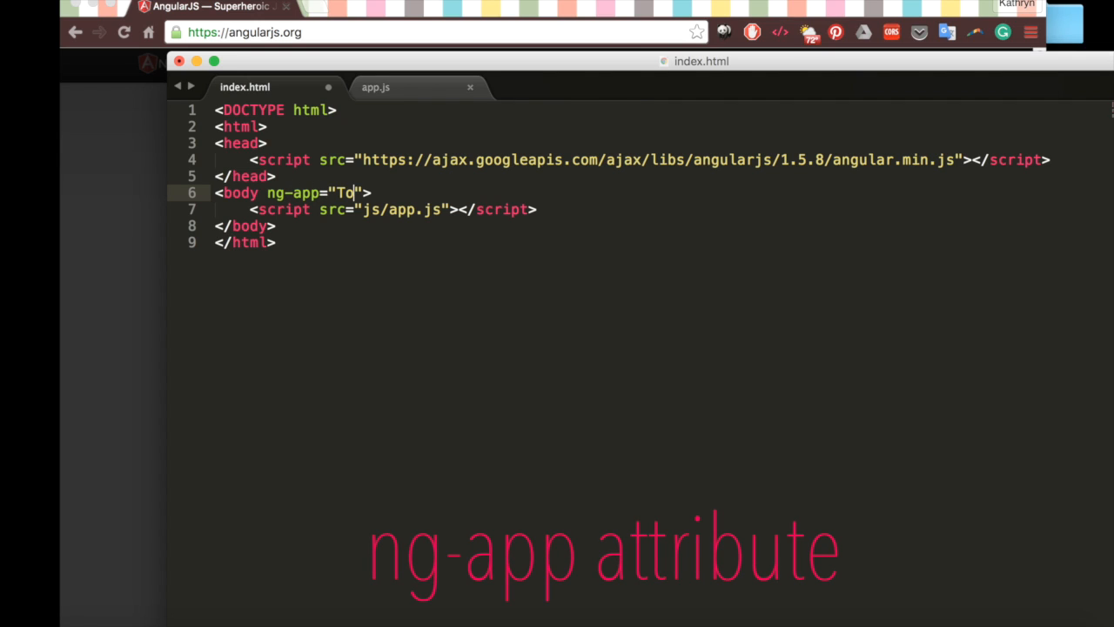
pyautogui.write('DoList')
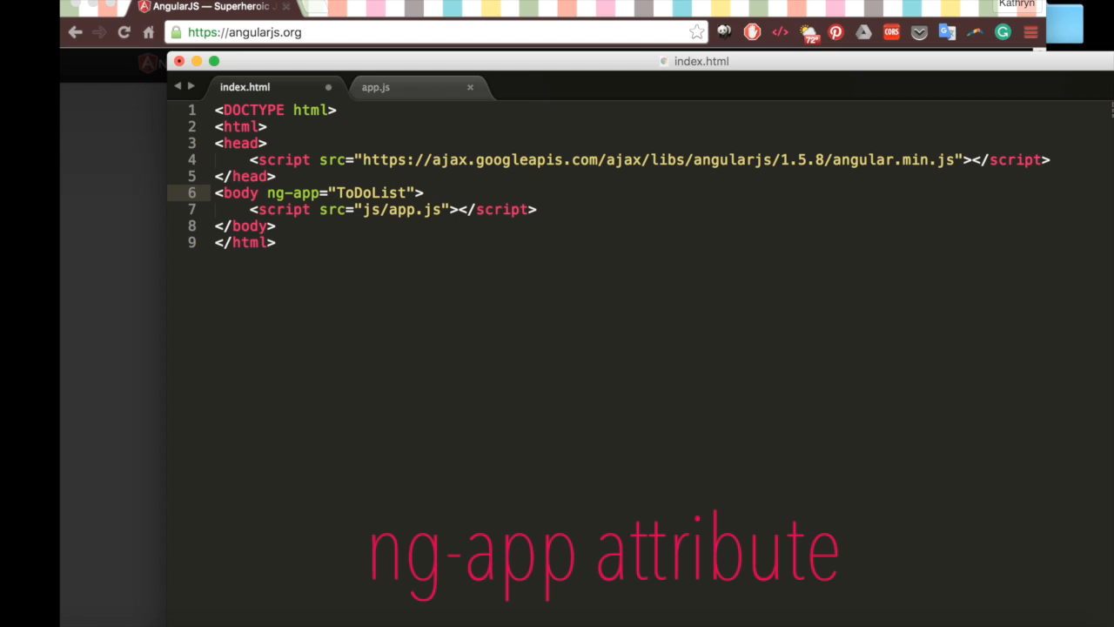
pyautogui.click(406, 192)
pyautogui.write('MainCon')
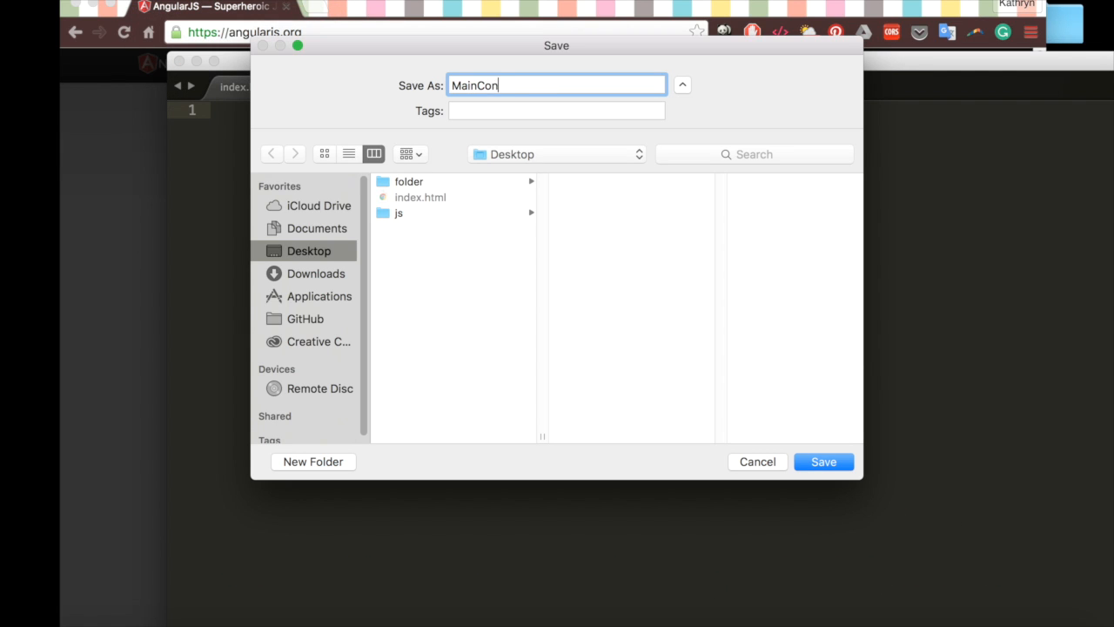
# Save the new file as MainController.js in a new controllers folder inside js
pyautogui.write('troller.js')
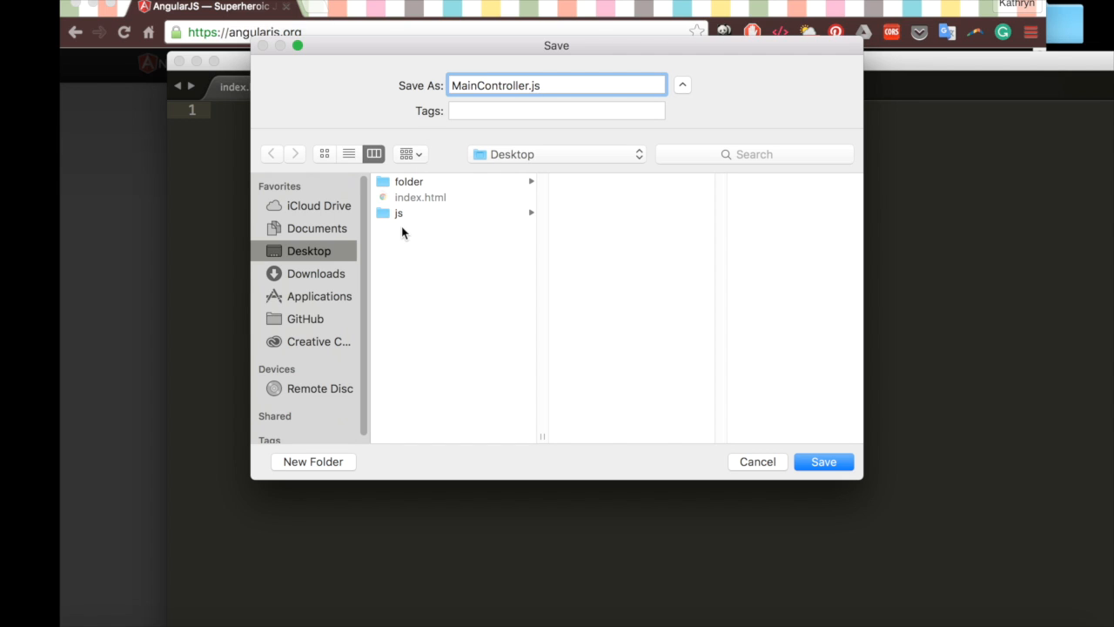
pyautogui.click(313, 461)
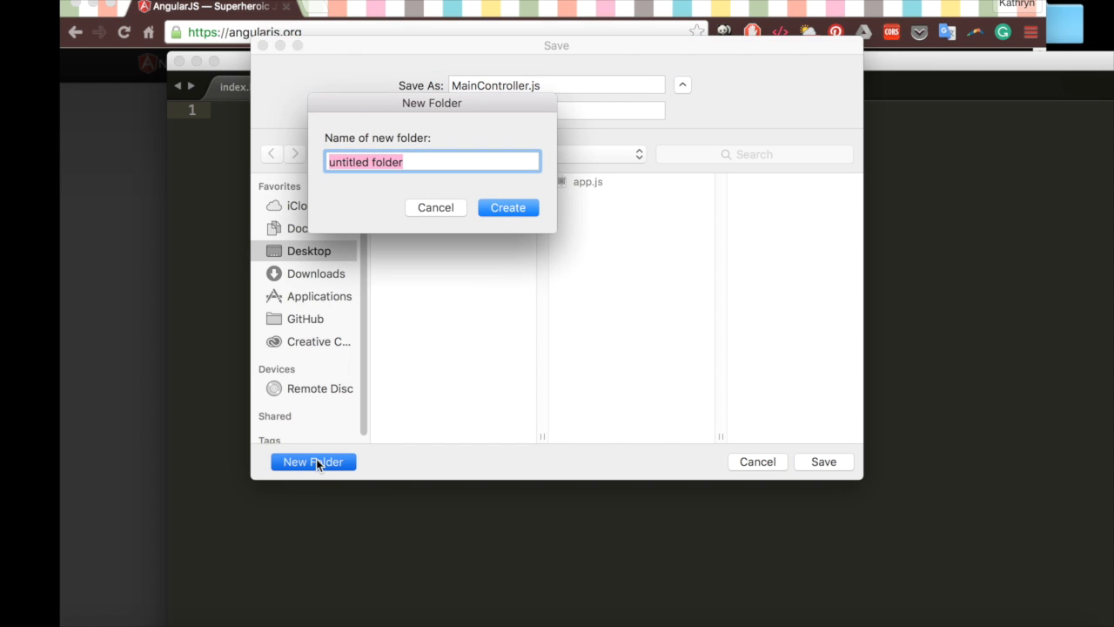
pyautogui.write('controllers')
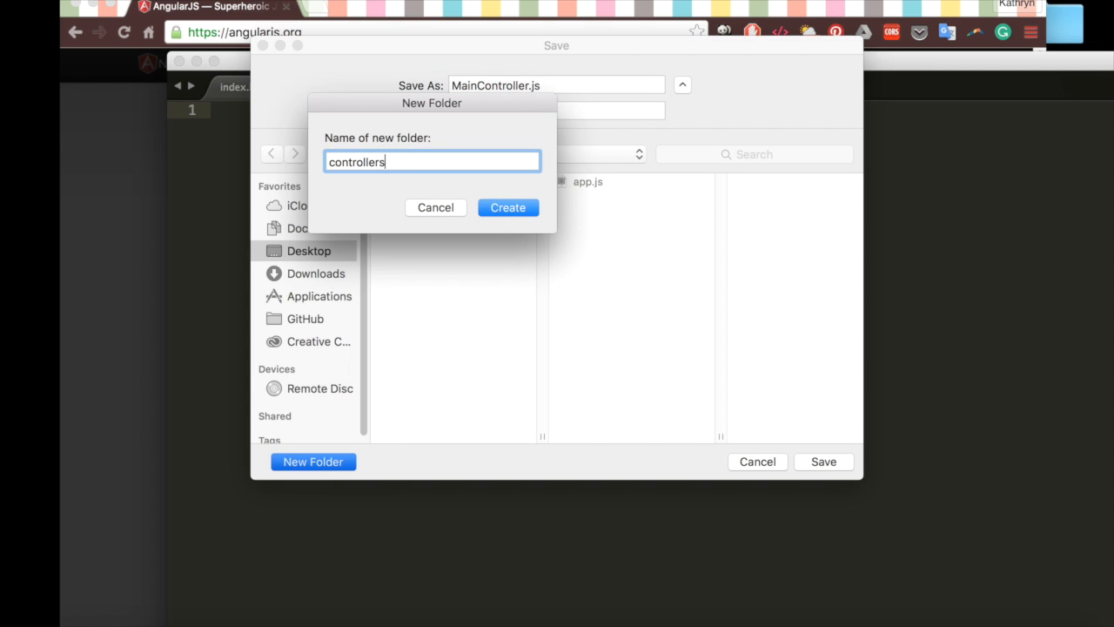
pyautogui.click(507, 208)
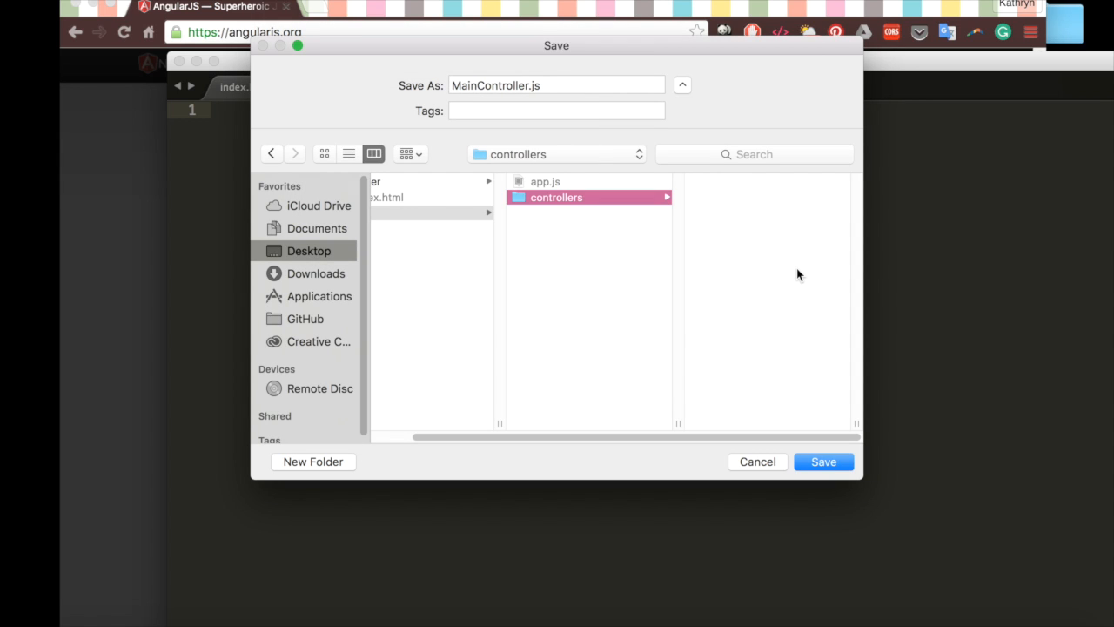
pyautogui.click(823, 462)
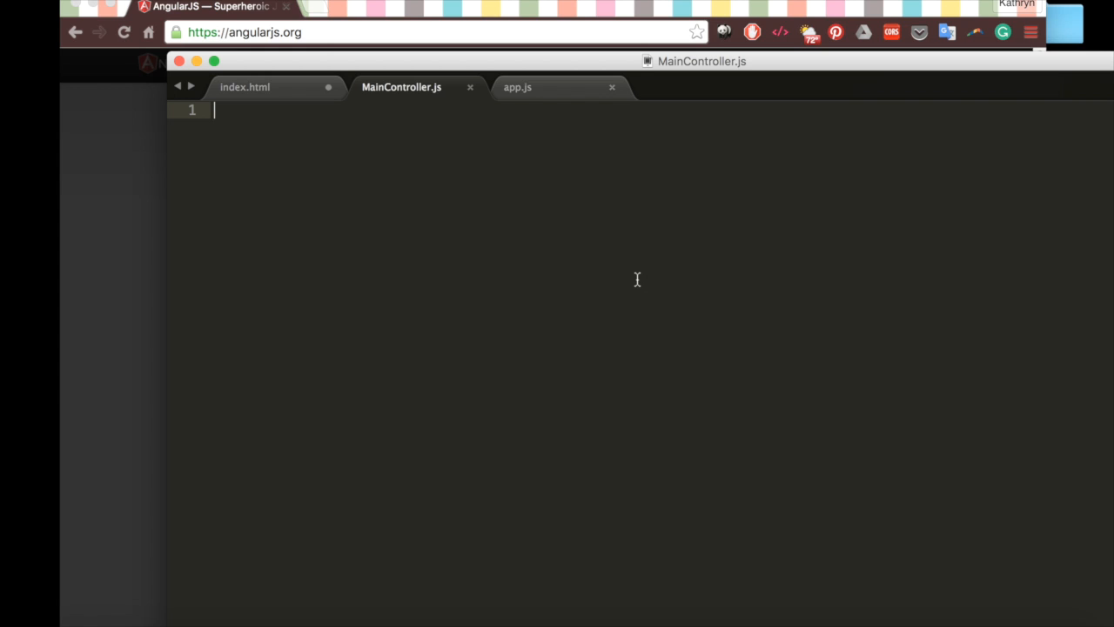
# Register app.controller('MainController', ['$scope', function($scope) {}]) with an empty body
pyautogui.write("app.controller('MainController',")
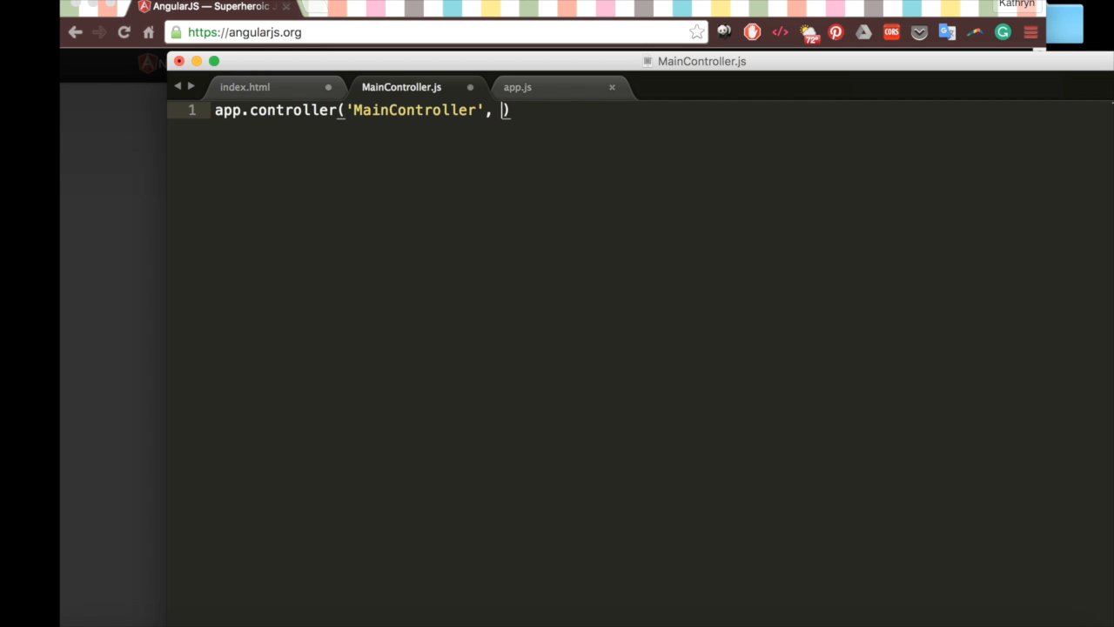
pyautogui.write("['$'")
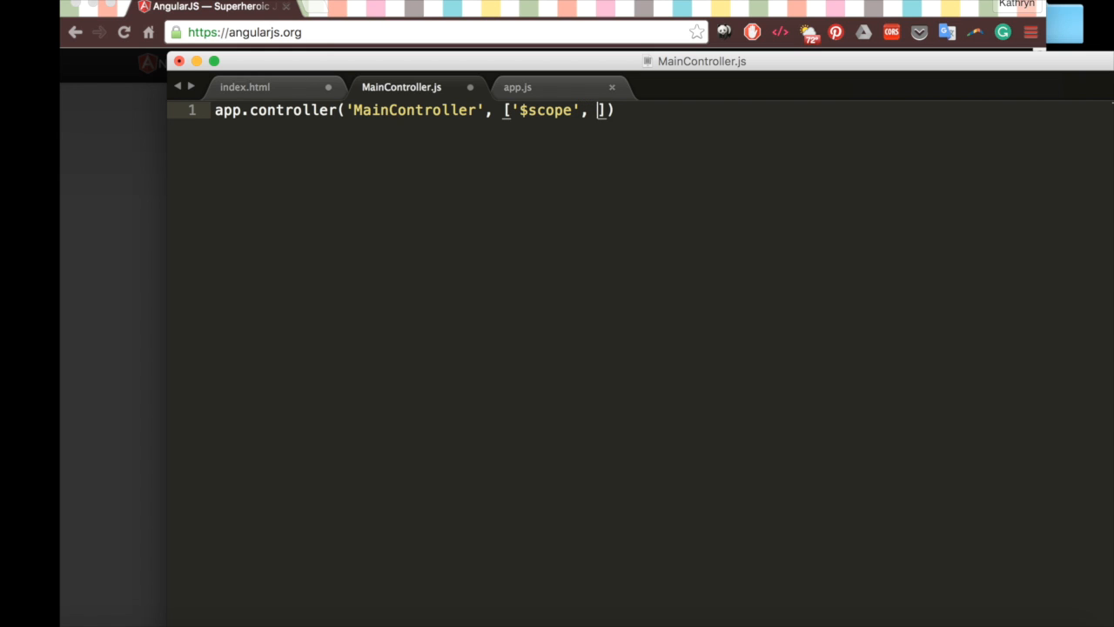
pyautogui.write('function($scope) {')
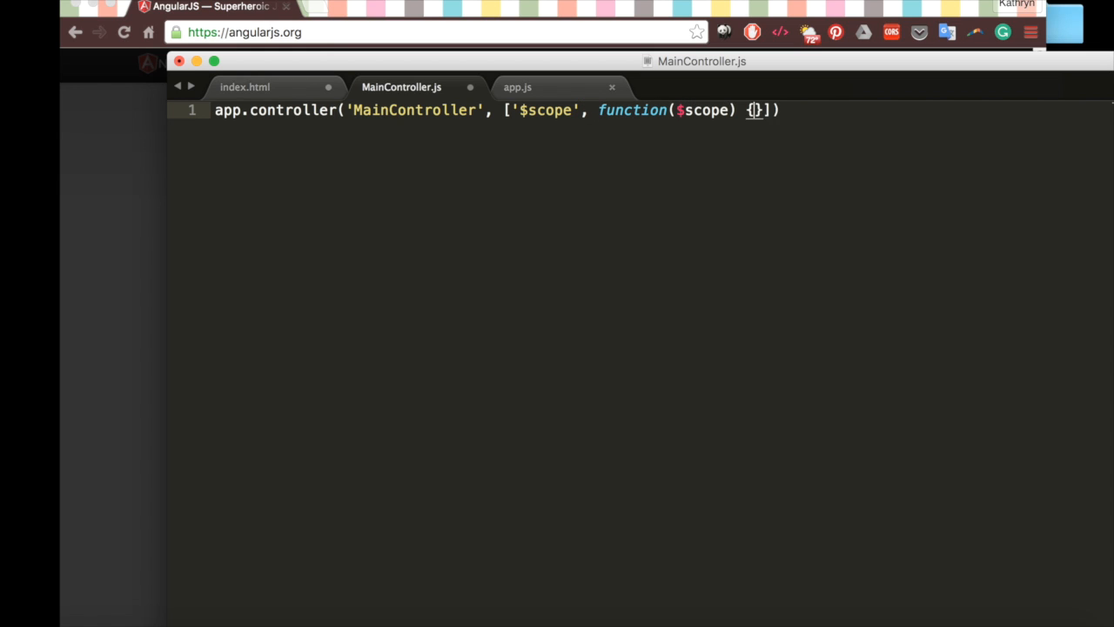
pyautogui.press('Enter')
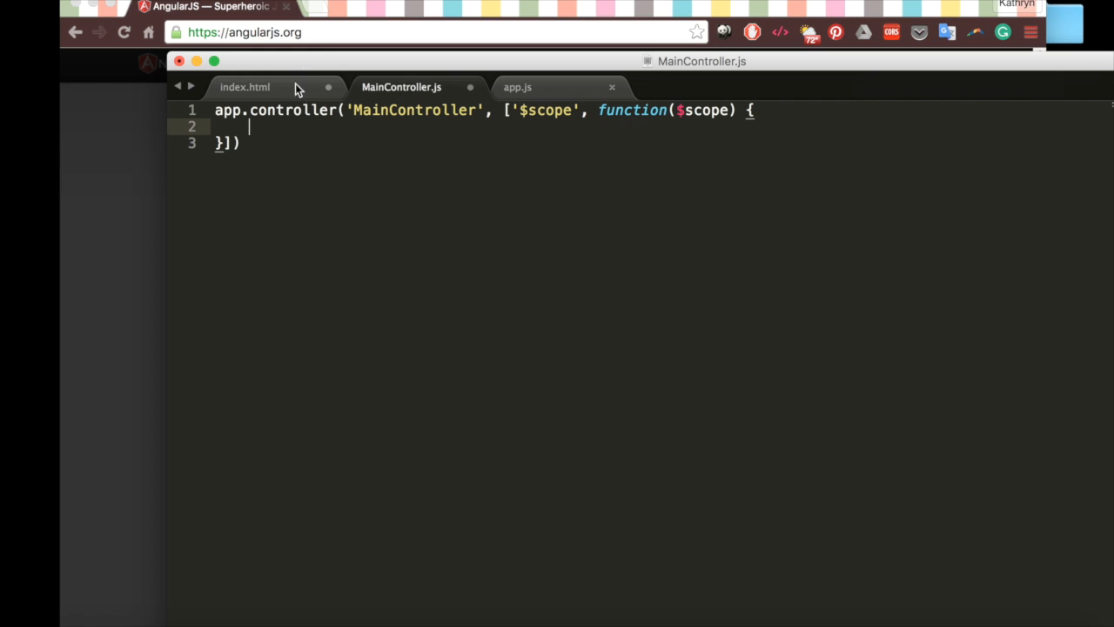
pyautogui.click(244, 86)
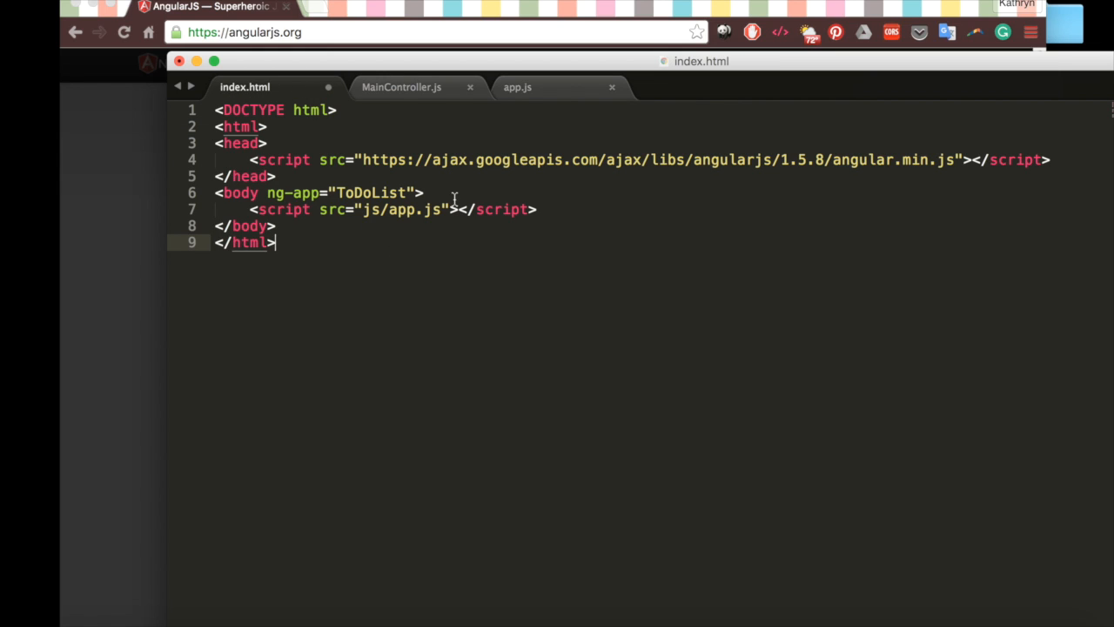
# Add a script tag loading js/controllers/MainController.js below app.js in index.html
pyautogui.click(424, 193)
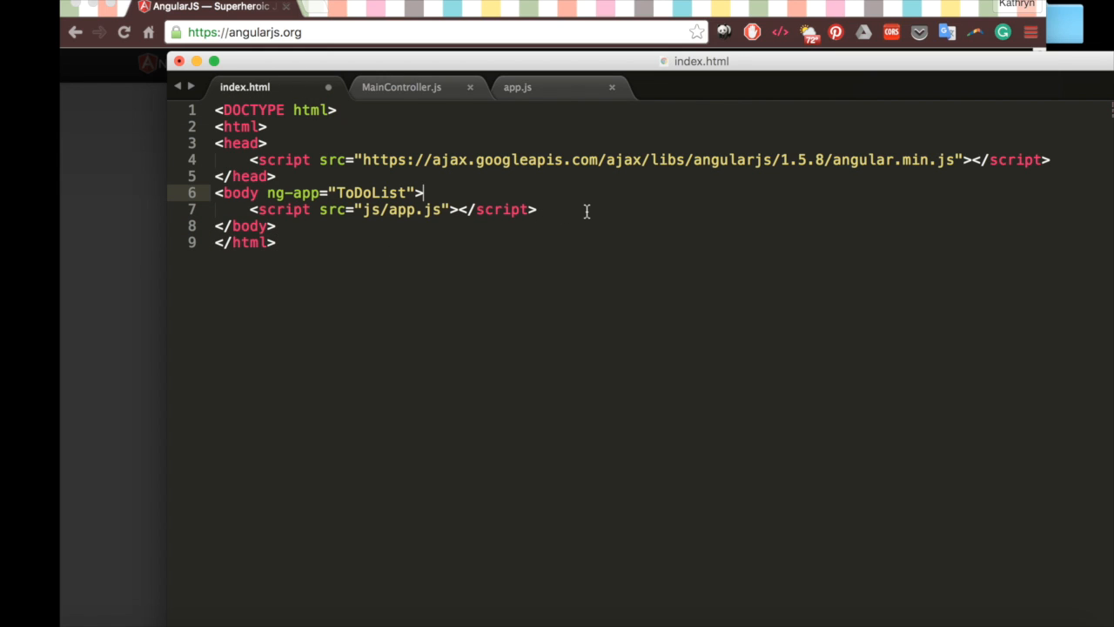
pyautogui.write('<script src="')
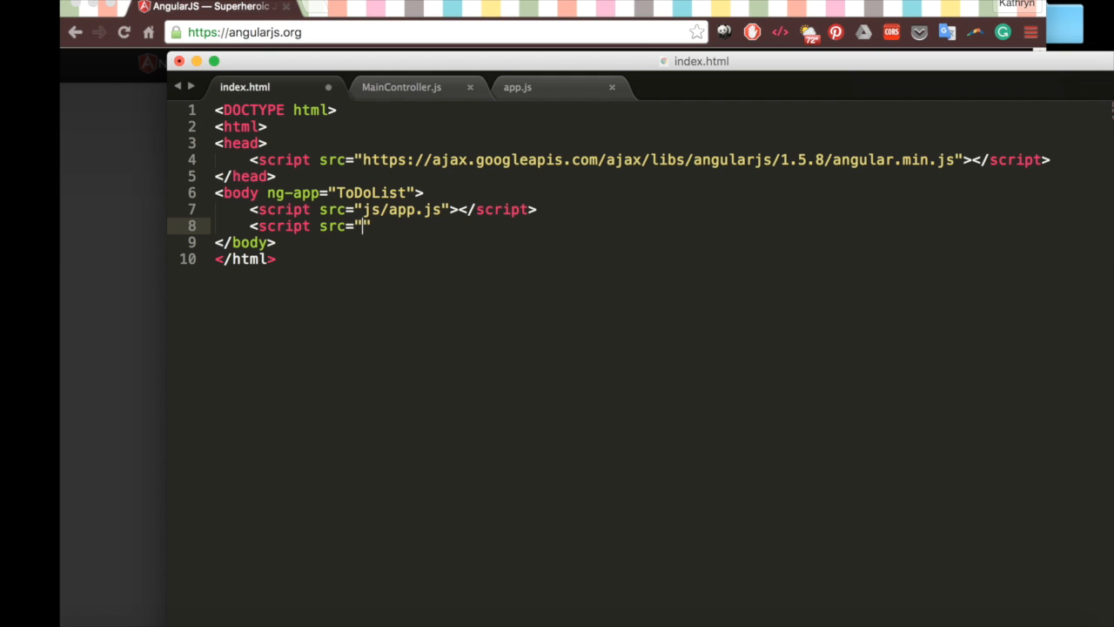
pyautogui.write('js/')
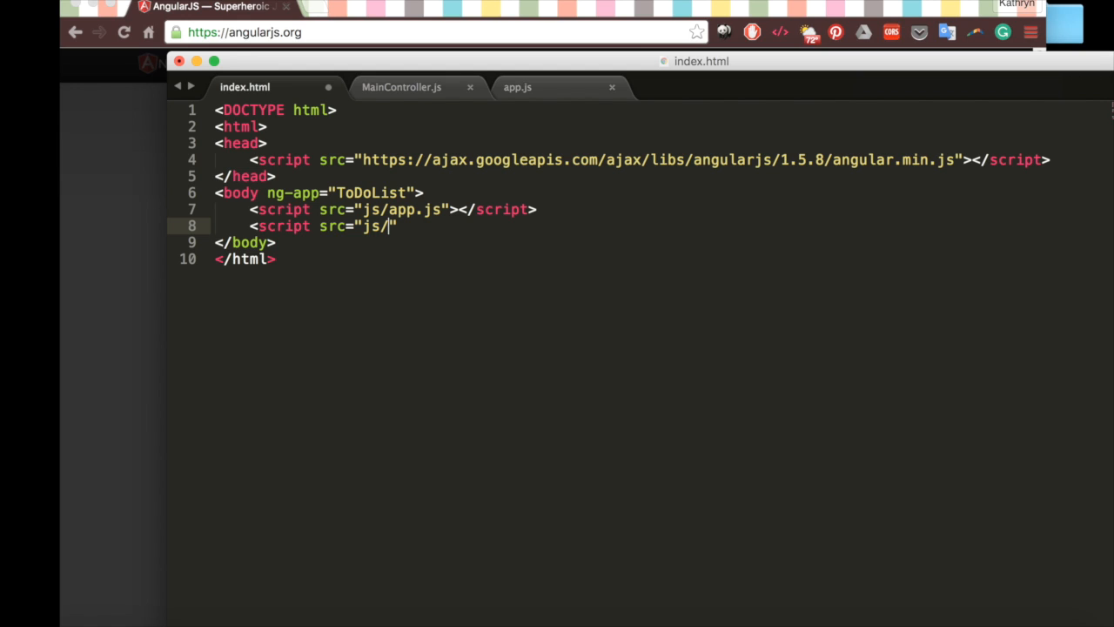
pyautogui.write('controllers')
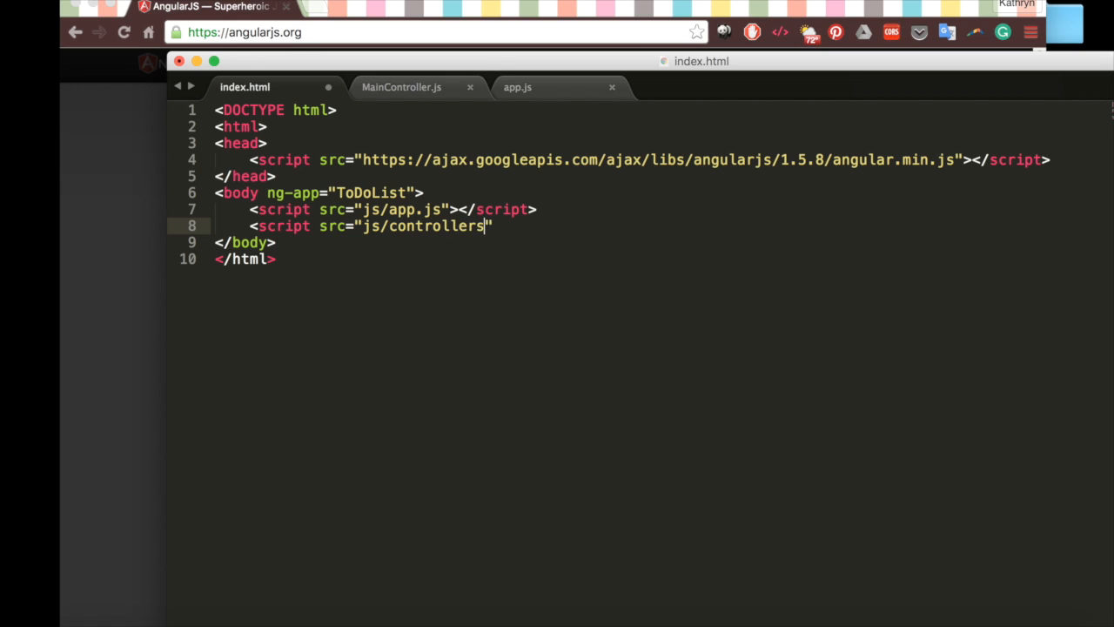
pyautogui.write('/MainCont')
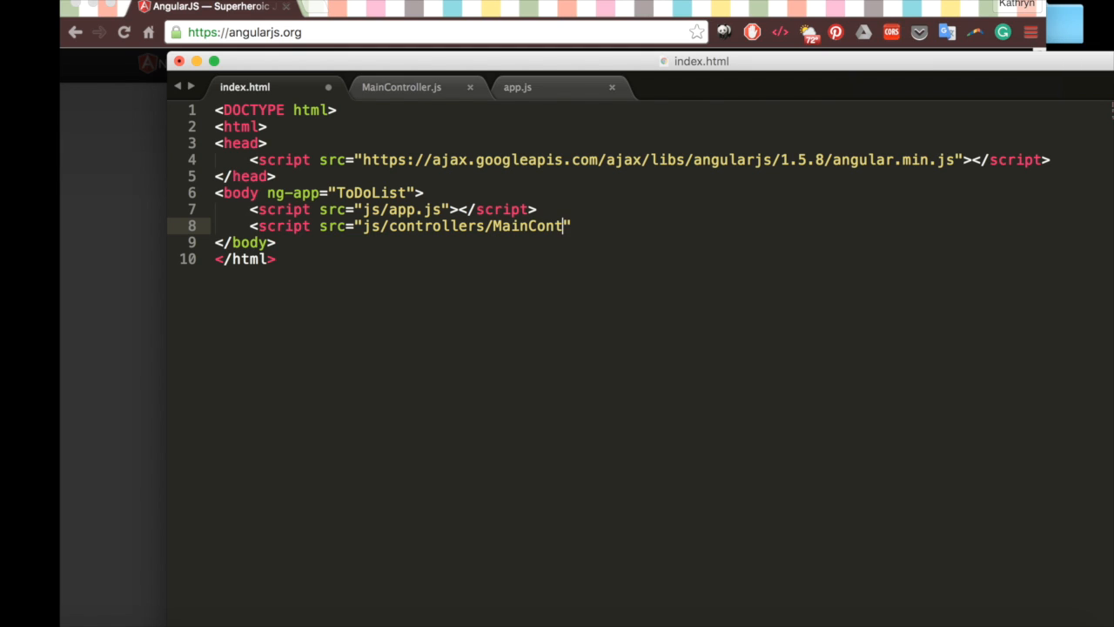
pyautogui.write('roller.js"></script>')
pyautogui.write('<!-- Controllers -->')
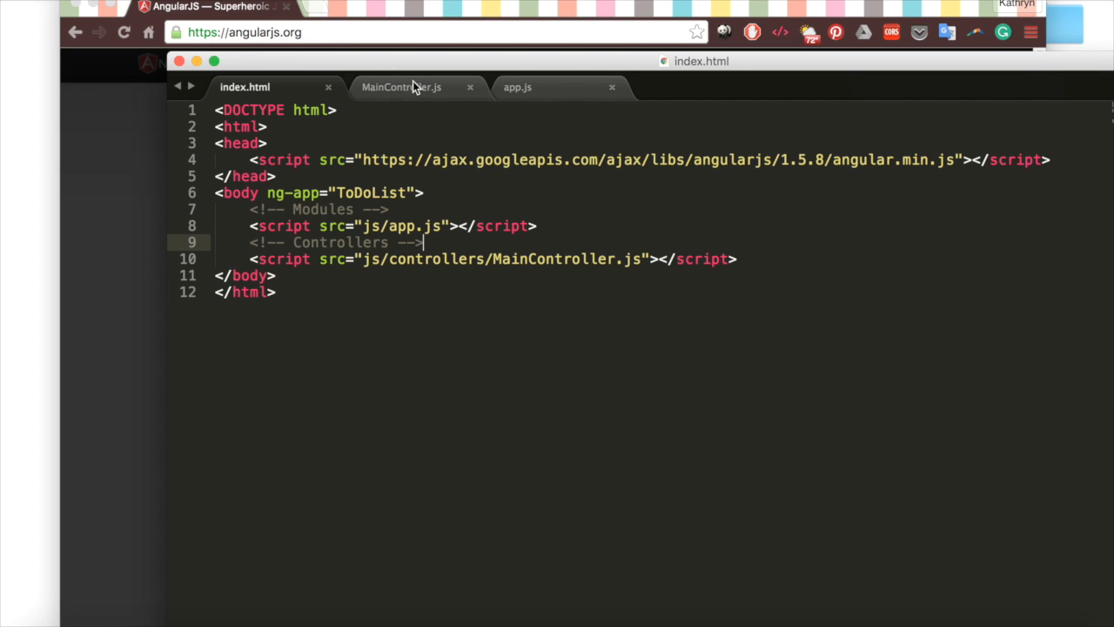
# Compare MainController.js with index.html, ending on MainController.js unchanged
pyautogui.click(402, 86)
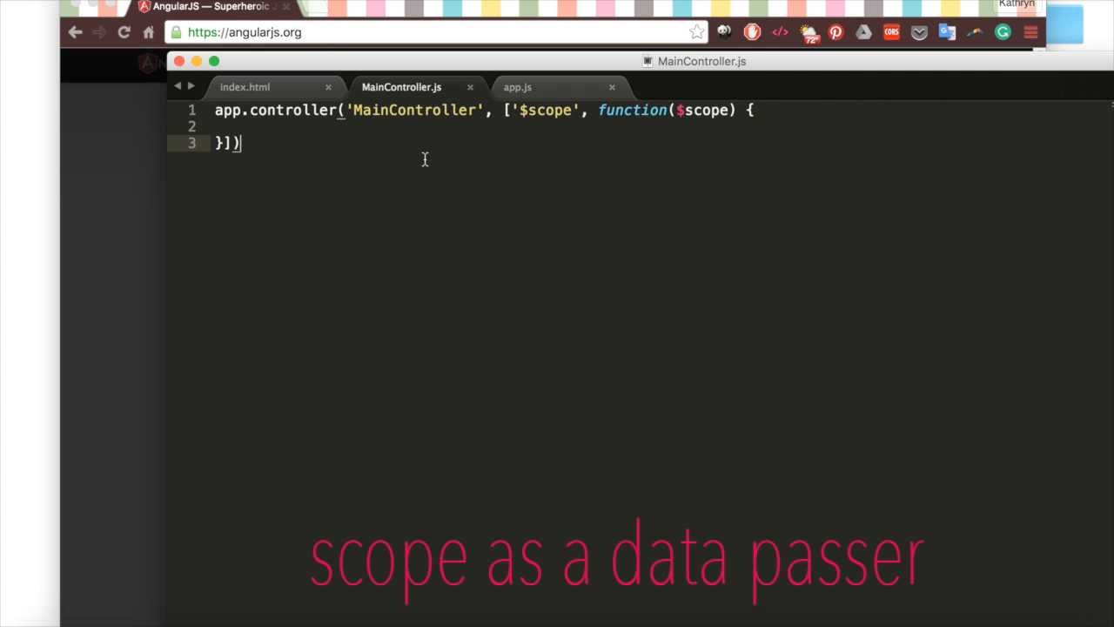
pyautogui.click(245, 87)
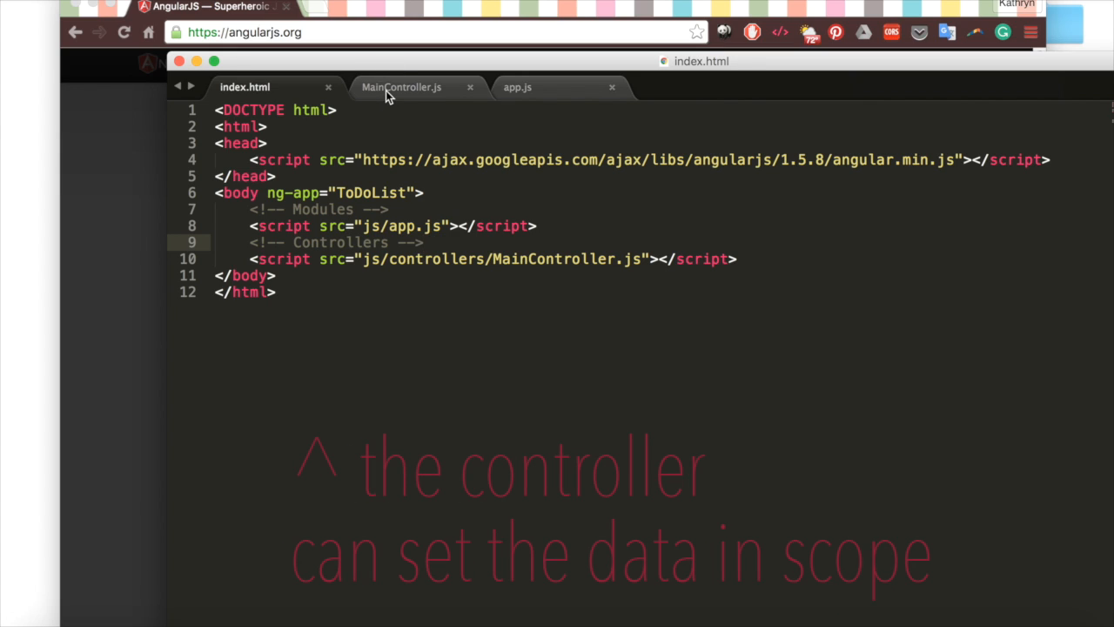
pyautogui.click(401, 86)
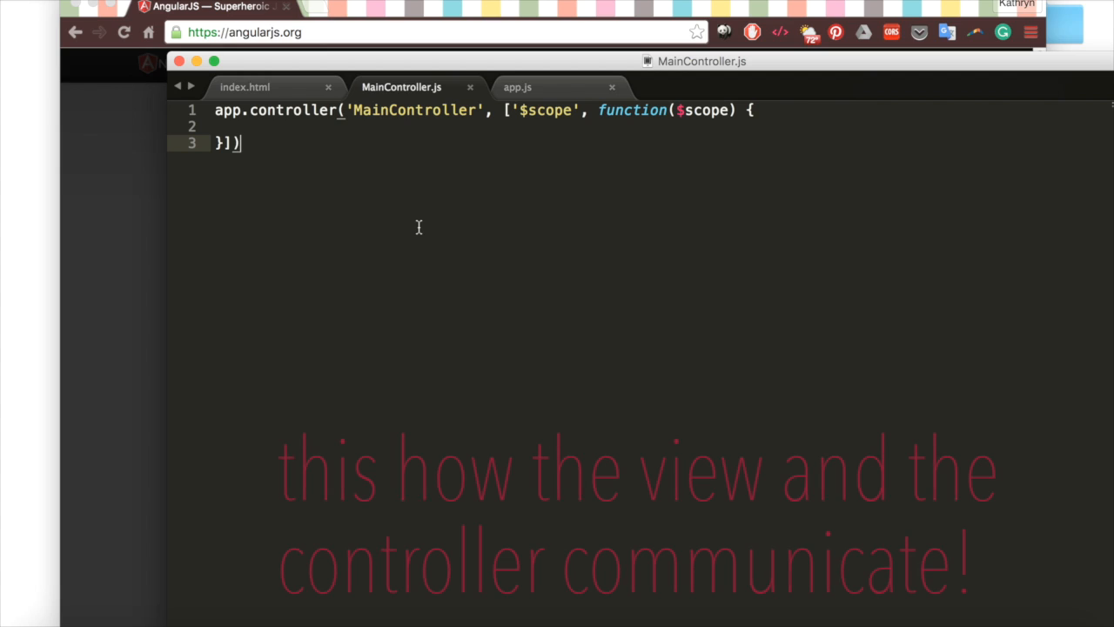
pyautogui.click(245, 86)
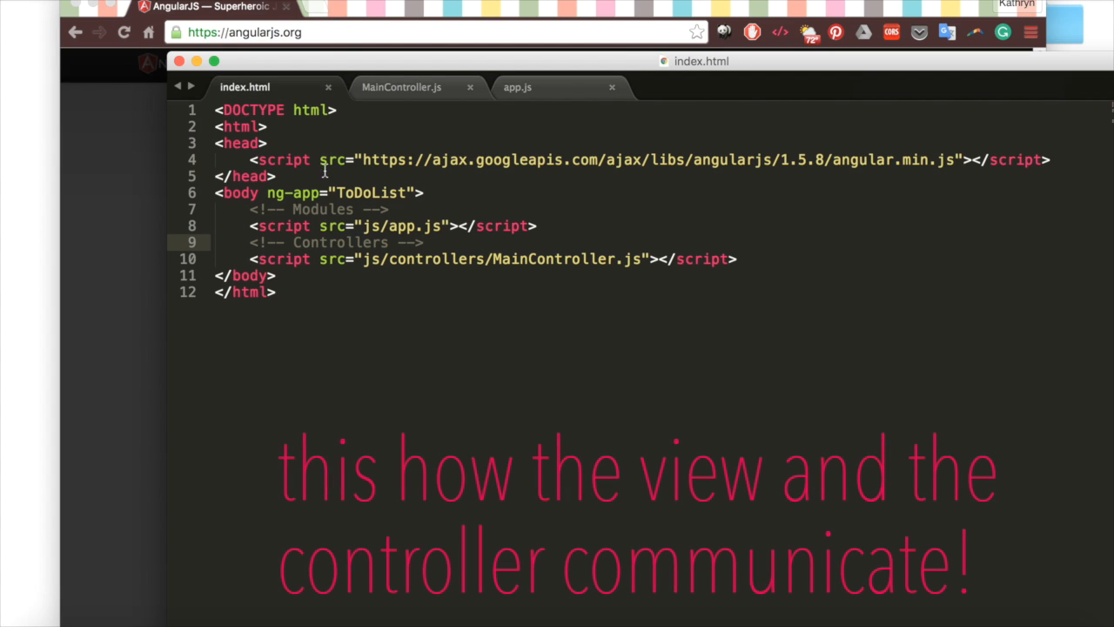
pyautogui.click(402, 86)
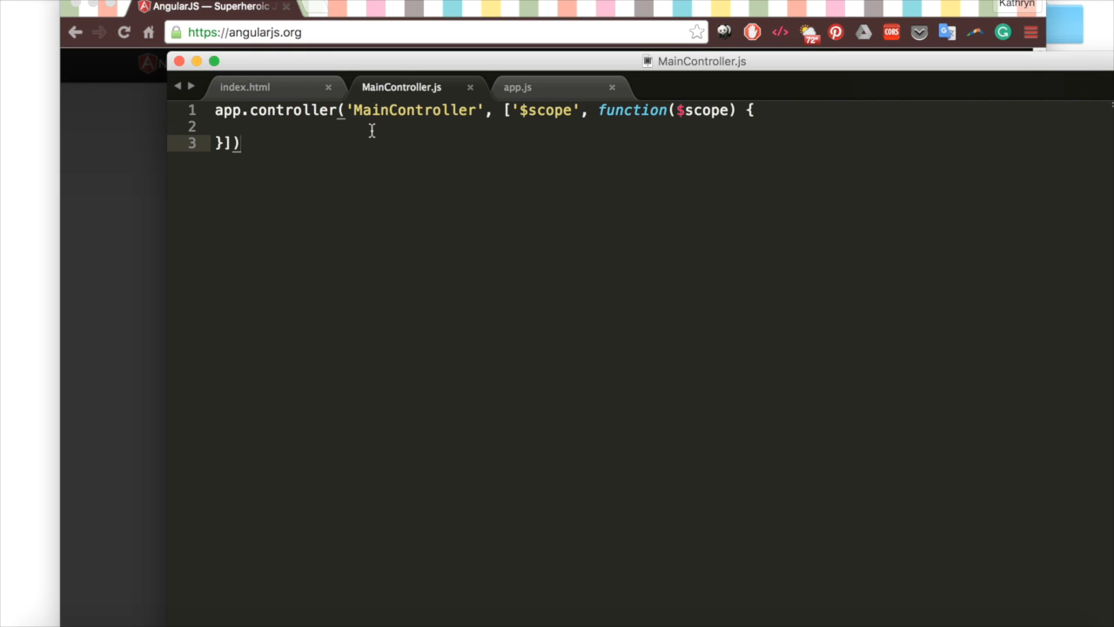
pyautogui.moveTo(396, 130)
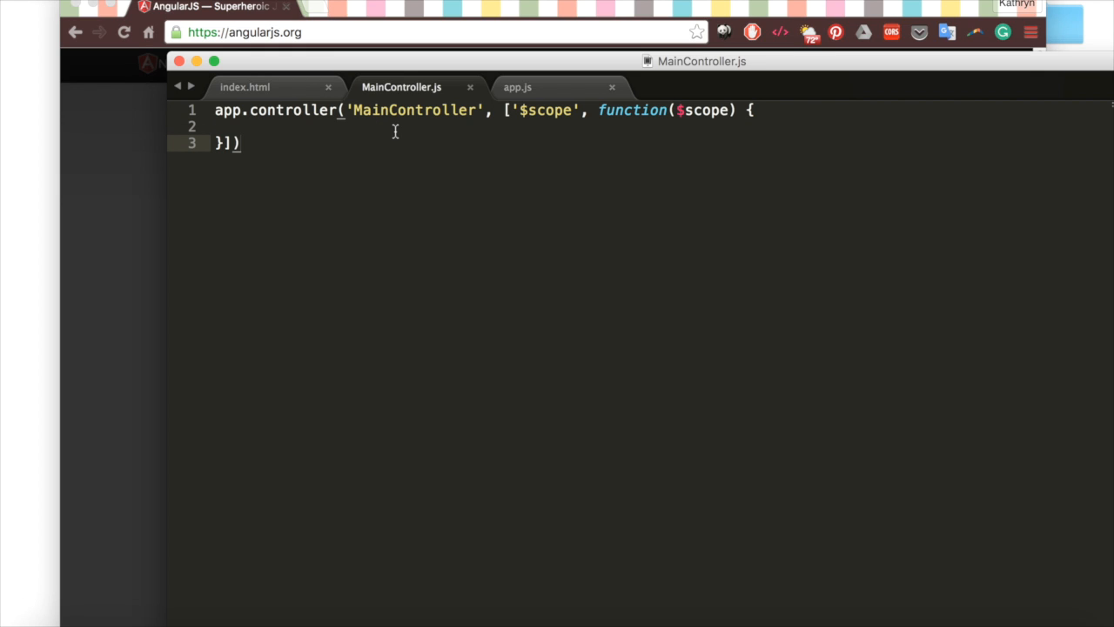
# Set $scope.list to ["Clean my room", "Go to the store", "Study Cracking the Coding Interview"]
pyautogui.write('$scope')
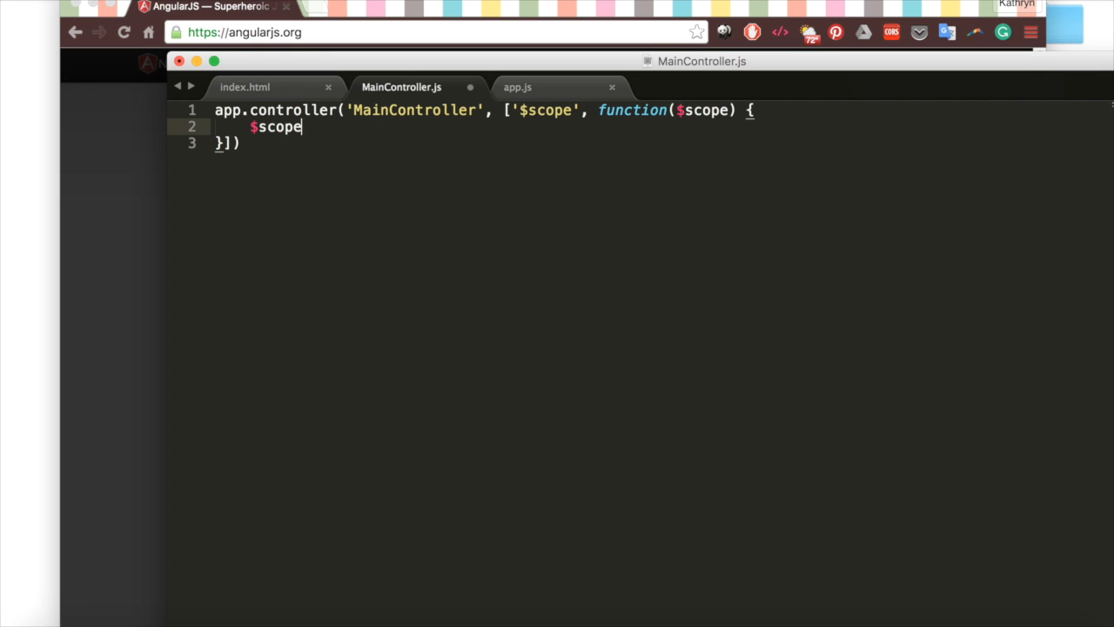
pyautogui.write('.list = []')
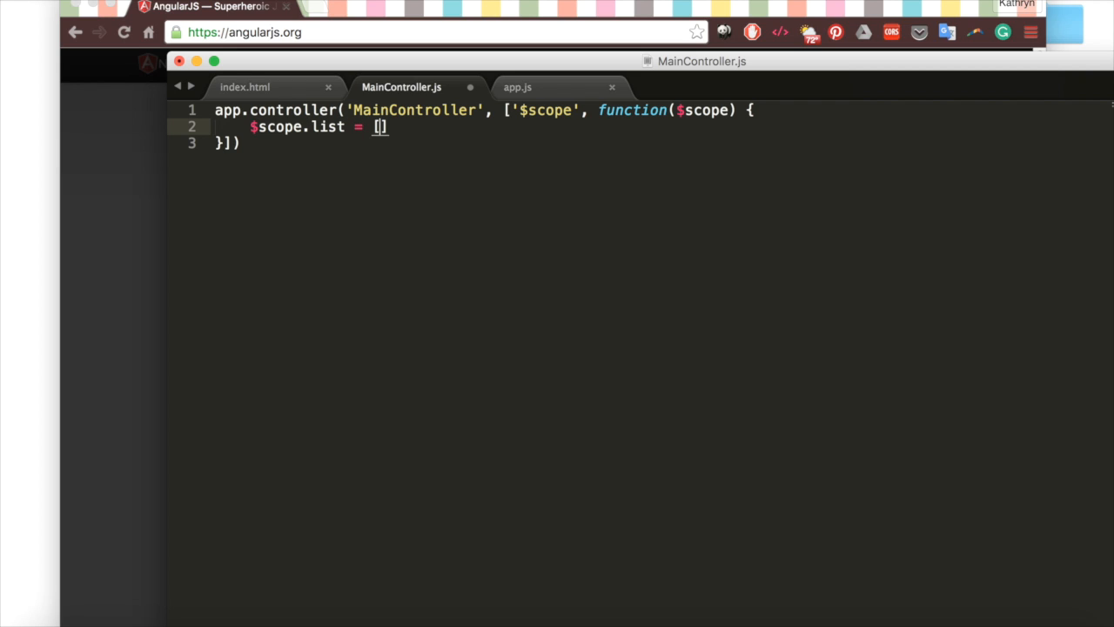
pyautogui.write('""')
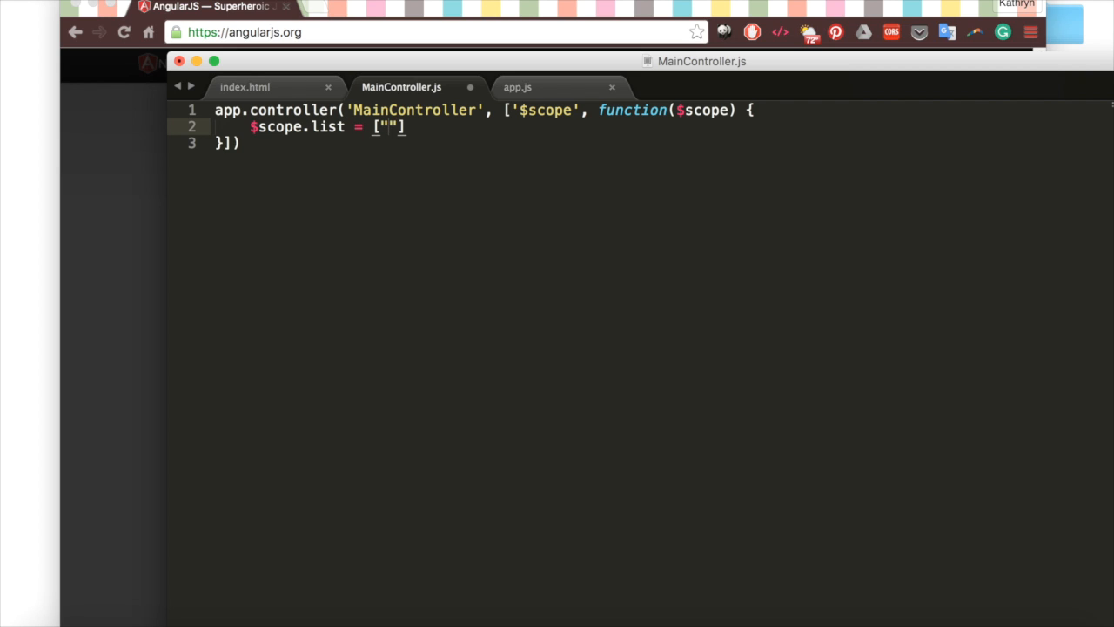
pyautogui.write('Clean my room')
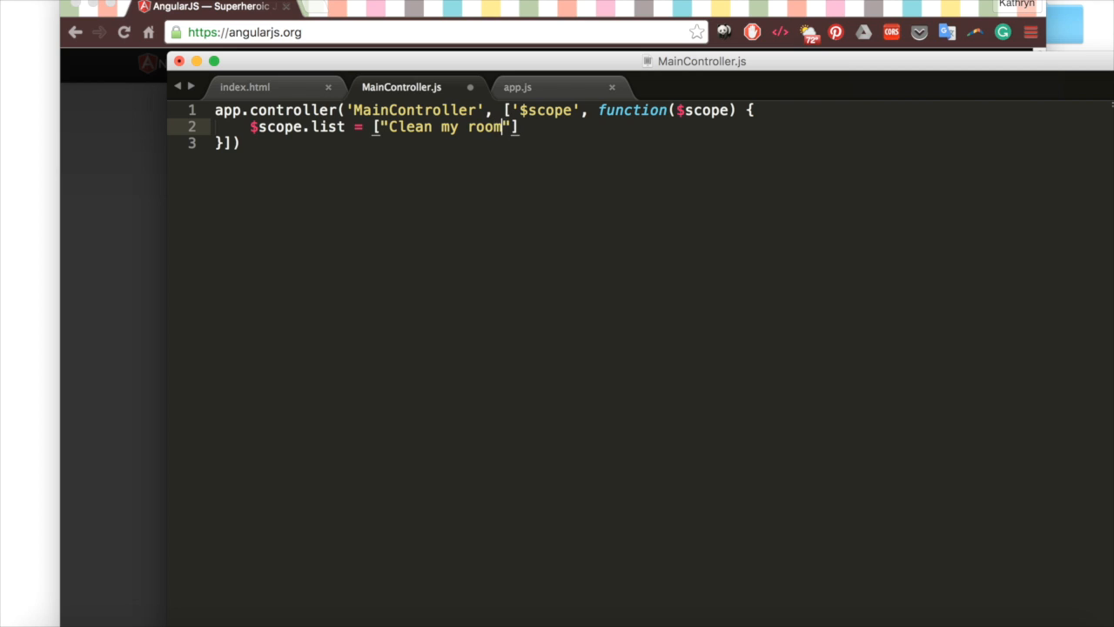
pyautogui.write('. "Go t')
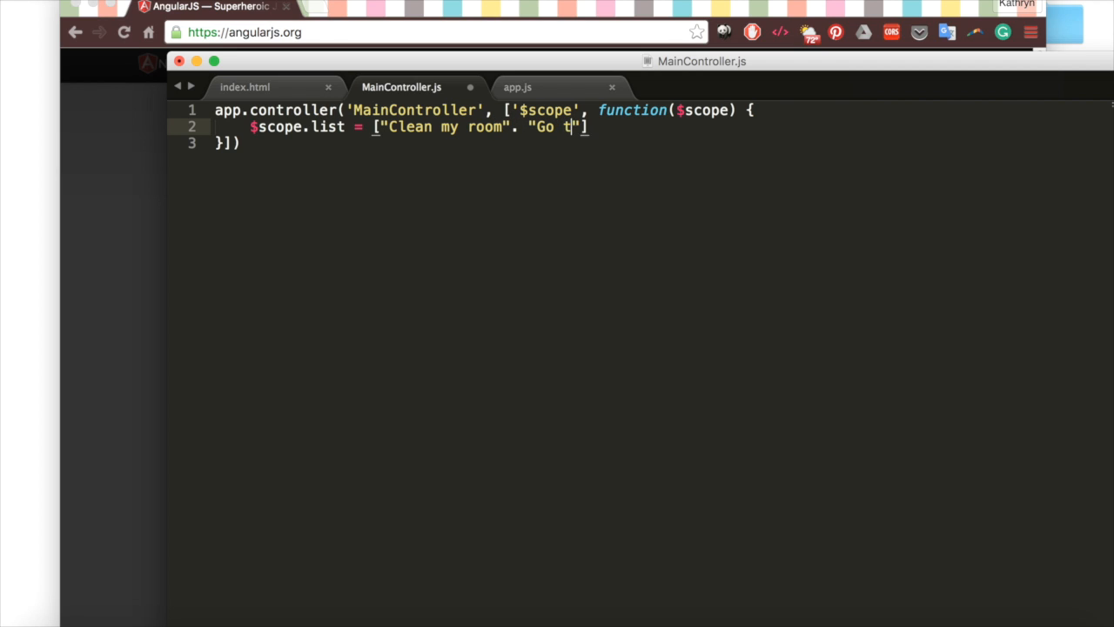
pyautogui.write('o the store')
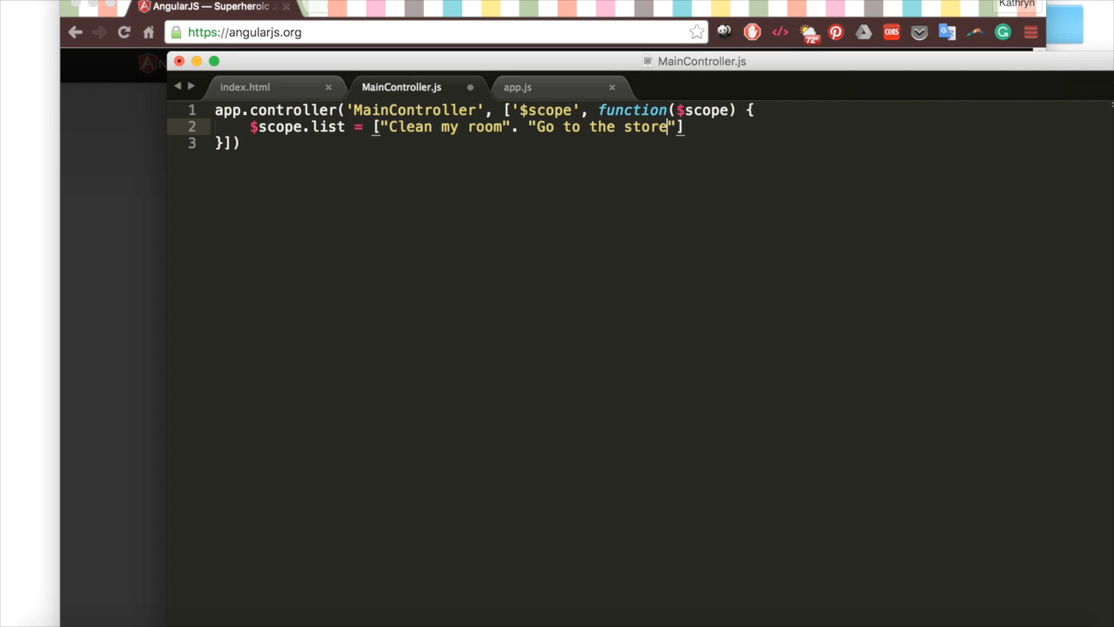
pyautogui.write(', "Study"')
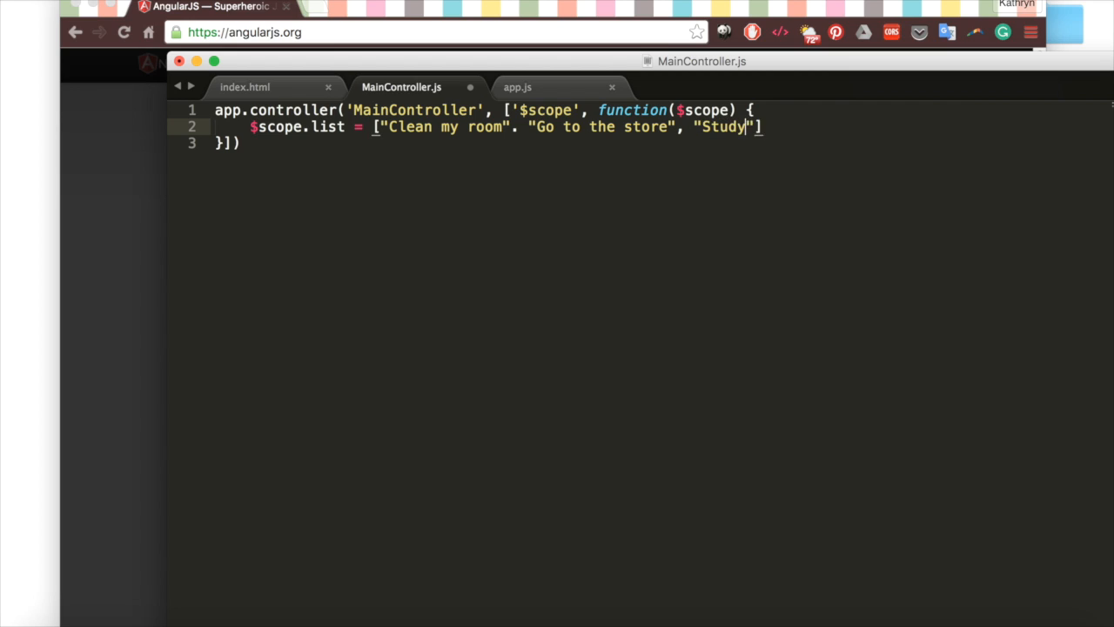
pyautogui.write('Cracking the Coding Interview"];')
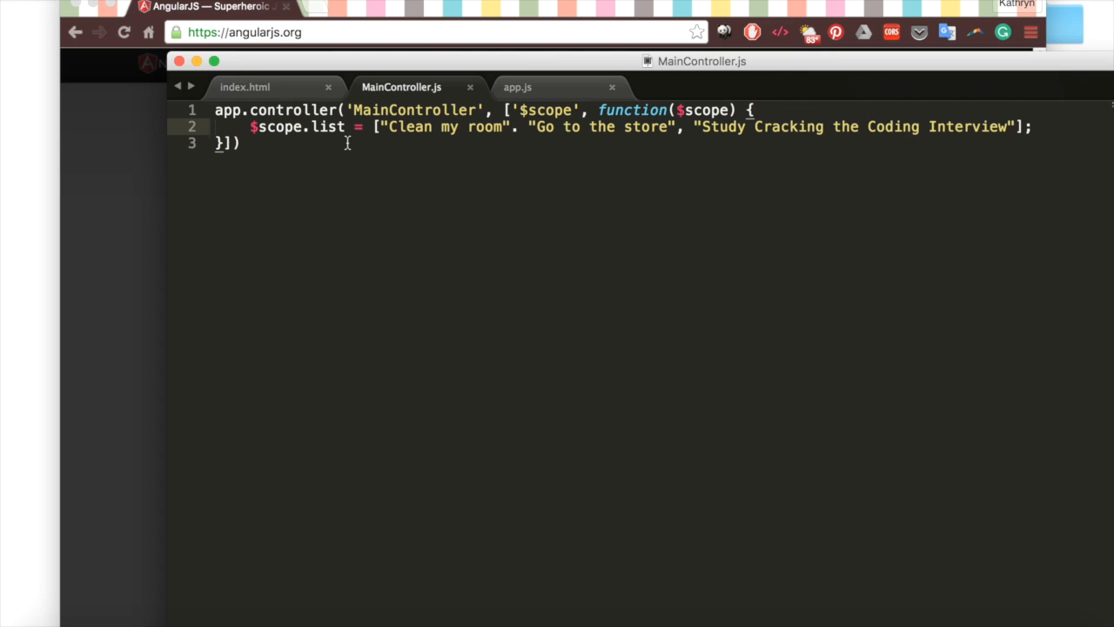
pyautogui.click(245, 87)
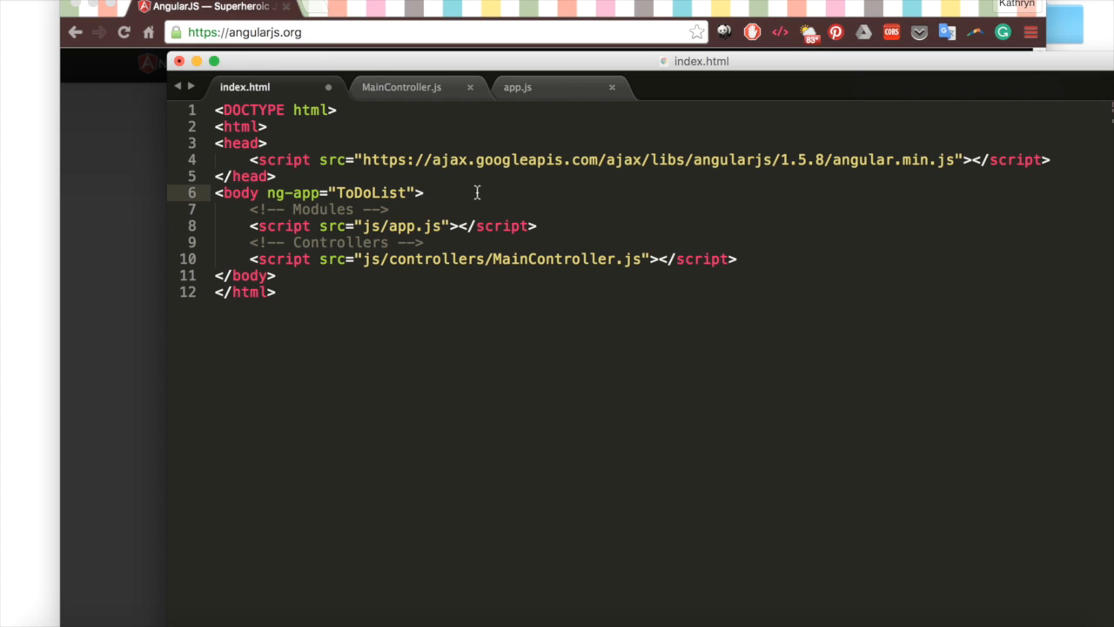
# Add <div ng-controller="MainController"> with its closing </div> inside the body
pyautogui.press('Return')
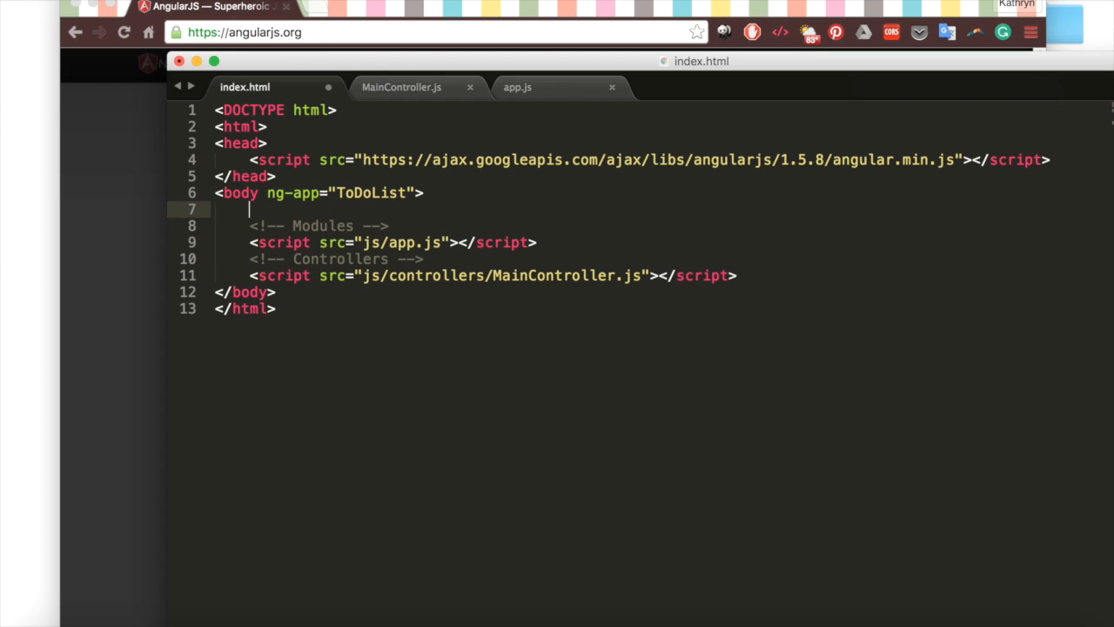
pyautogui.write('<div')
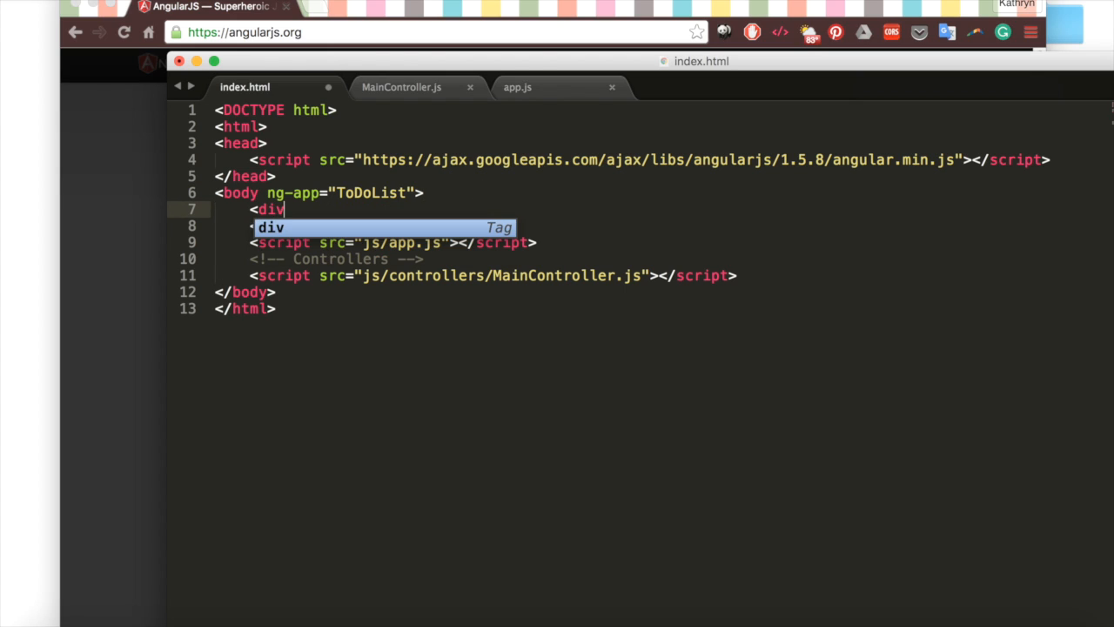
pyautogui.write('ng-controller')
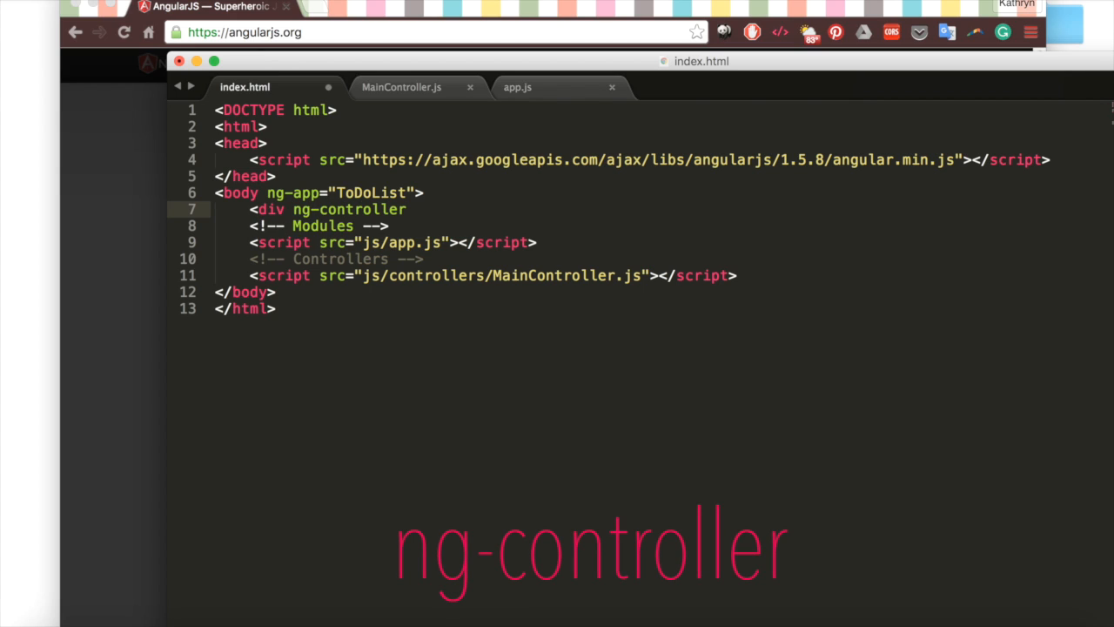
pyautogui.write('="MainC"')
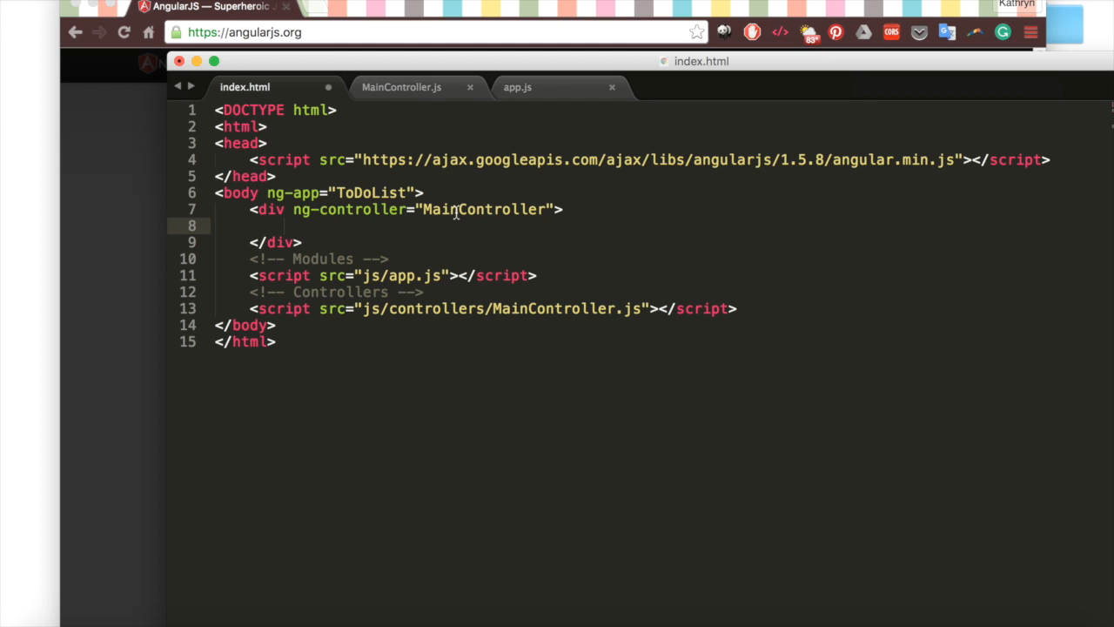
# Write three <li> elements binding {{ list[0] }}, {{ list[1] }} and {{ list[2] }} inside the controller div
pyautogui.write('<')
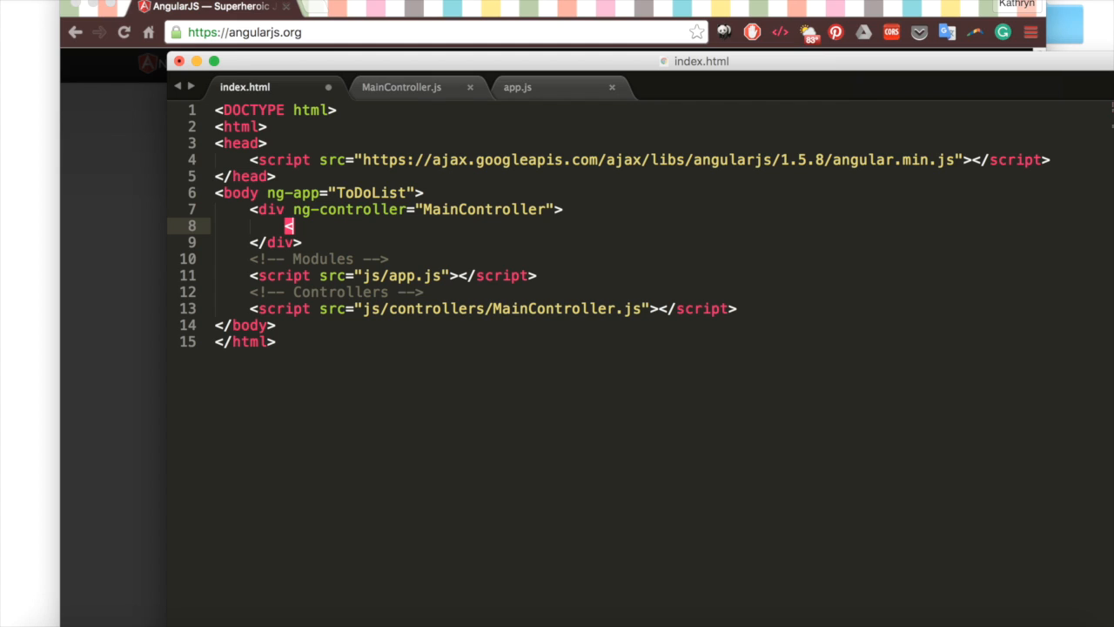
pyautogui.write('li> {{ }}')
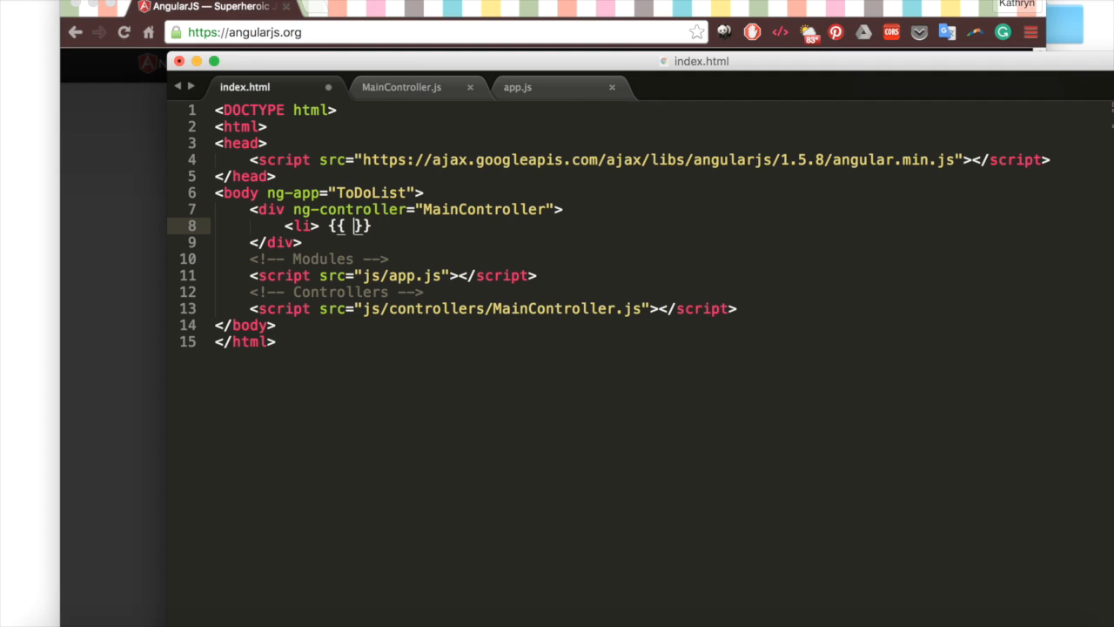
pyautogui.write('list[0]')
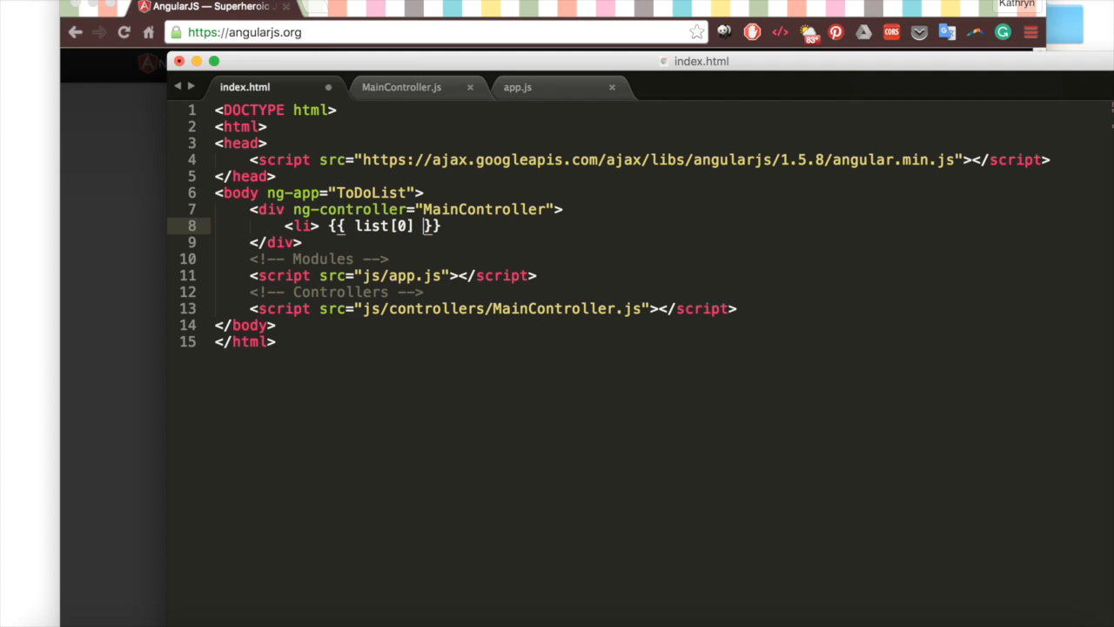
pyautogui.write('</li>')
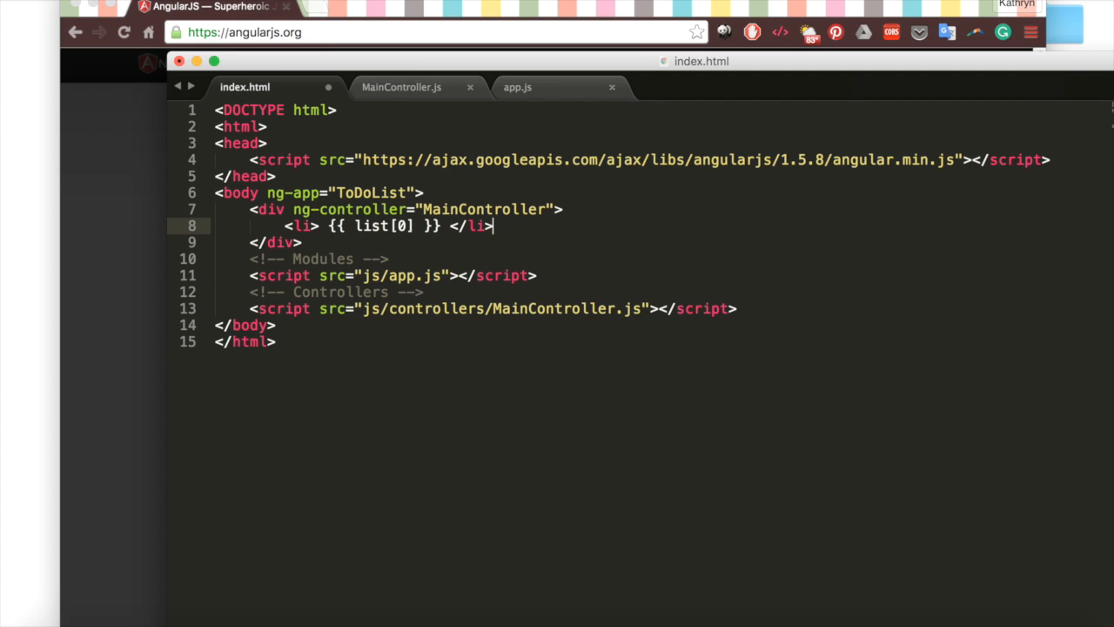
pyautogui.press('Return')
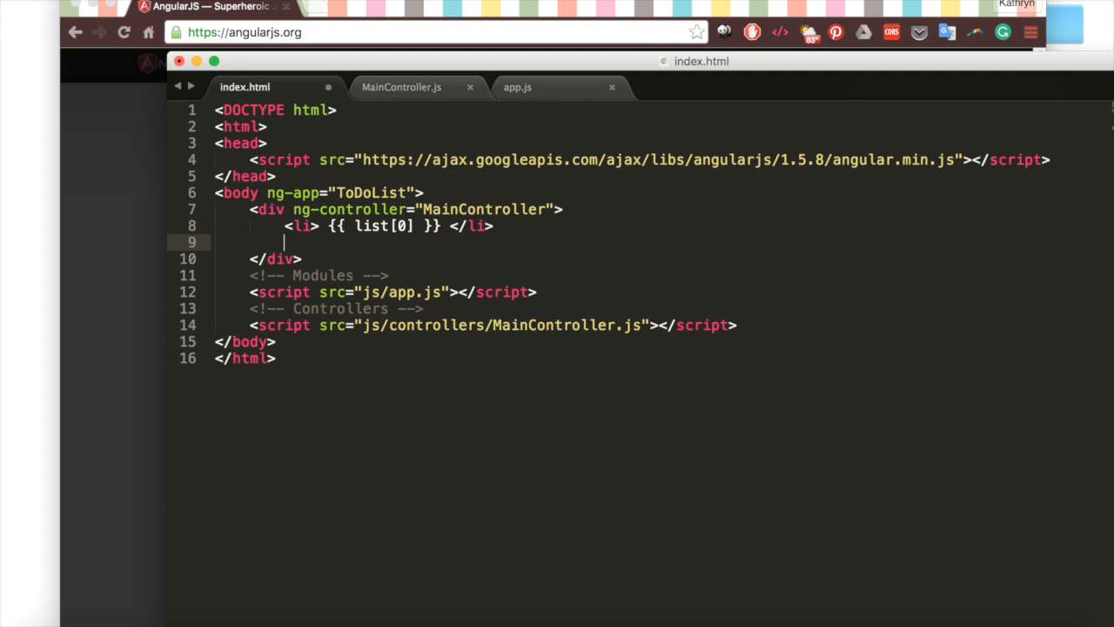
pyautogui.write('<li> {{ }}')
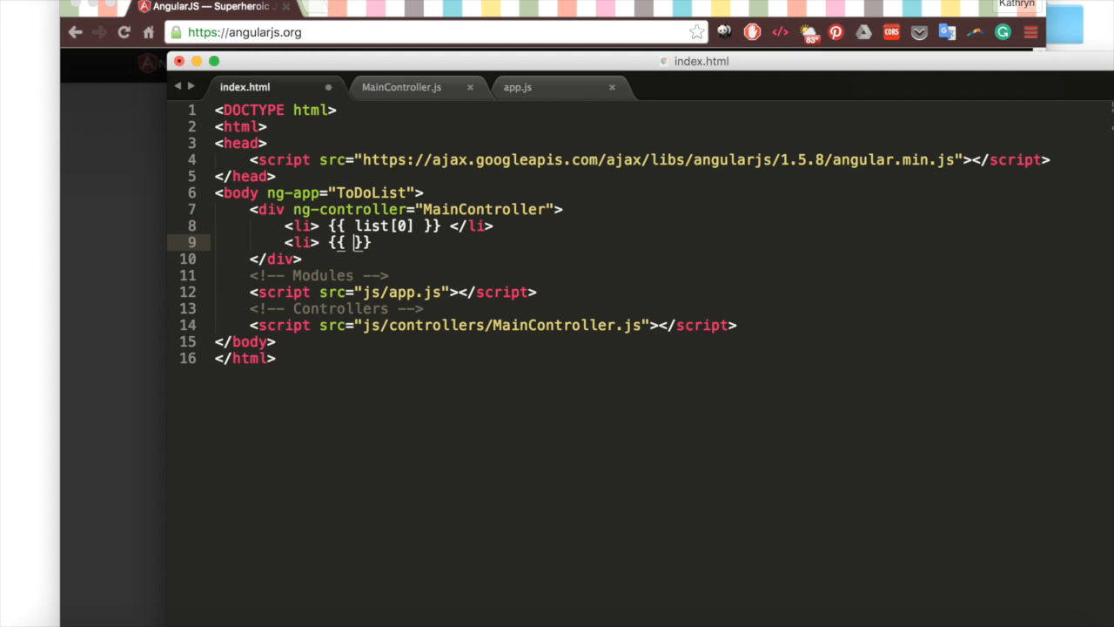
pyautogui.write('list[1]')
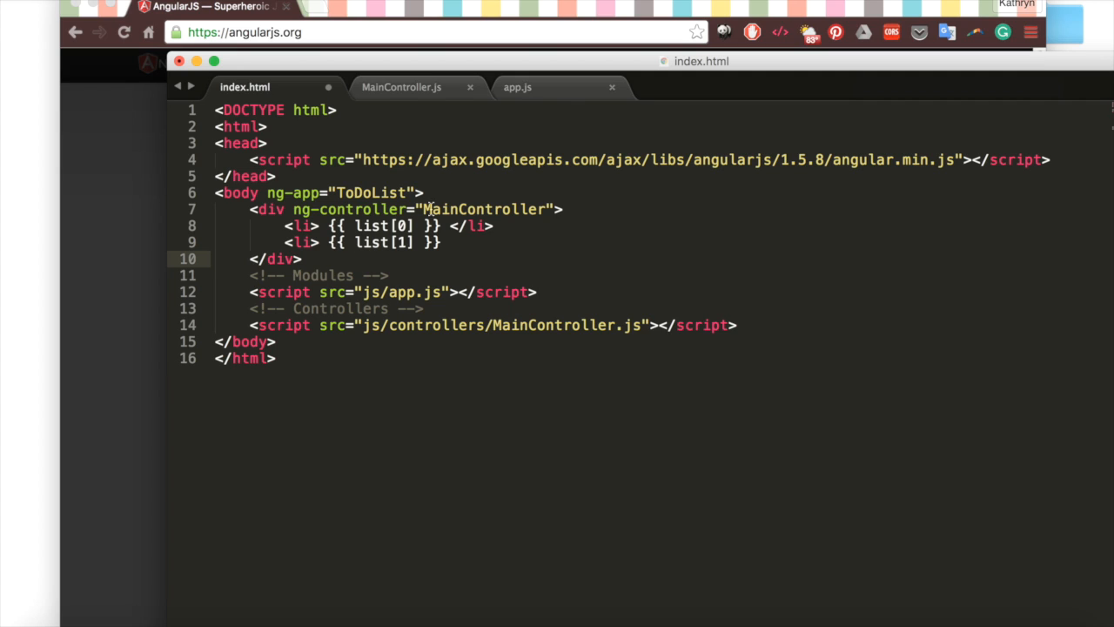
pyautogui.press('Enter')
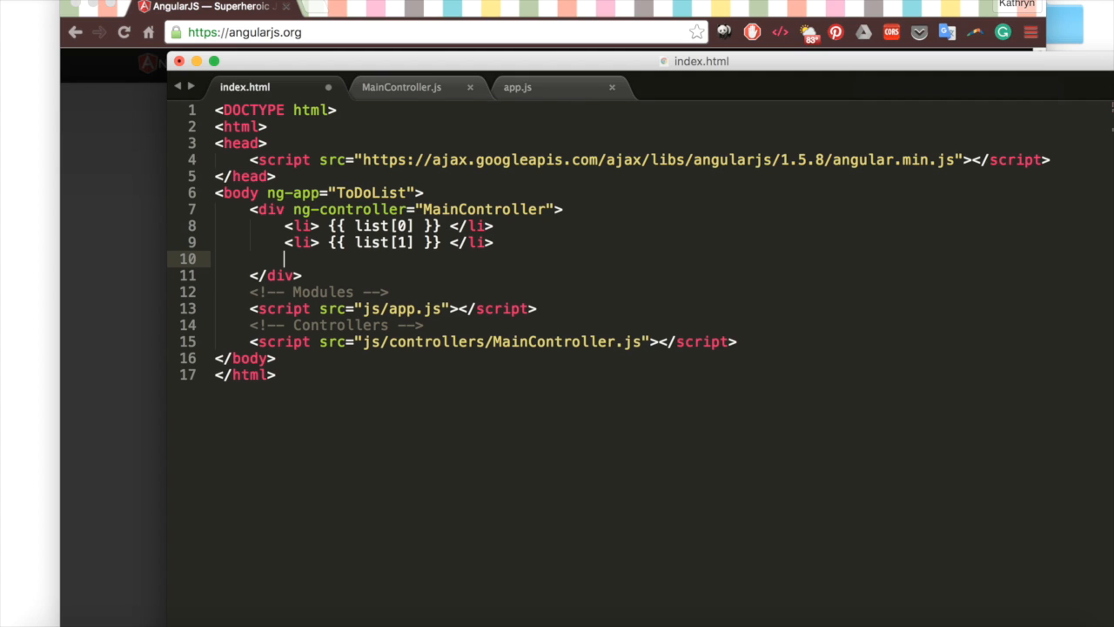
pyautogui.write('<li> {}')
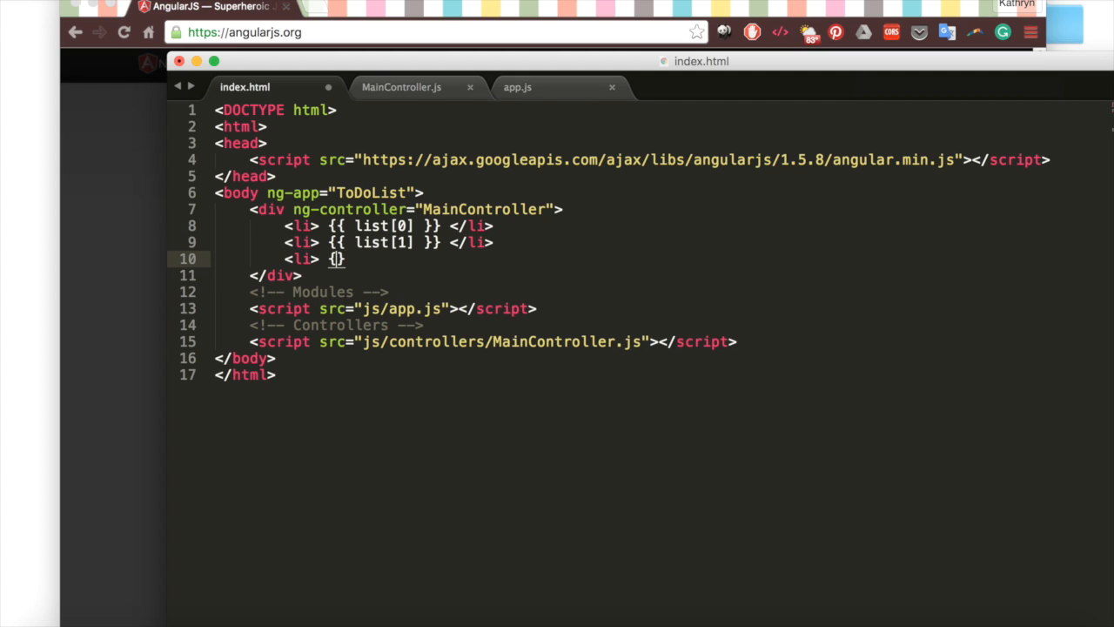
pyautogui.write('list[2]')
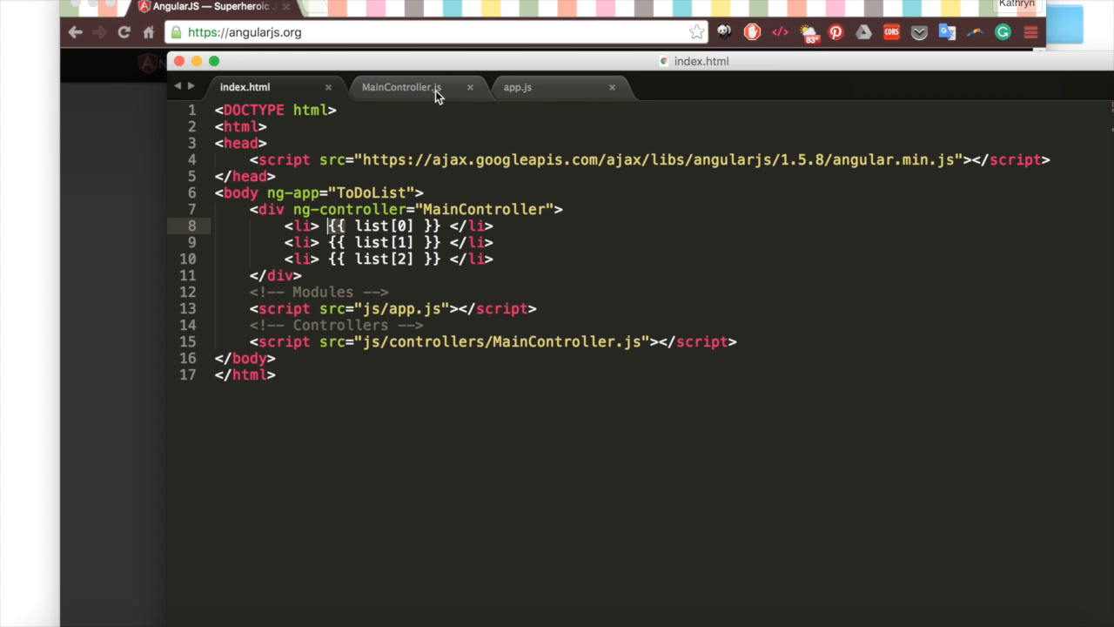
# View MainController.js with its $scope.list array, then return to index.html
pyautogui.click(401, 86)
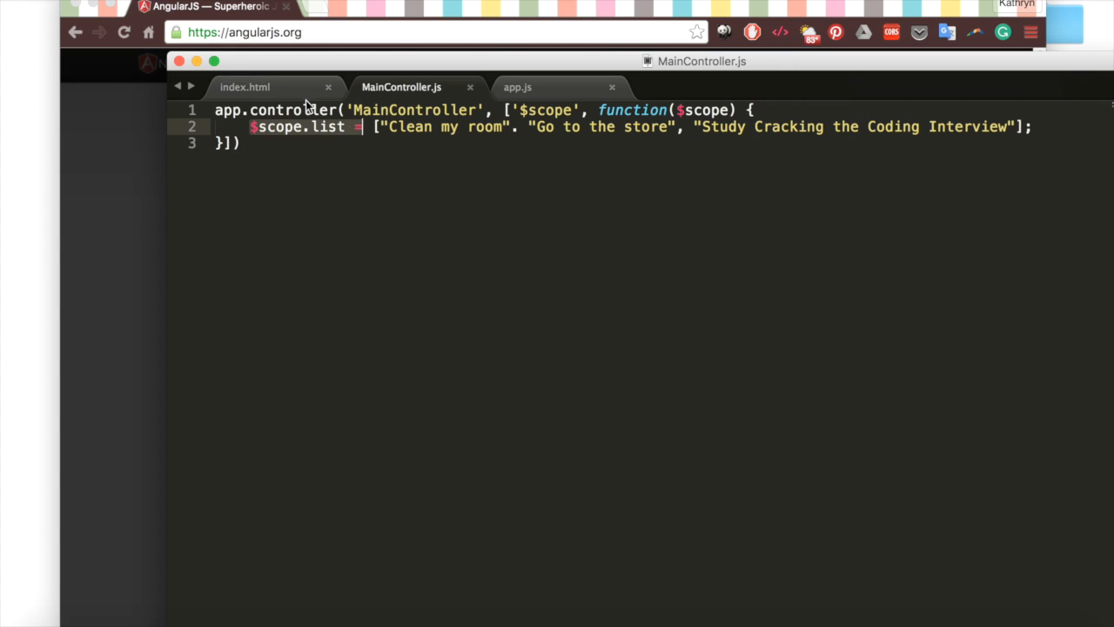
pyautogui.click(244, 86)
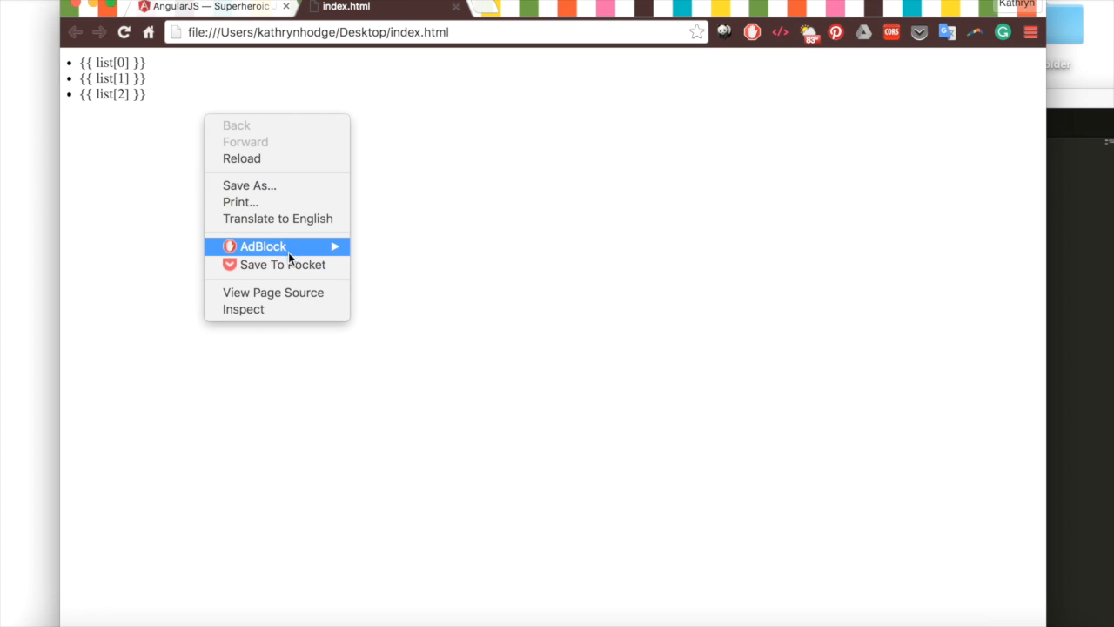
# Inspect the page's loaded resources in developer tools and revisit the controller file
pyautogui.click(242, 309)
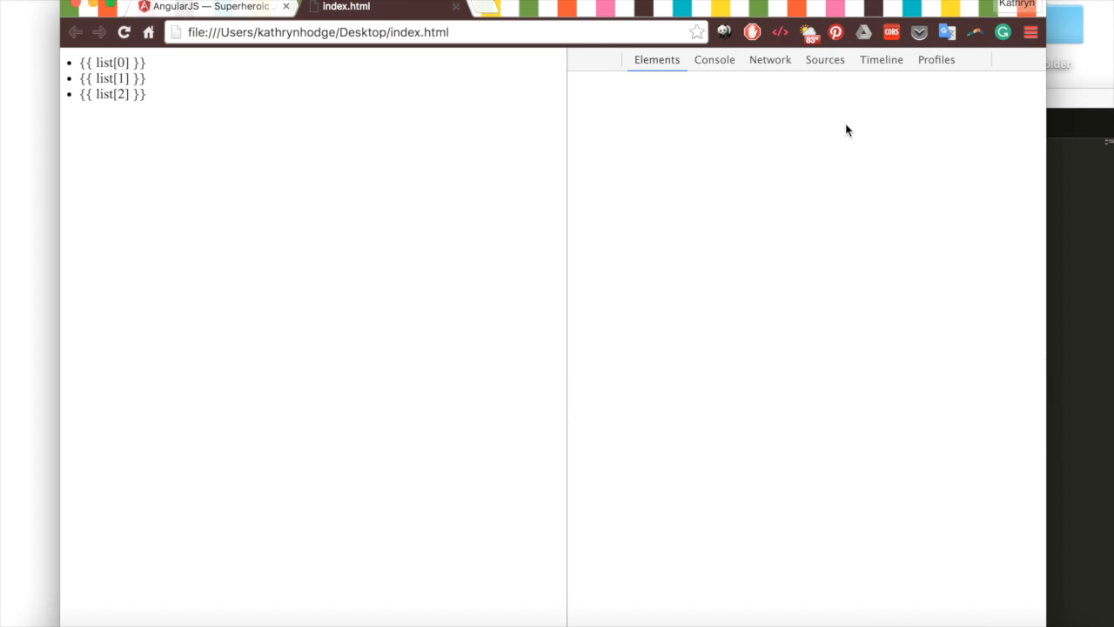
pyautogui.click(714, 59)
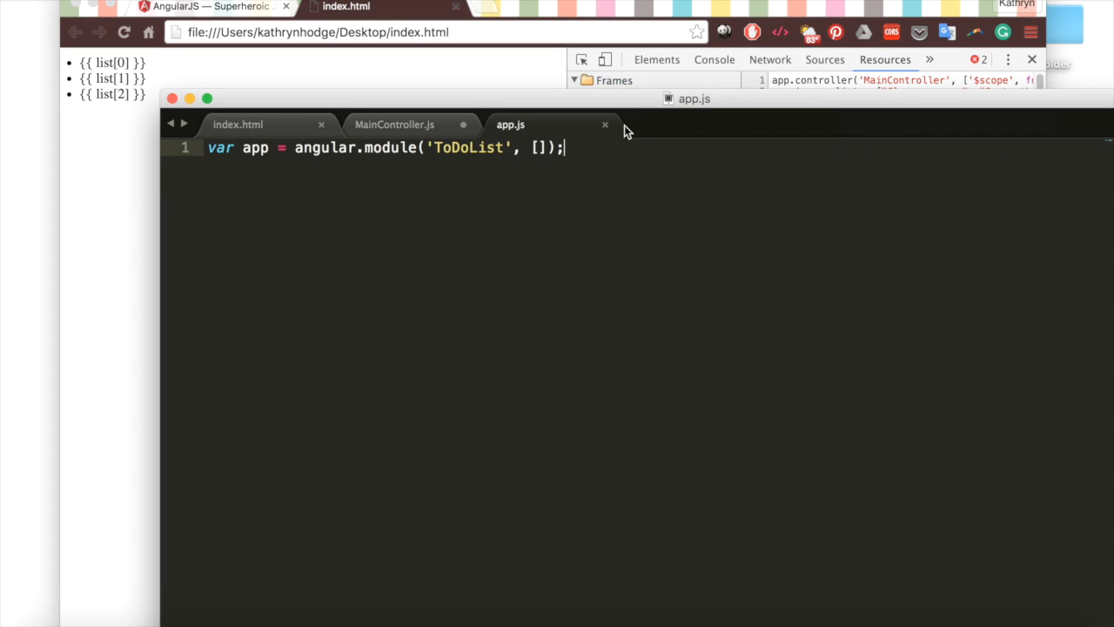
pyautogui.click(394, 124)
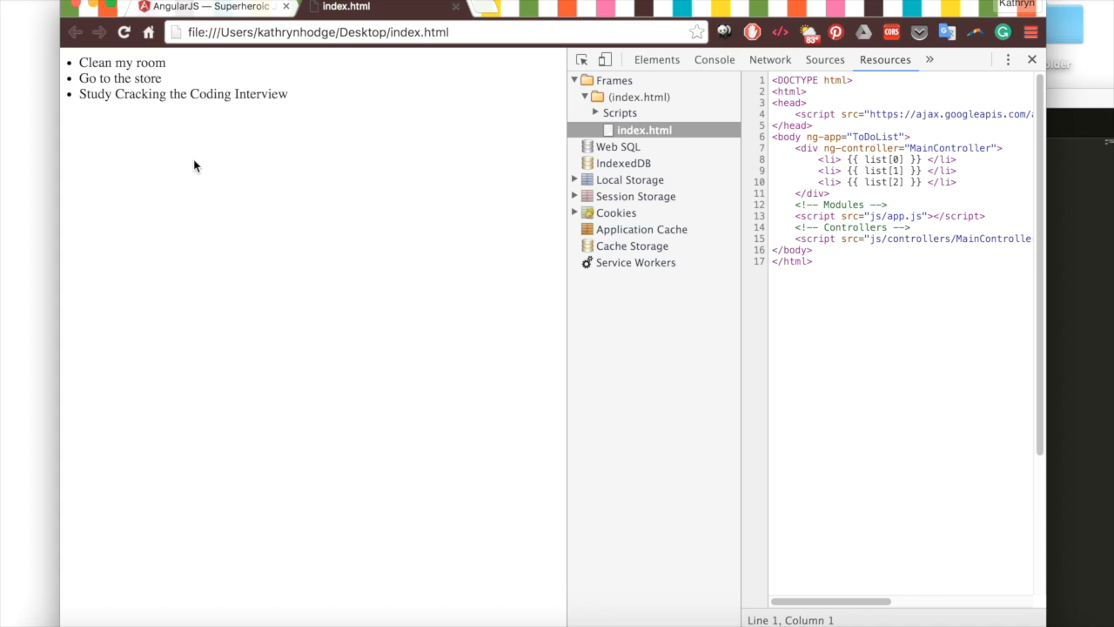
pyautogui.moveTo(367, 118)
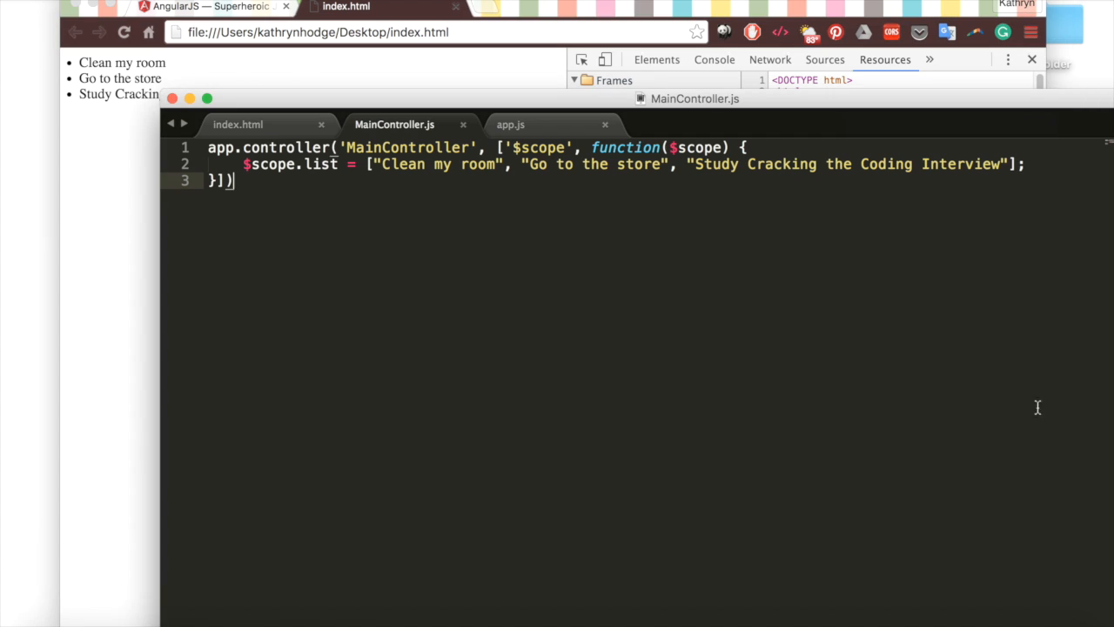
pyautogui.moveTo(257, 128)
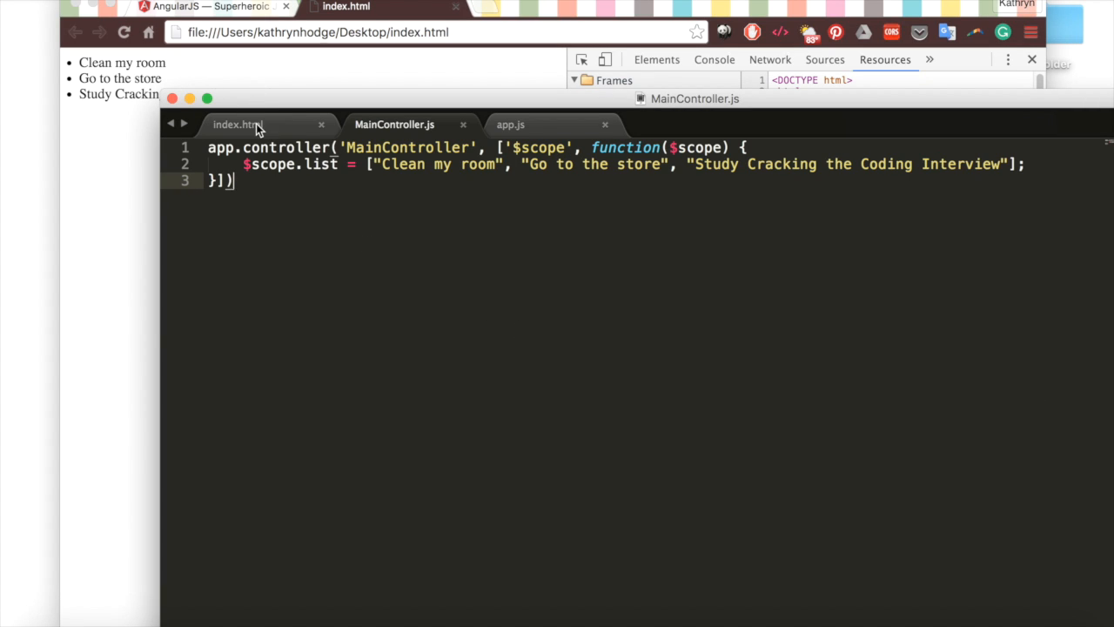
# Comment out the three hard-coded list items in index.html and start a new line below
pyautogui.click(238, 123)
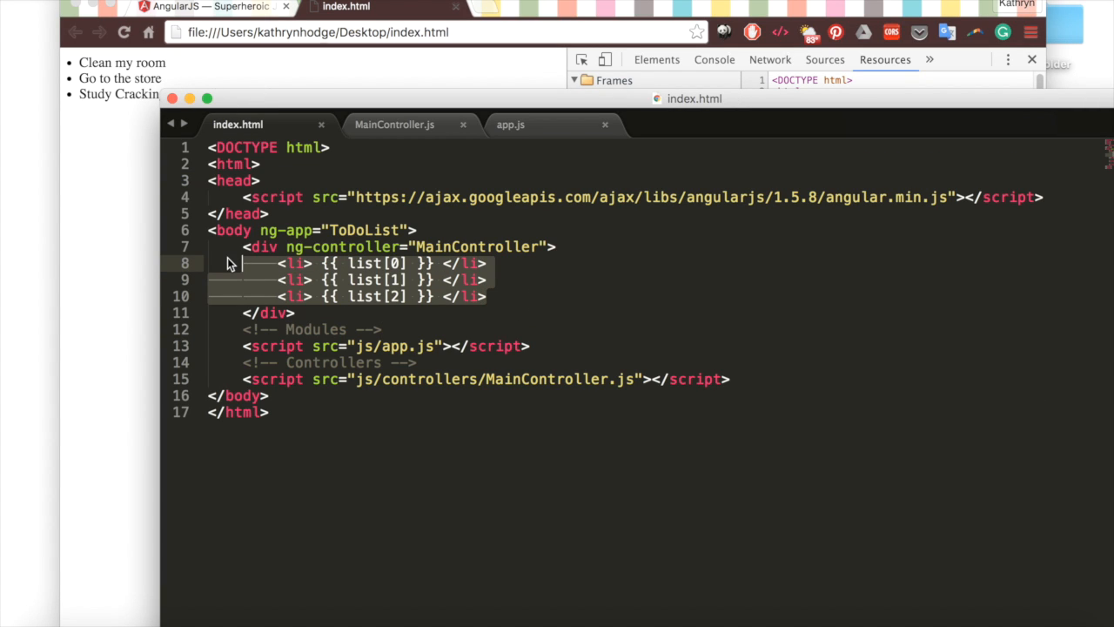
pyautogui.click(346, 280)
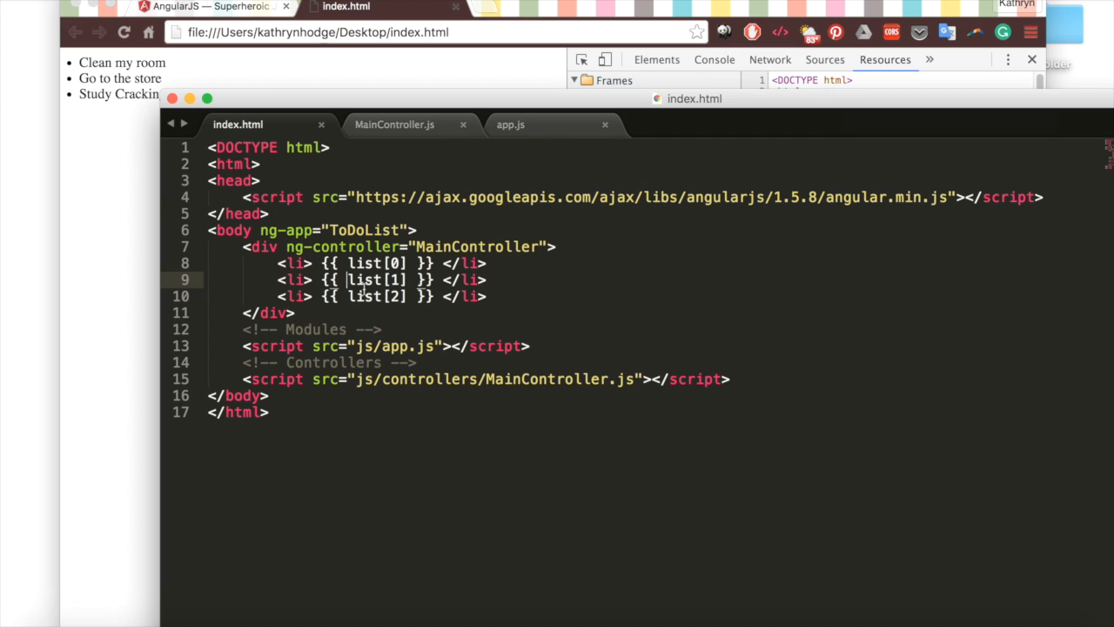
pyautogui.moveTo(501, 314)
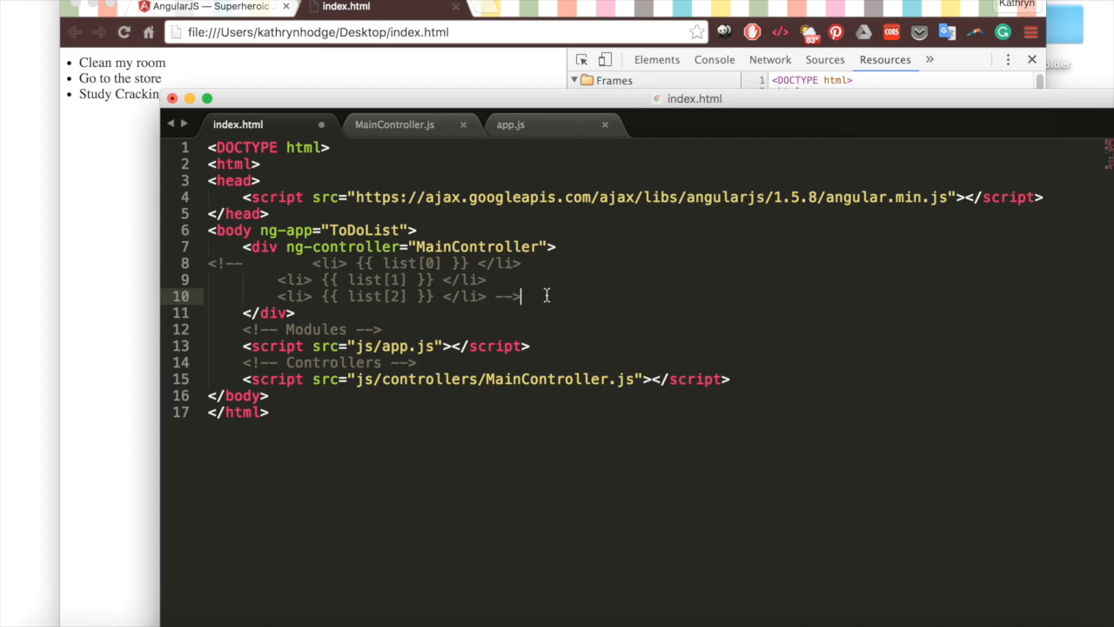
pyautogui.press('enter')
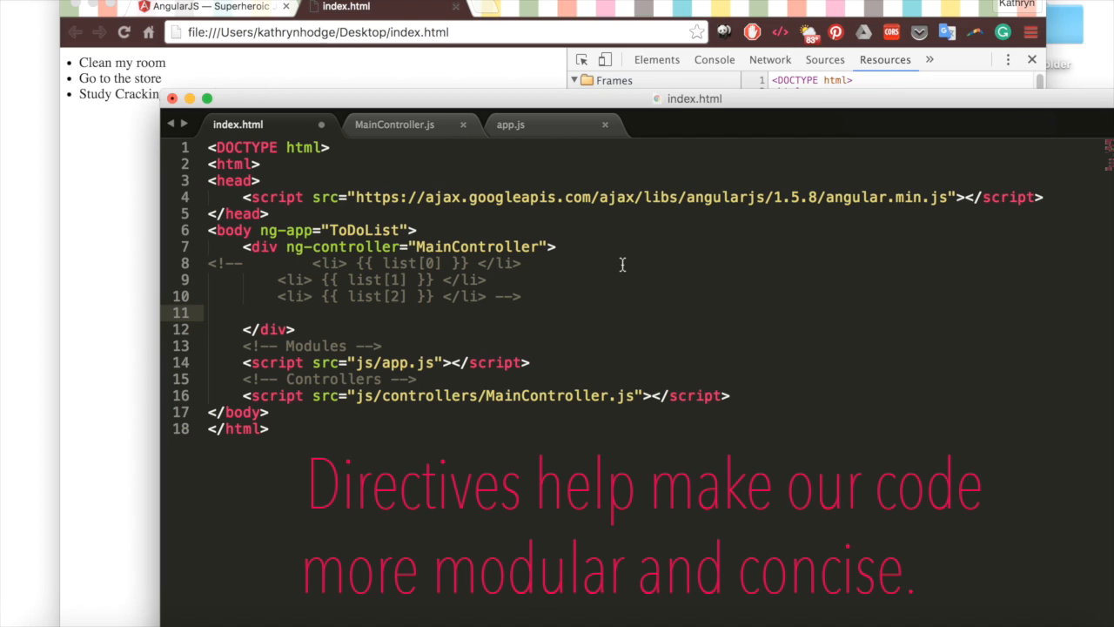
pyautogui.click(277, 313)
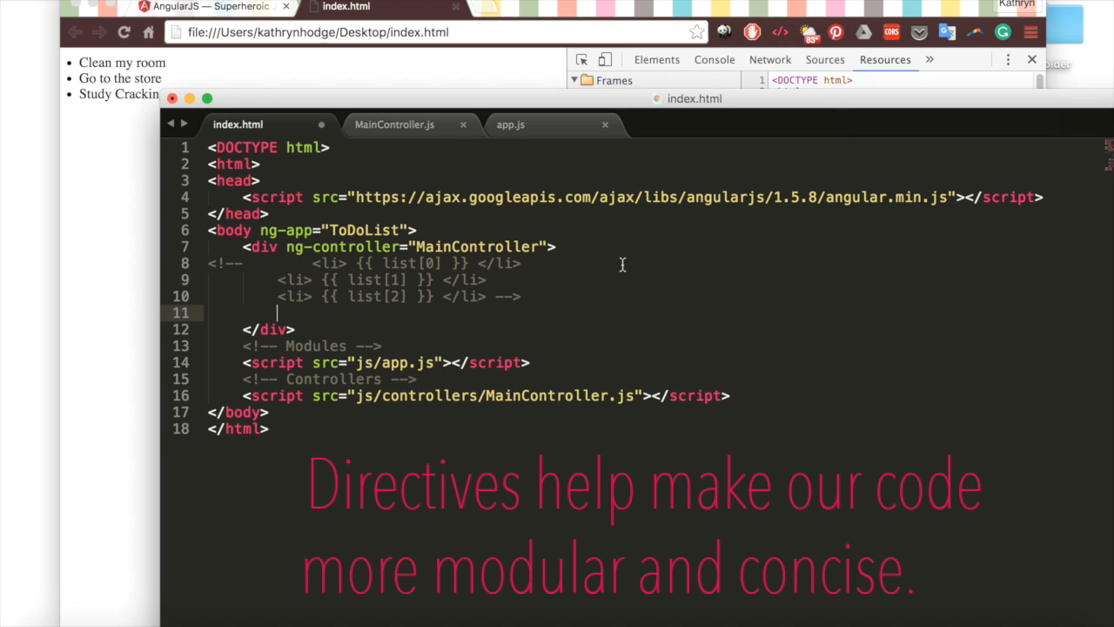
# Add a div with ng-repeat="item in list" containing <li> {{ item }} </li>, checking the controller's list
pyautogui.write('<div')
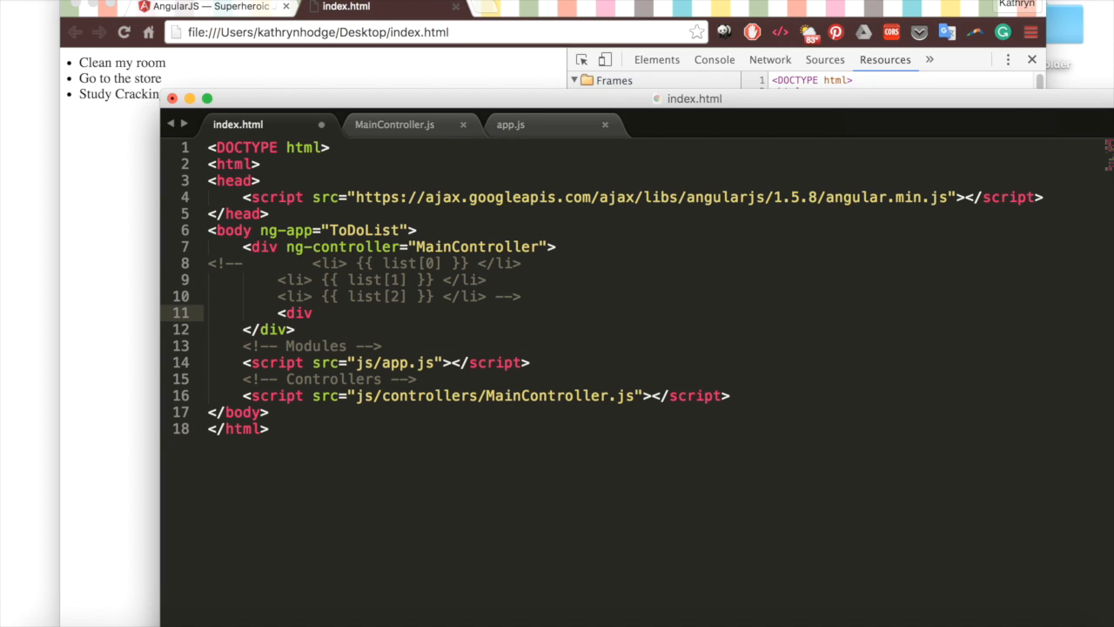
pyautogui.write('ng-repeat')
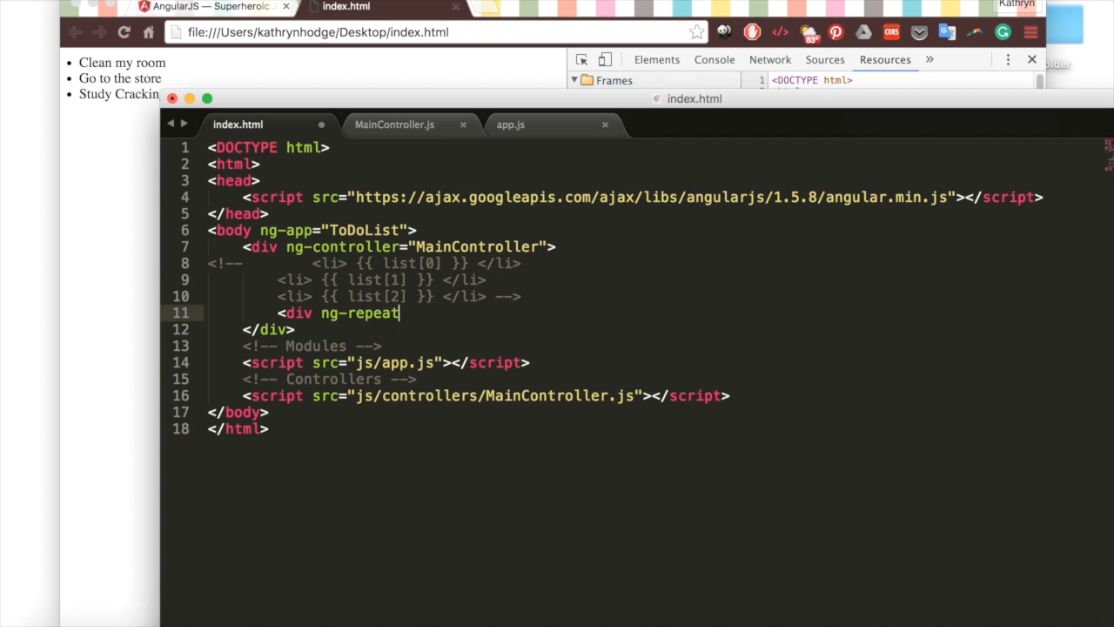
pyautogui.write('="item in"')
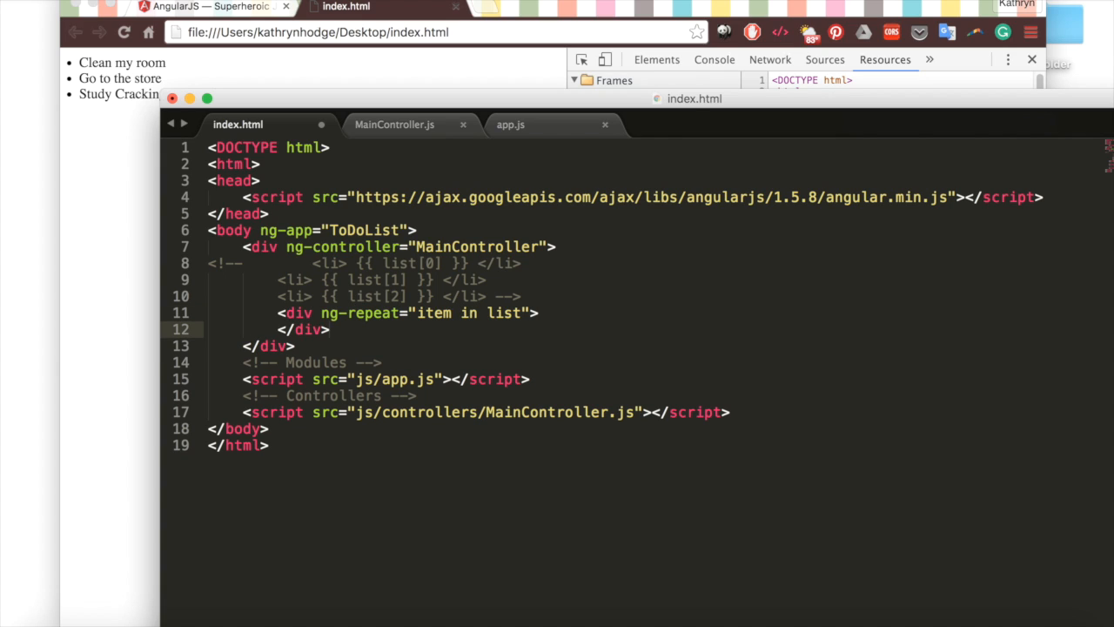
pyautogui.write('<li></li>')
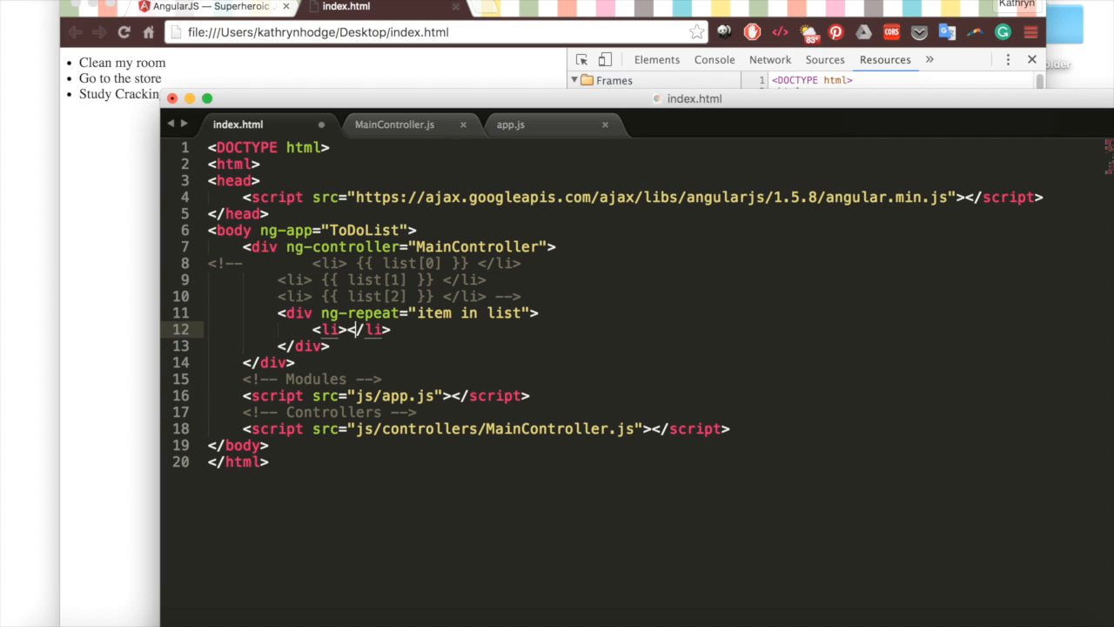
pyautogui.write('{{ item')
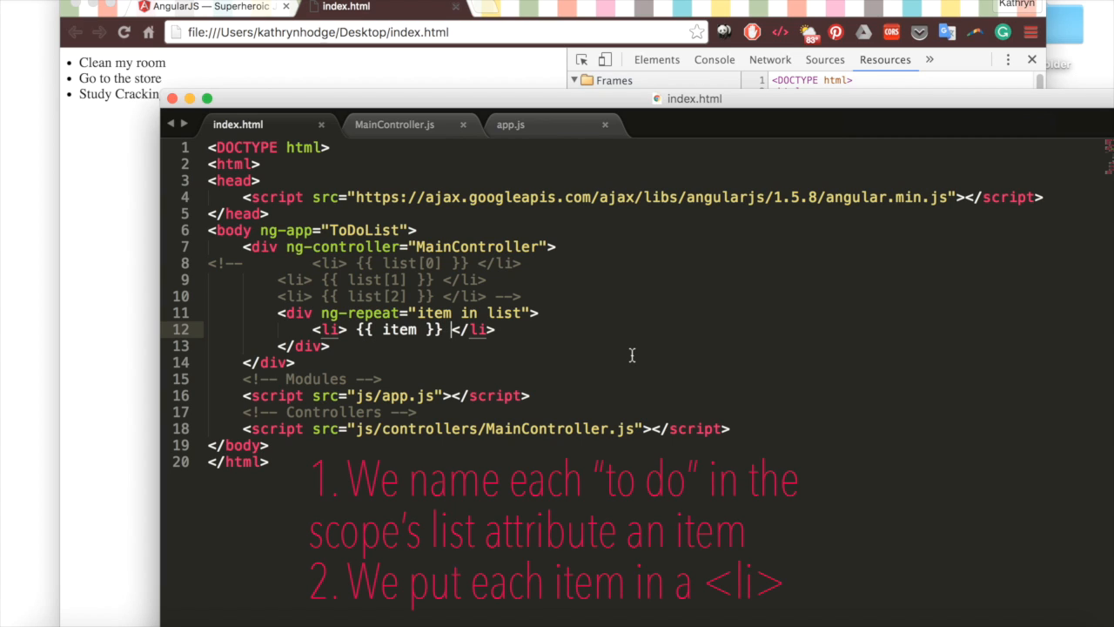
pyautogui.moveTo(516, 408)
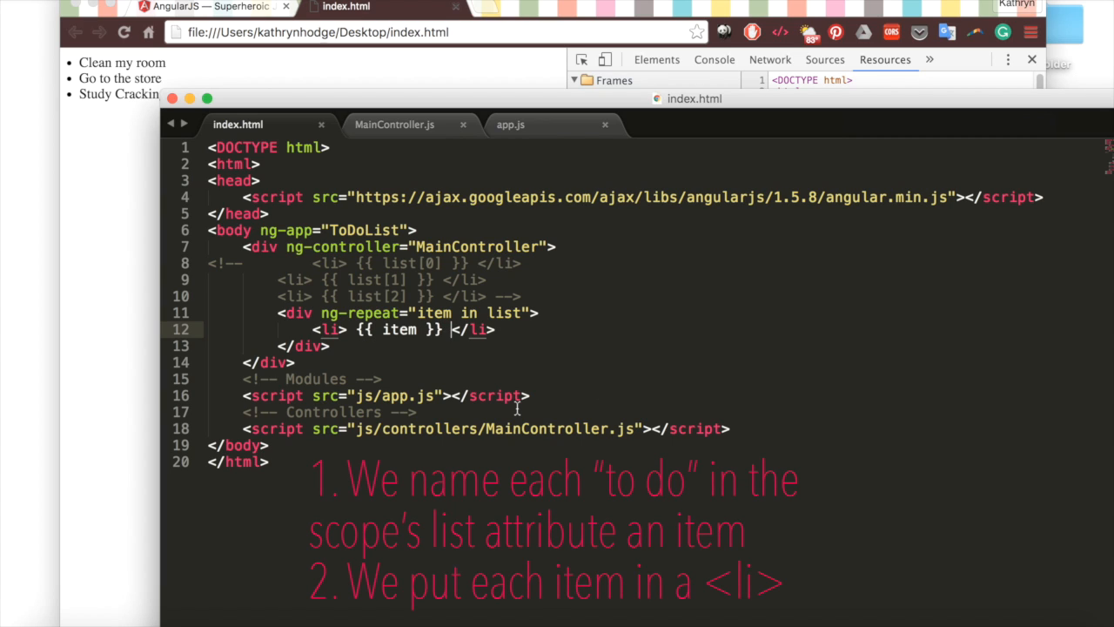
pyautogui.moveTo(513, 333)
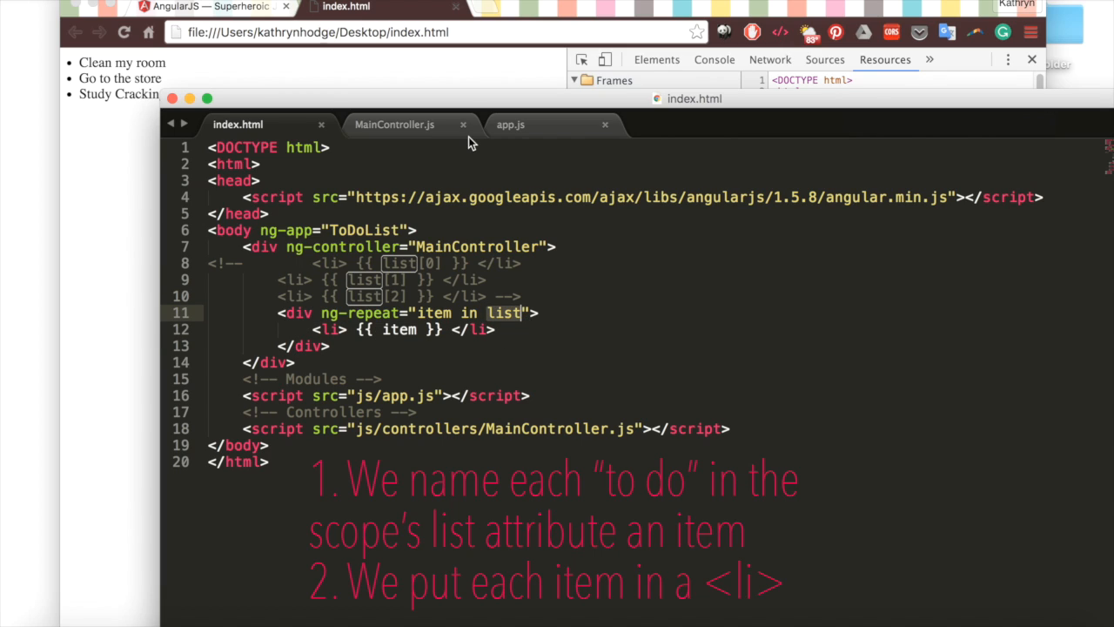
pyautogui.click(394, 124)
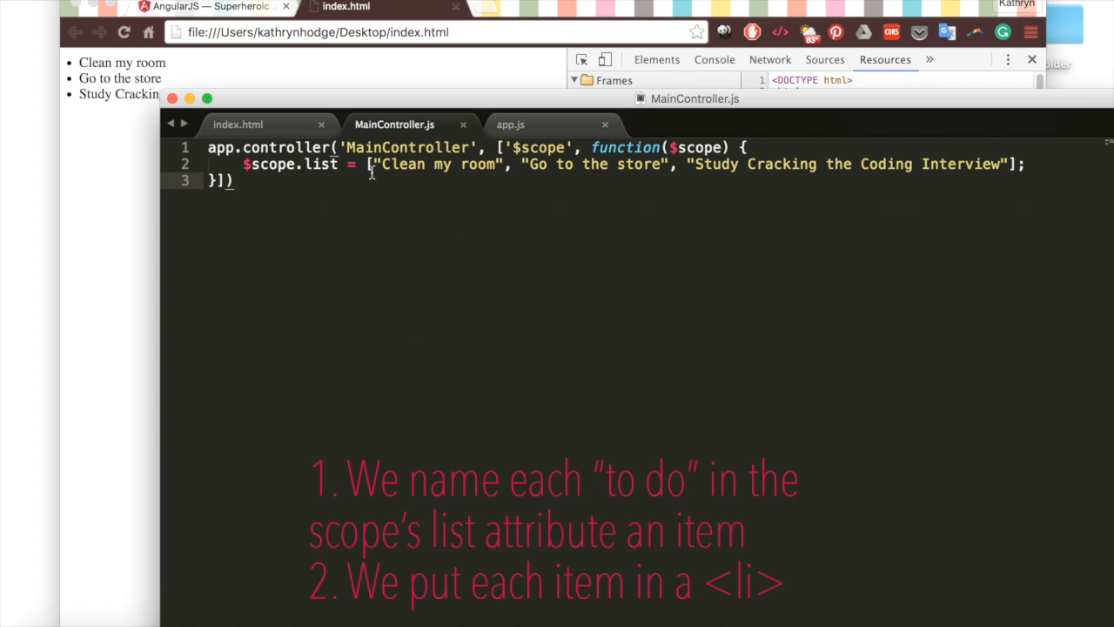
pyautogui.click(238, 124)
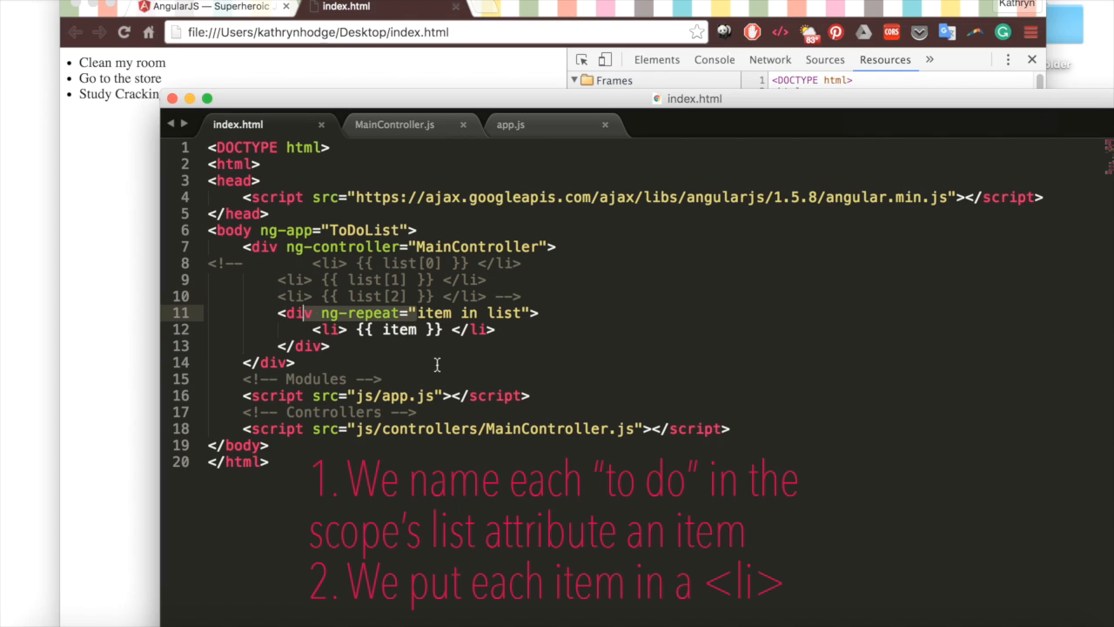
pyautogui.moveTo(501, 333)
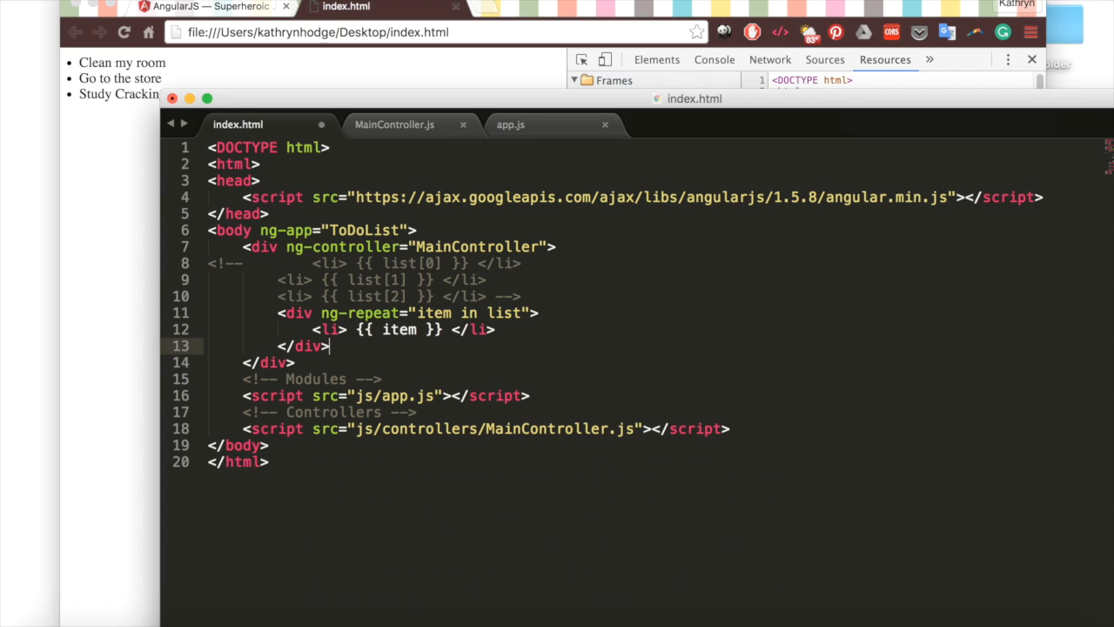
# Add <input ng-model="addToDo"> and an Add This To-Do button calling addItem() after the repeat div
pyautogui.write('M')
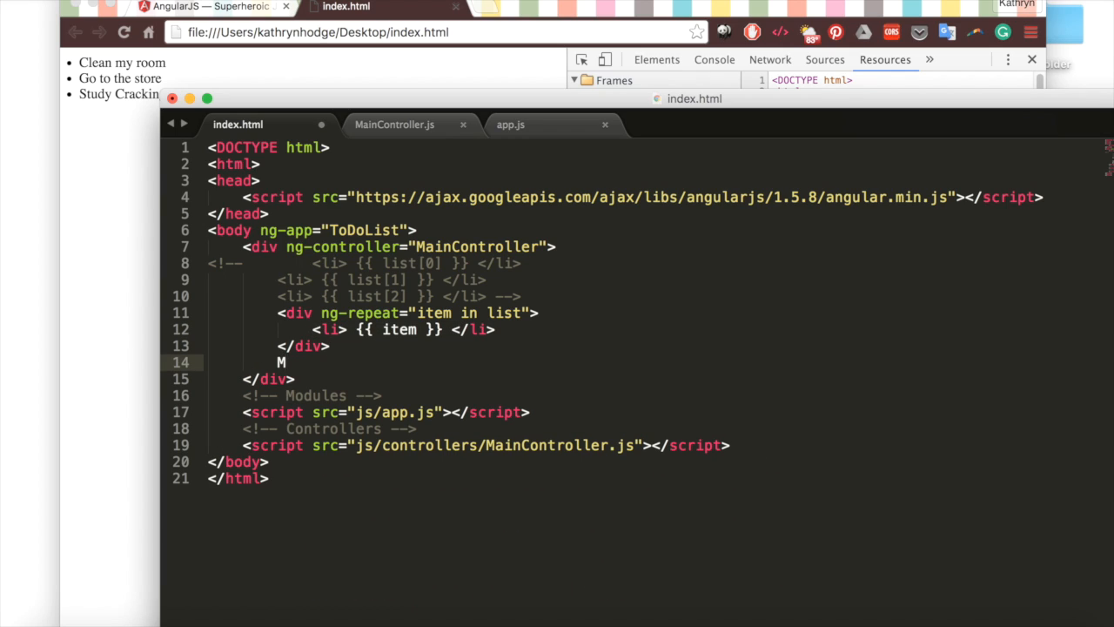
pyautogui.write('input')
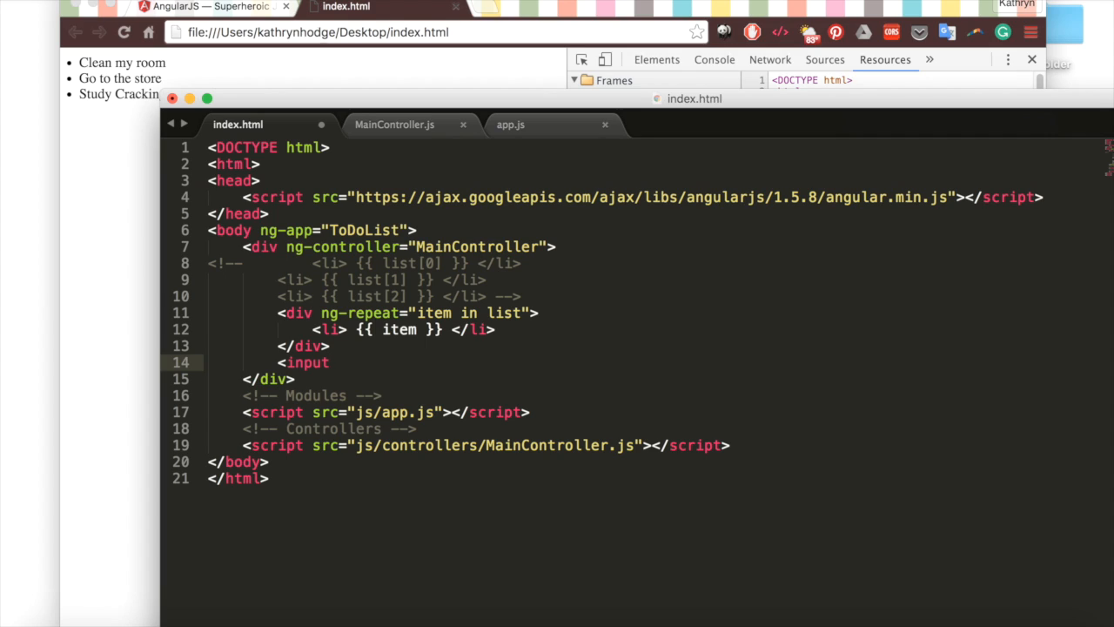
pyautogui.write('ng-model=""')
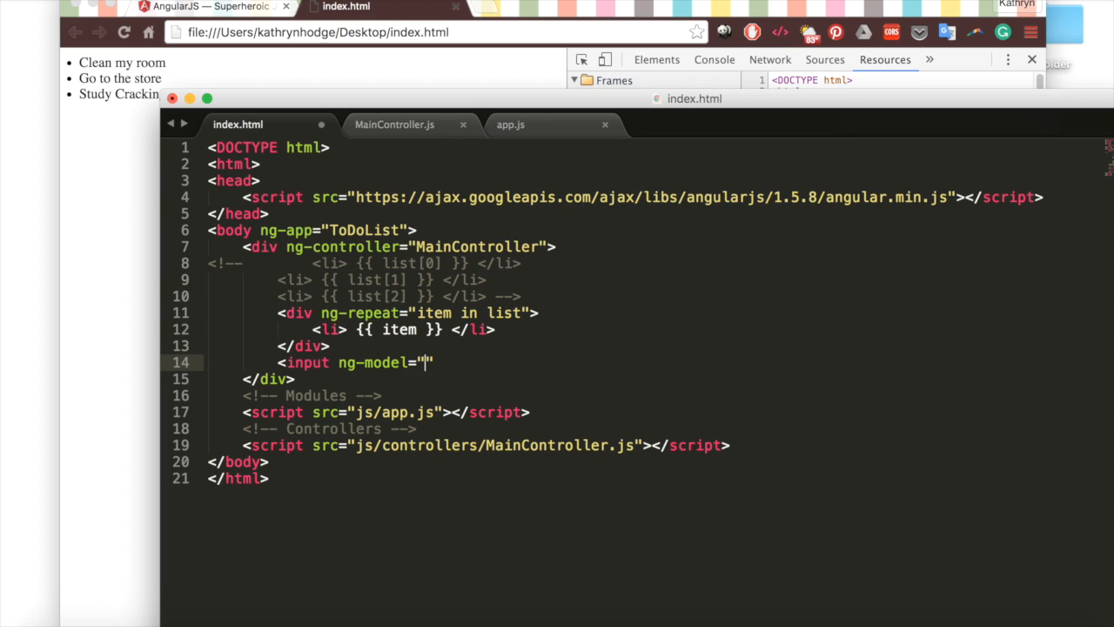
pyautogui.write('addToDo')
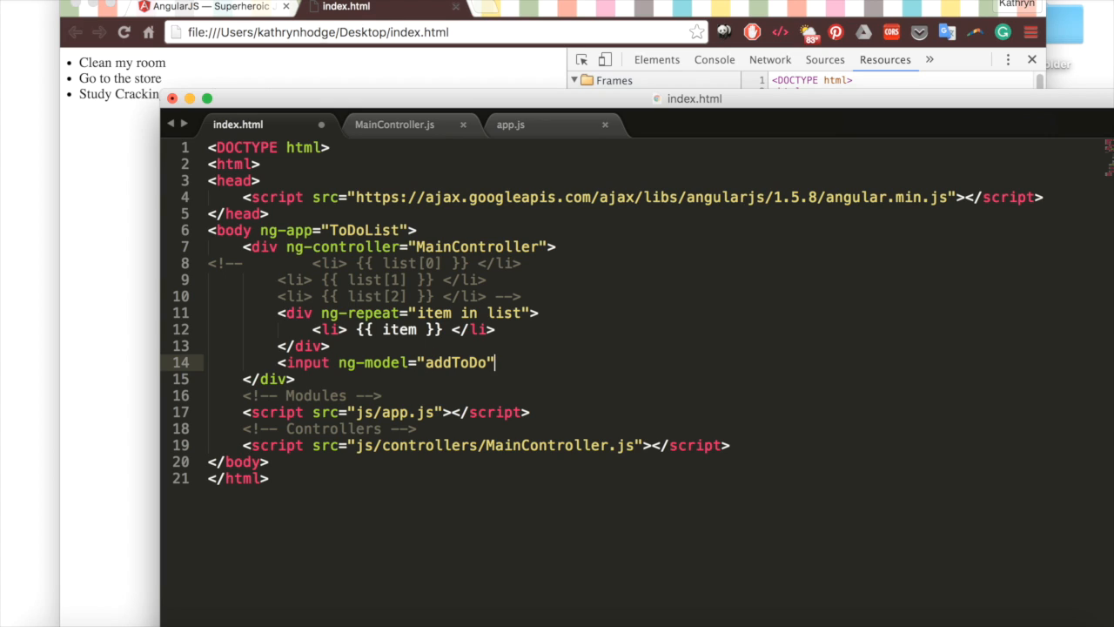
pyautogui.write('>')
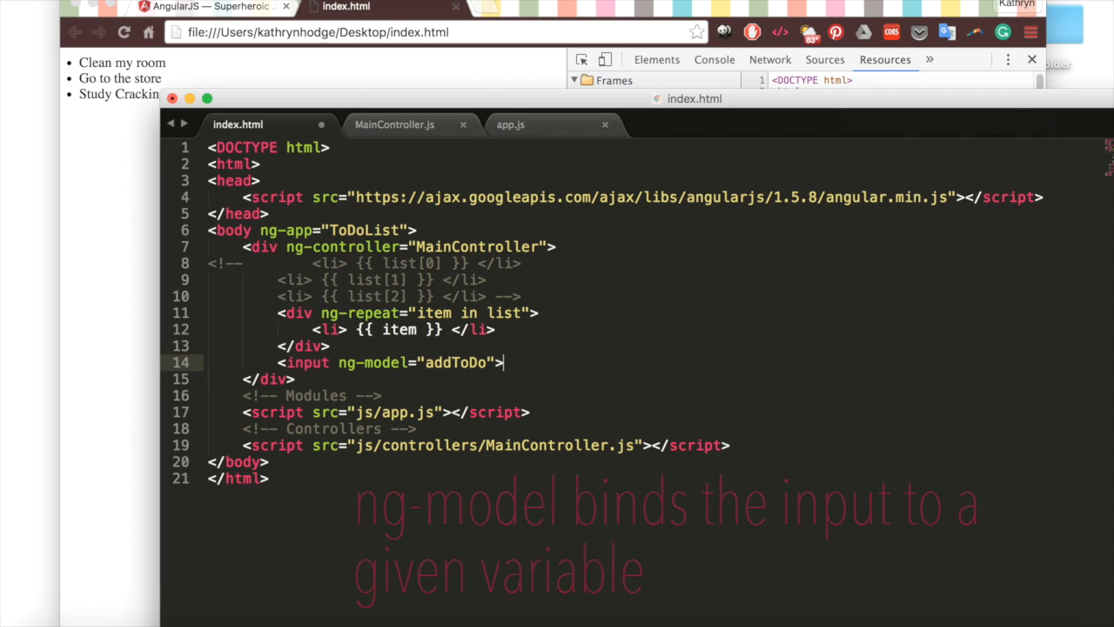
pyautogui.write('<button ng-click="addItem()">Add This To-Do</button>')
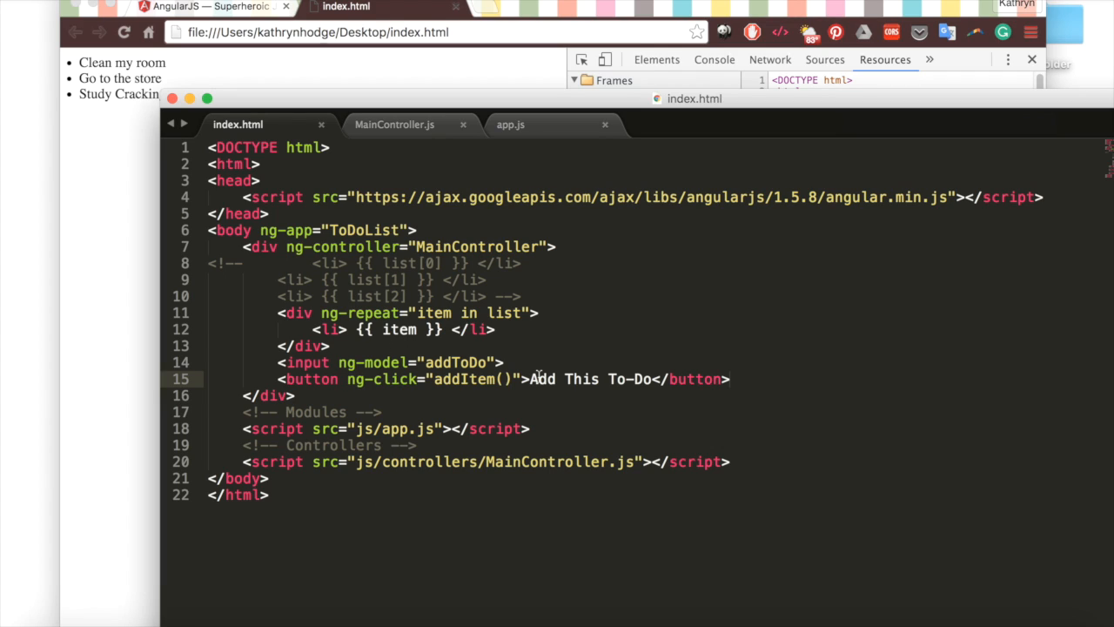
pyautogui.click(731, 379)
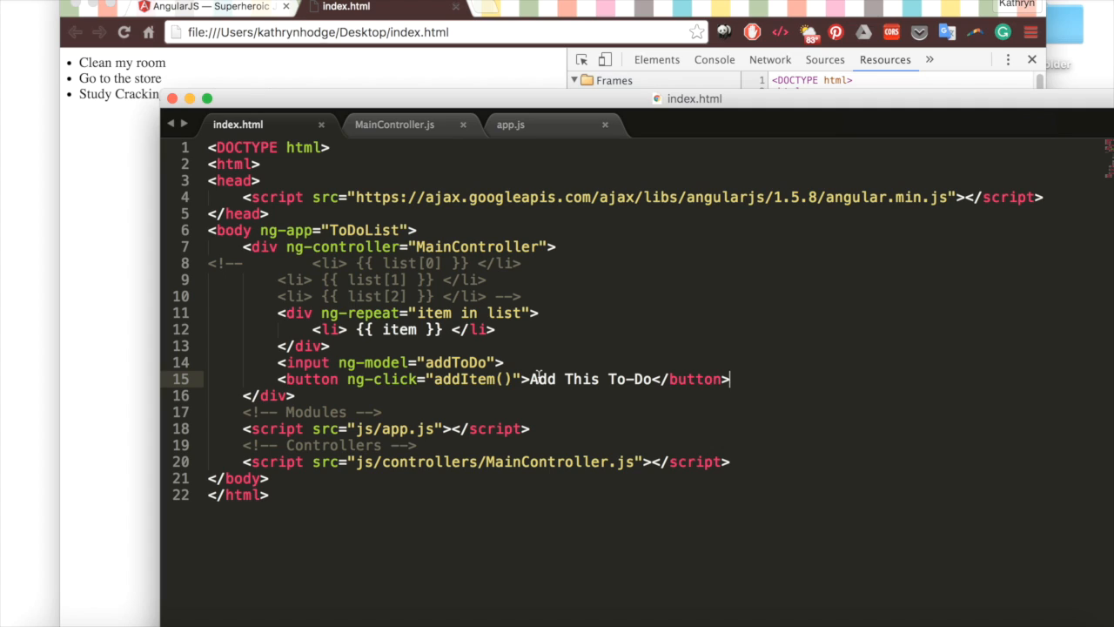
pyautogui.click(395, 125)
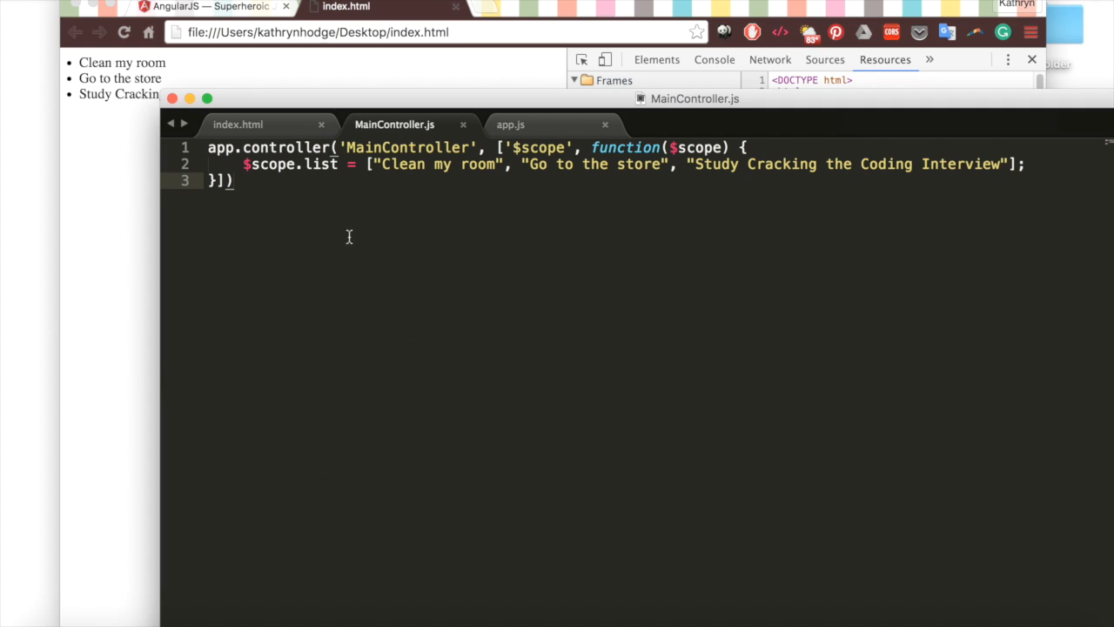
# Define $scope.addItem = function() { $scope.list.push($scope.addToDo) } in MainController.js
pyautogui.press('Return')
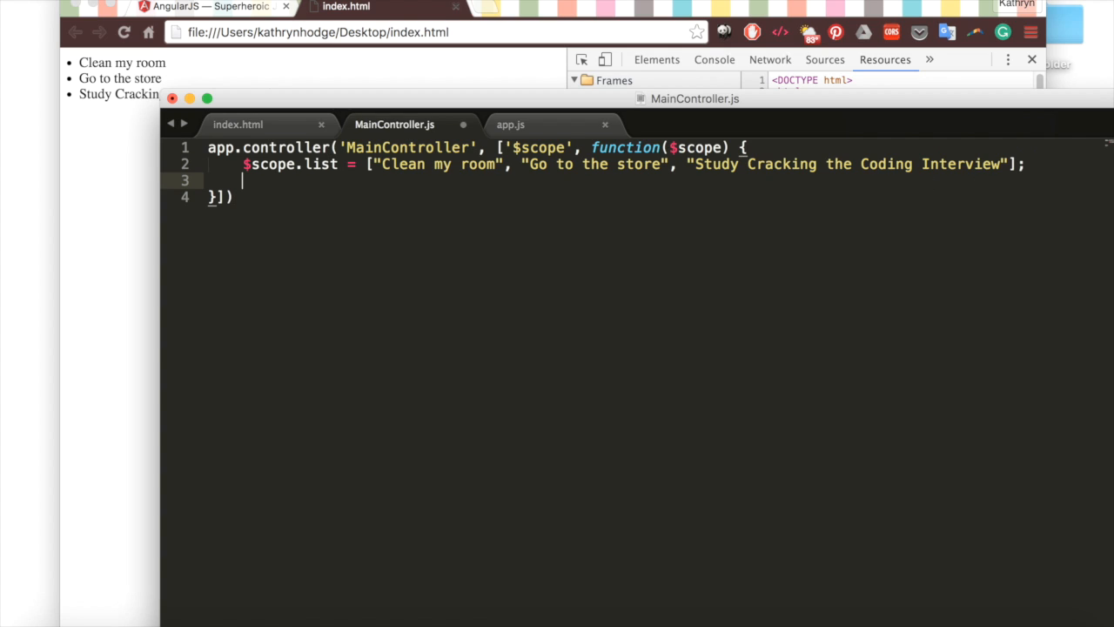
pyautogui.write('$scope.a')
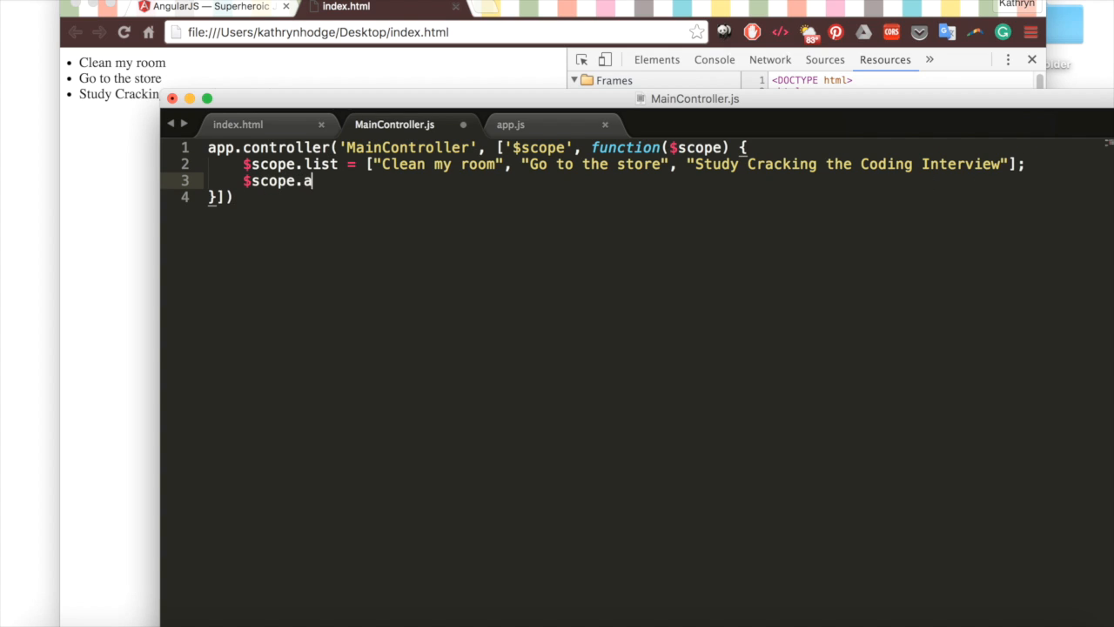
pyautogui.write('ddItem = function')
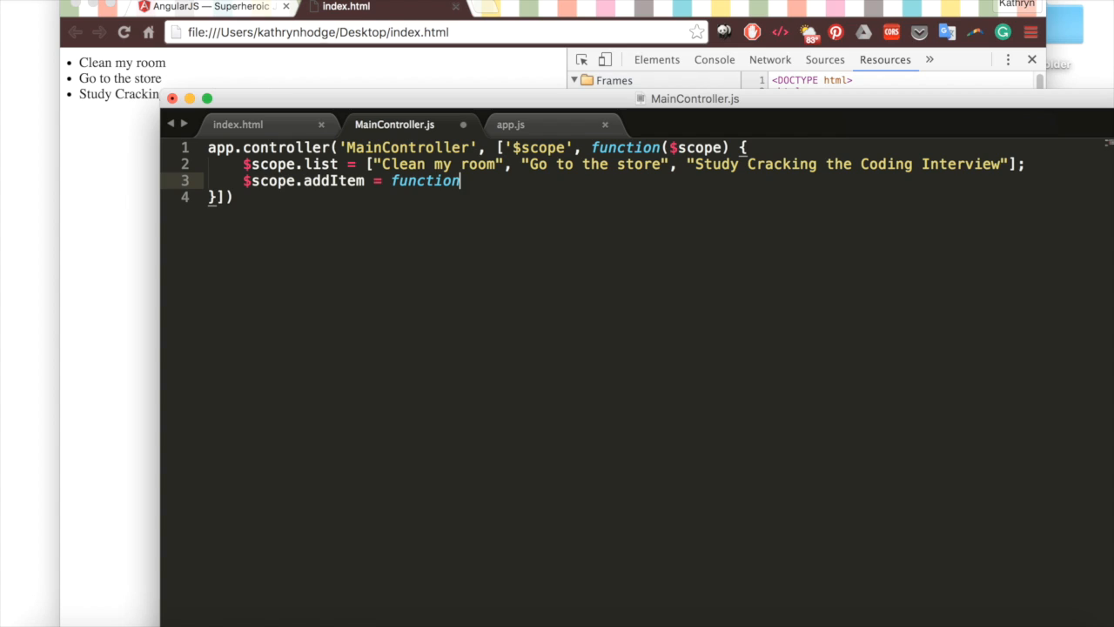
pyautogui.write('() {')
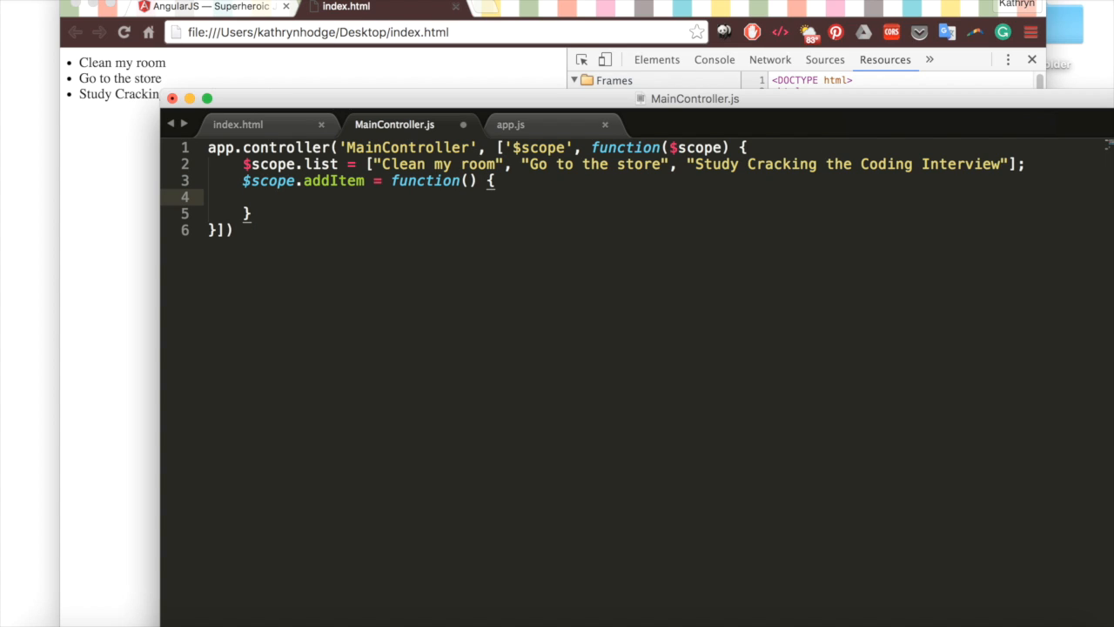
pyautogui.write('$scope.lis')
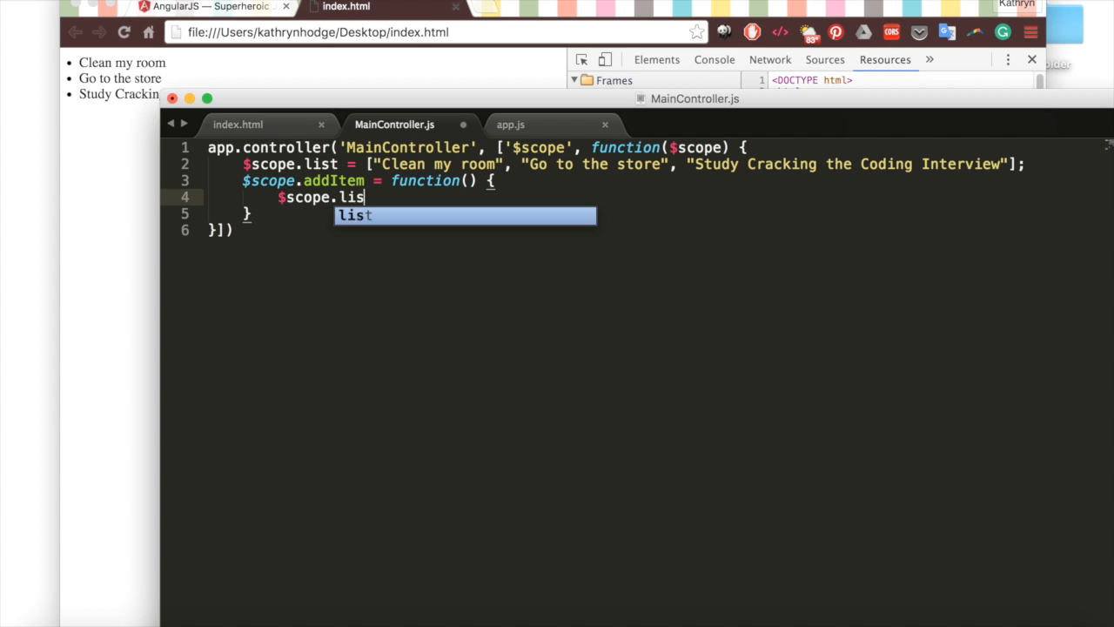
pyautogui.write('t.push($sc')
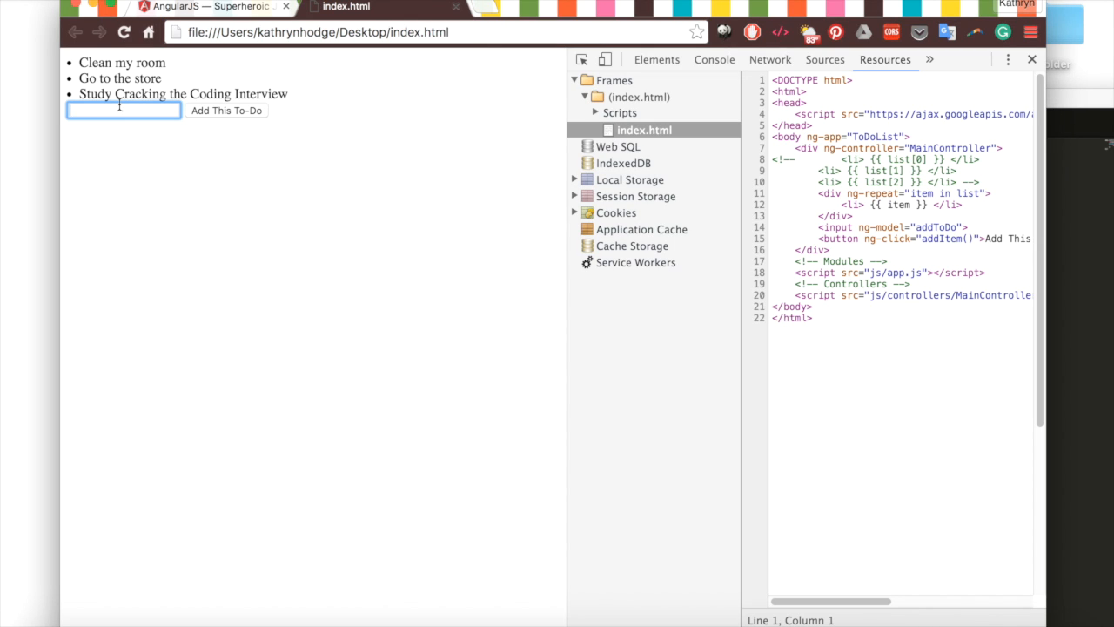
# Enter 'Read a book' and add it as a fourth to-do item
pyautogui.write('Read a book')
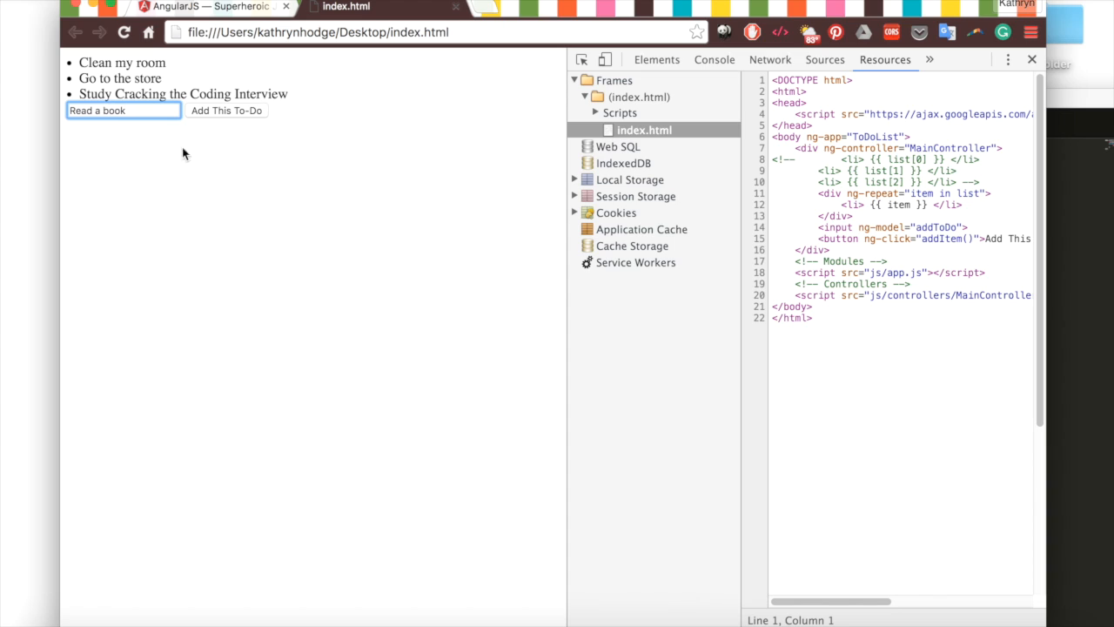
pyautogui.click(226, 111)
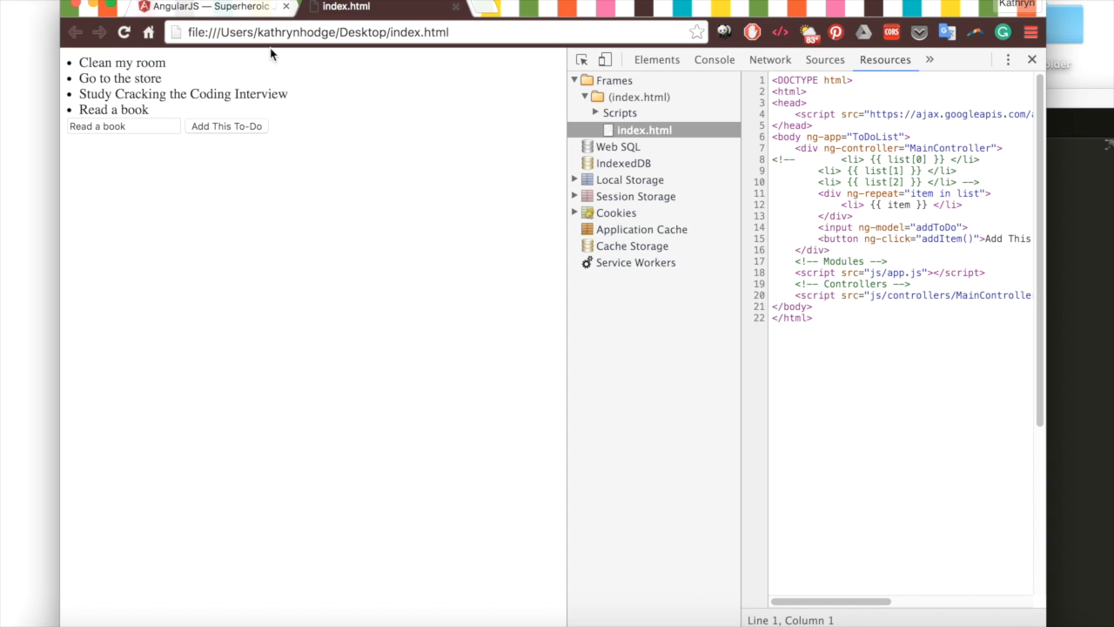